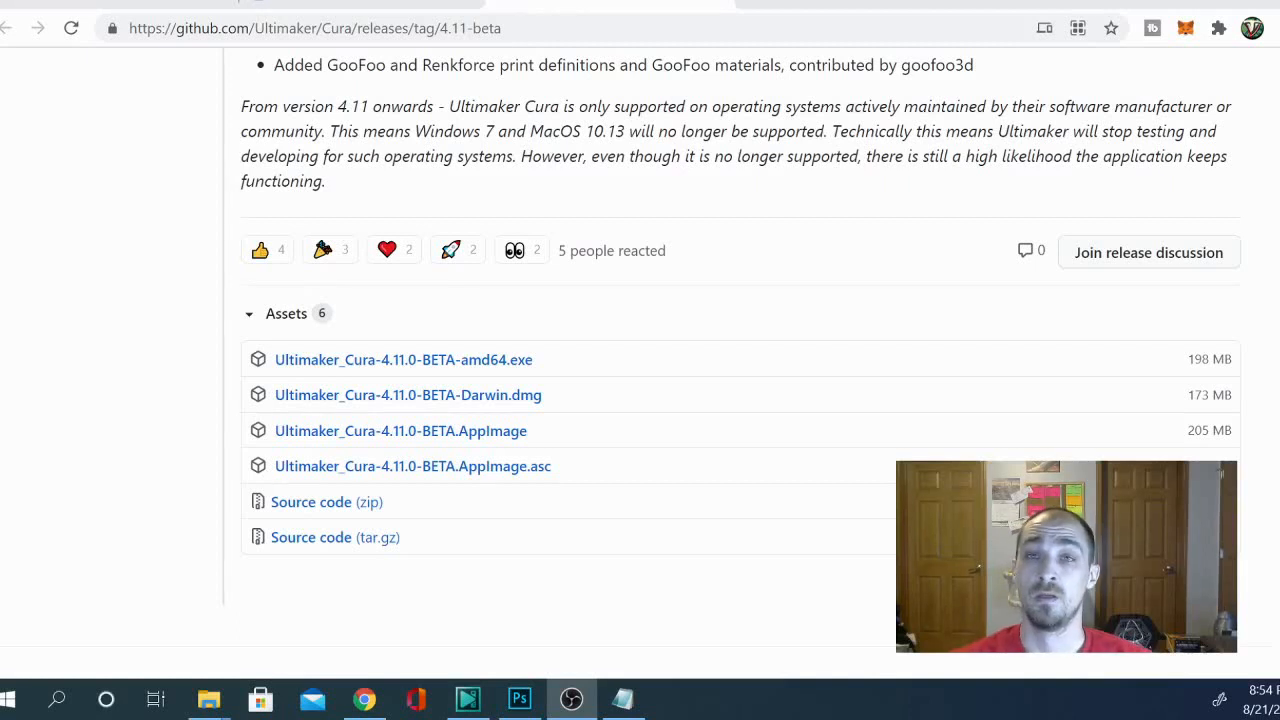
pyautogui.moveTo(428, 284)
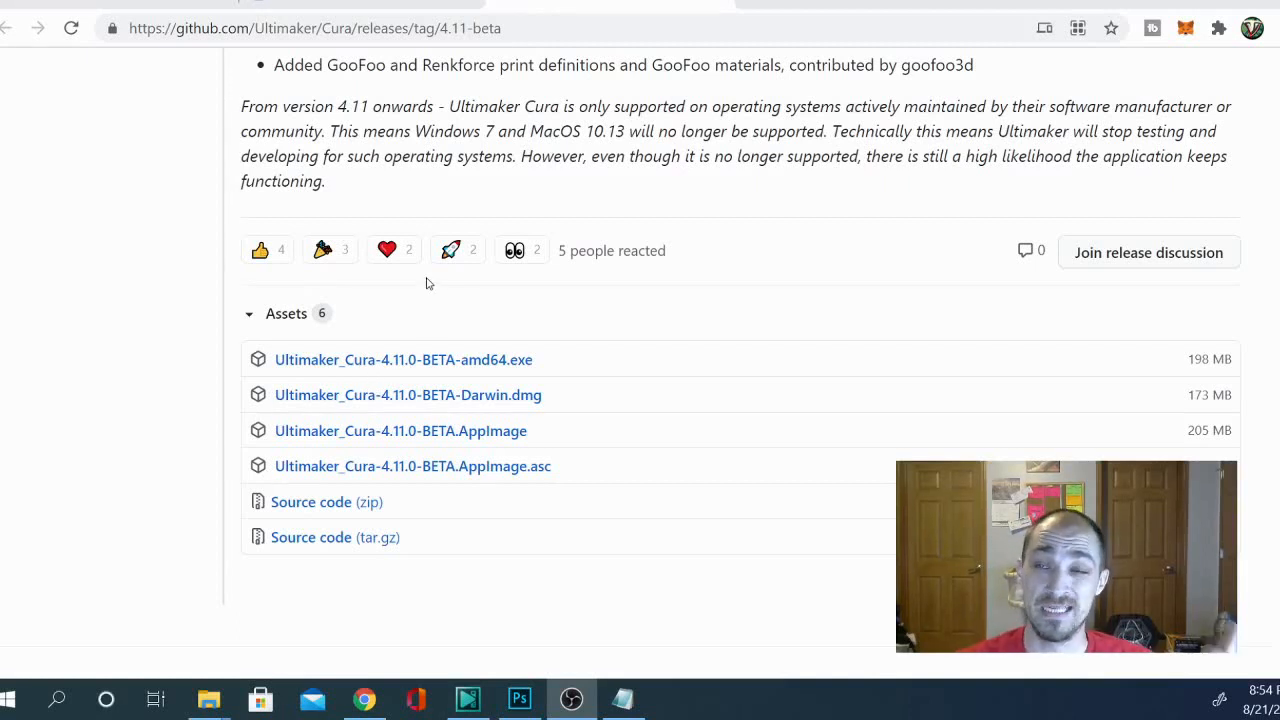
pyautogui.moveTo(516, 540)
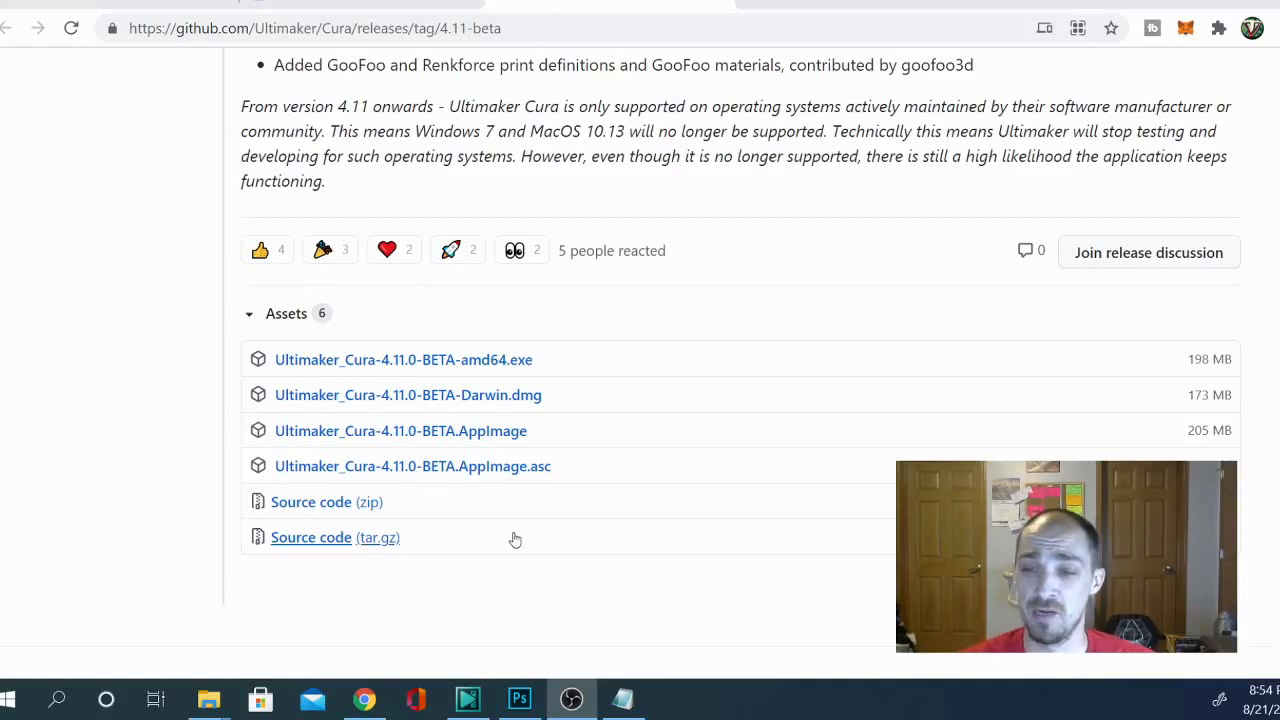
pyautogui.moveTo(410, 368)
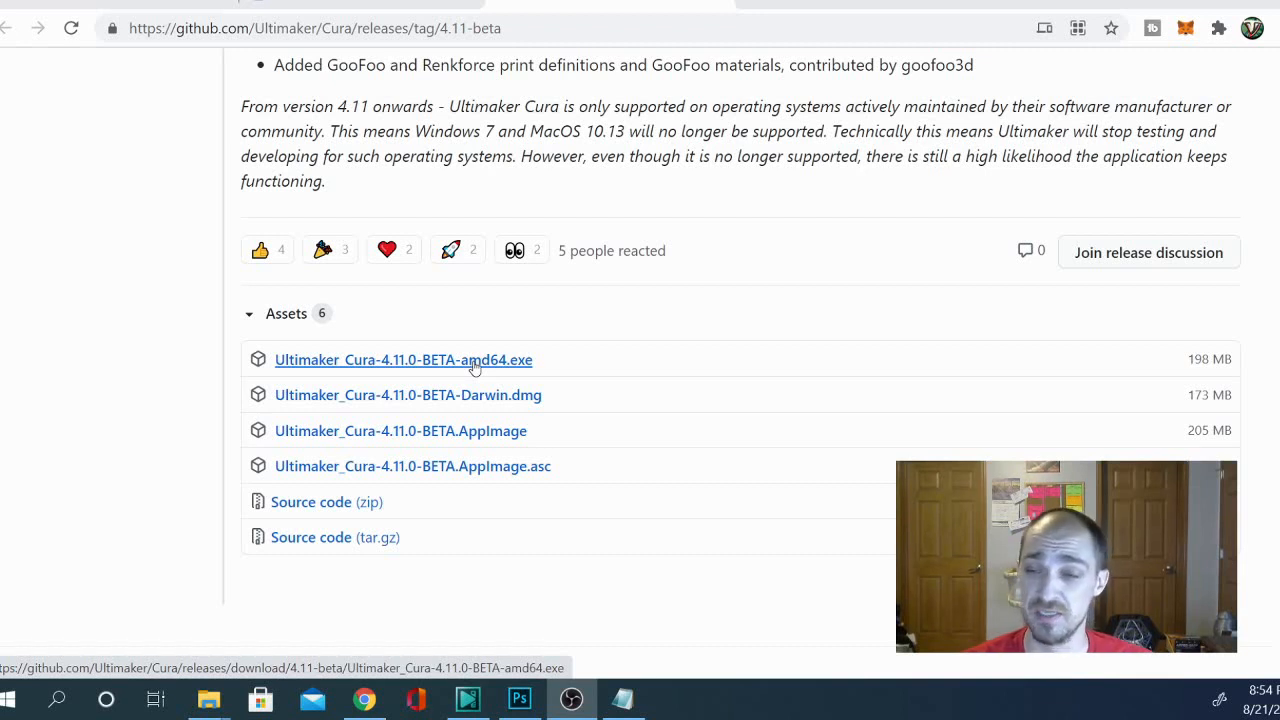
pyautogui.moveTo(480, 404)
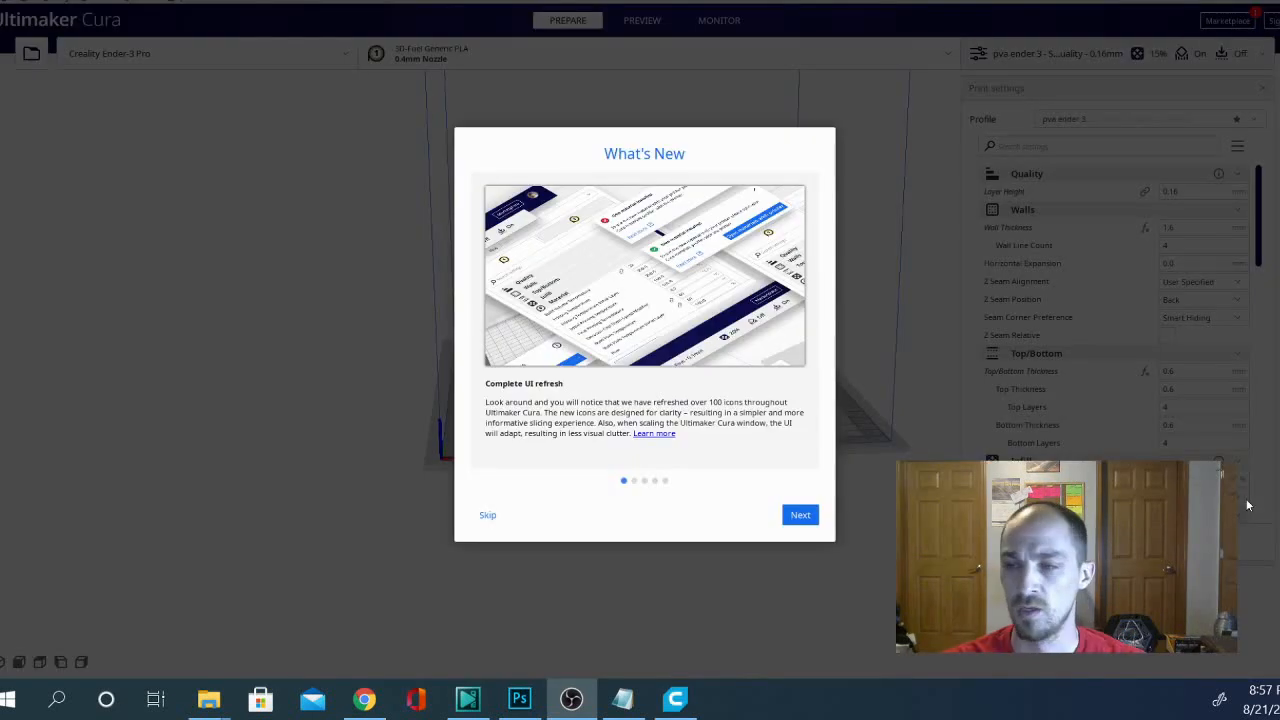
pyautogui.moveTo(762, 410)
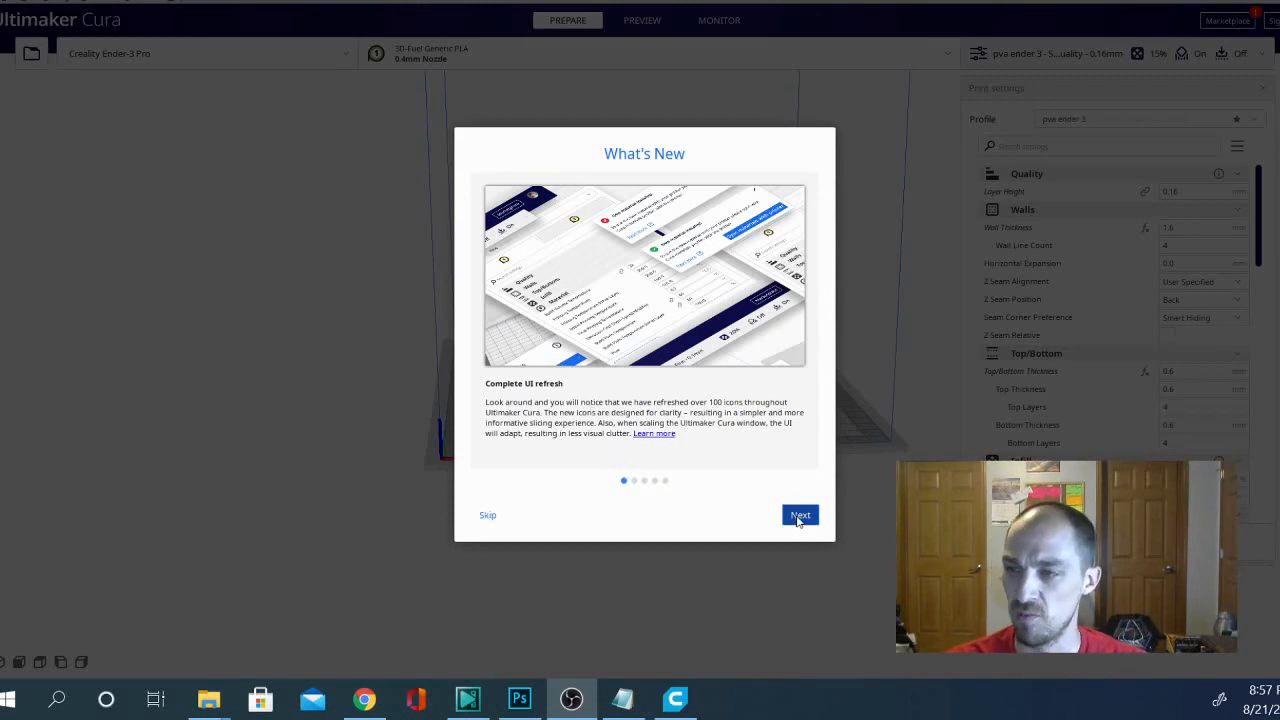
# - Advance the What's New tour through the digital library, monotonic ordering and podcast pages to 'Get more information'
pyautogui.click(800, 516)
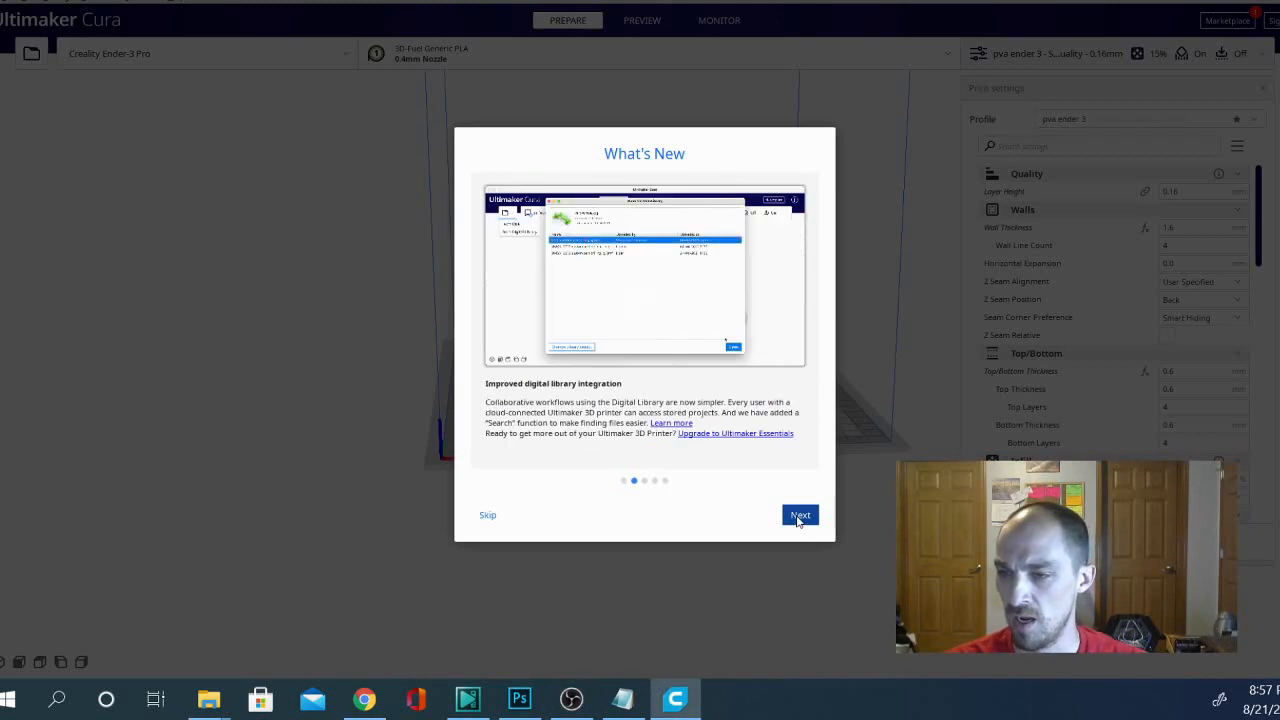
pyautogui.click(800, 514)
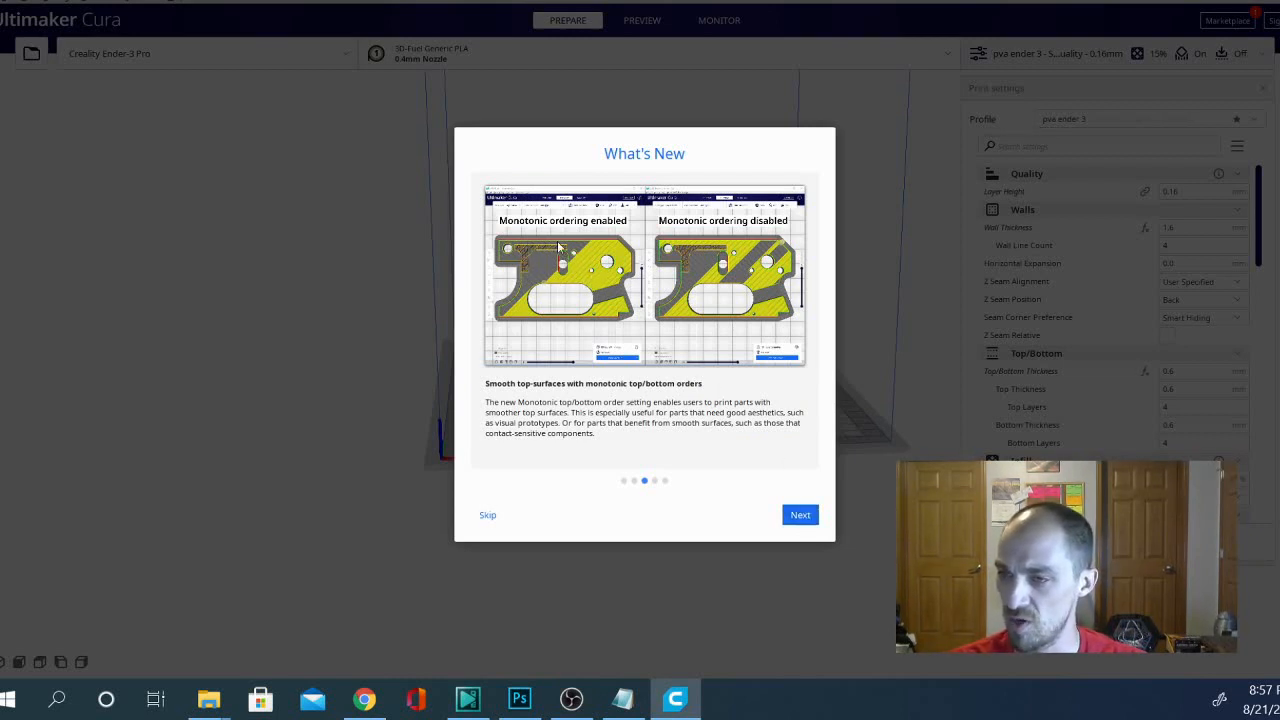
pyautogui.moveTo(568, 306)
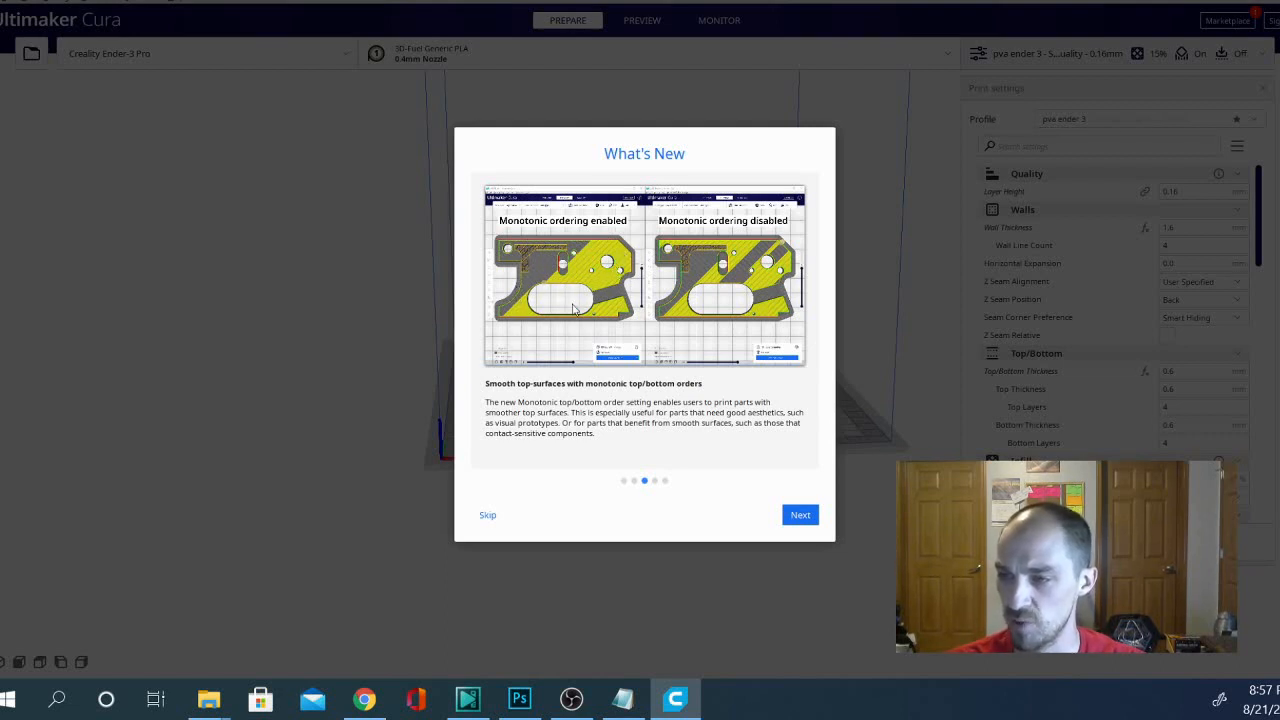
pyautogui.moveTo(740, 272)
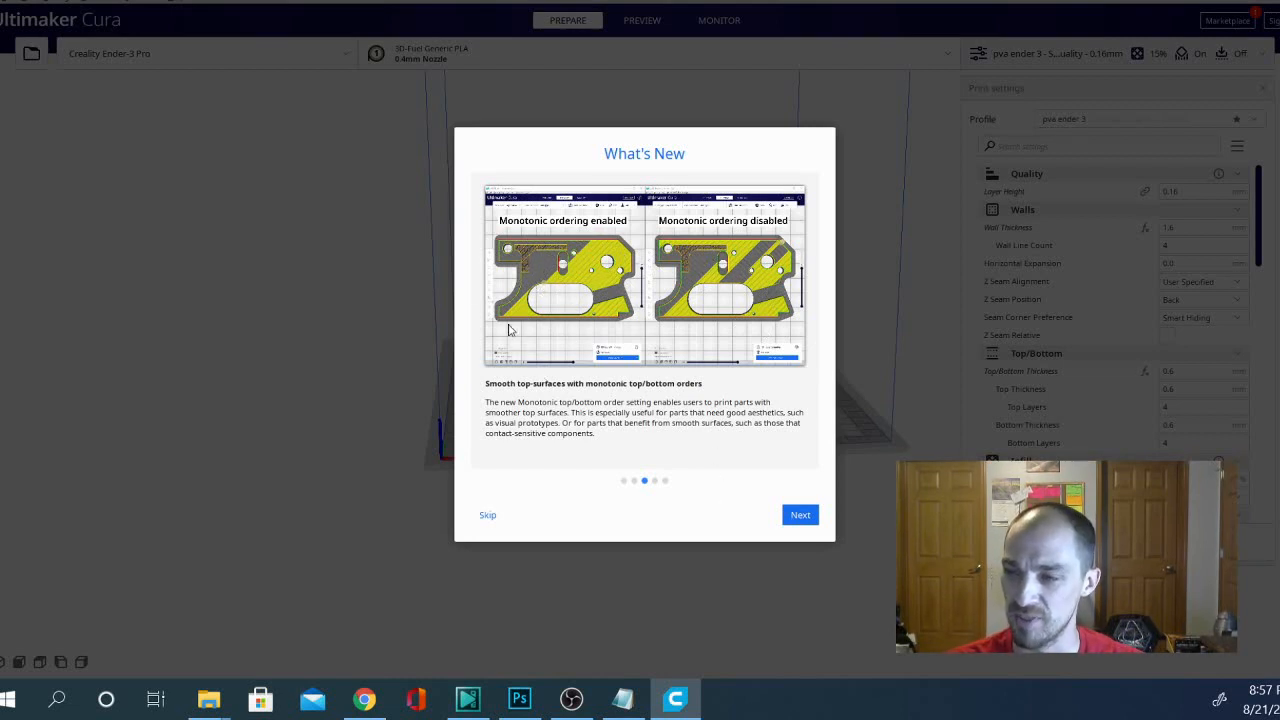
pyautogui.moveTo(664, 316)
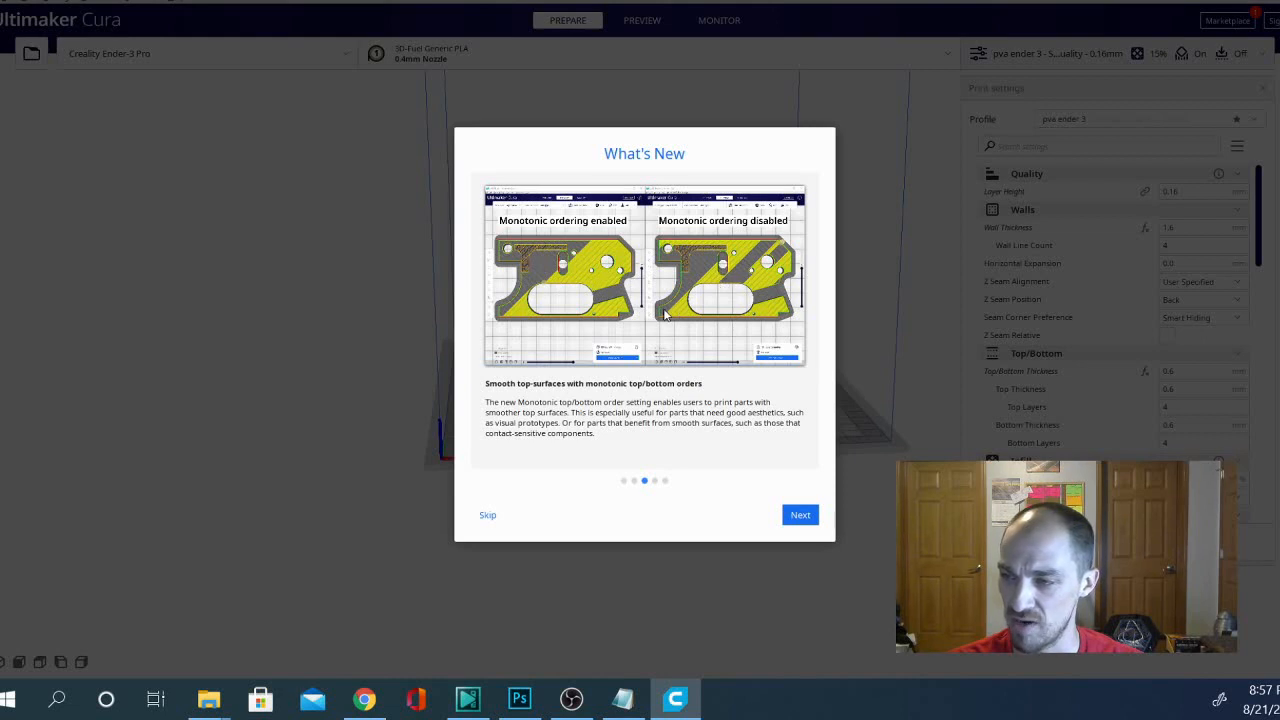
pyautogui.moveTo(748, 272)
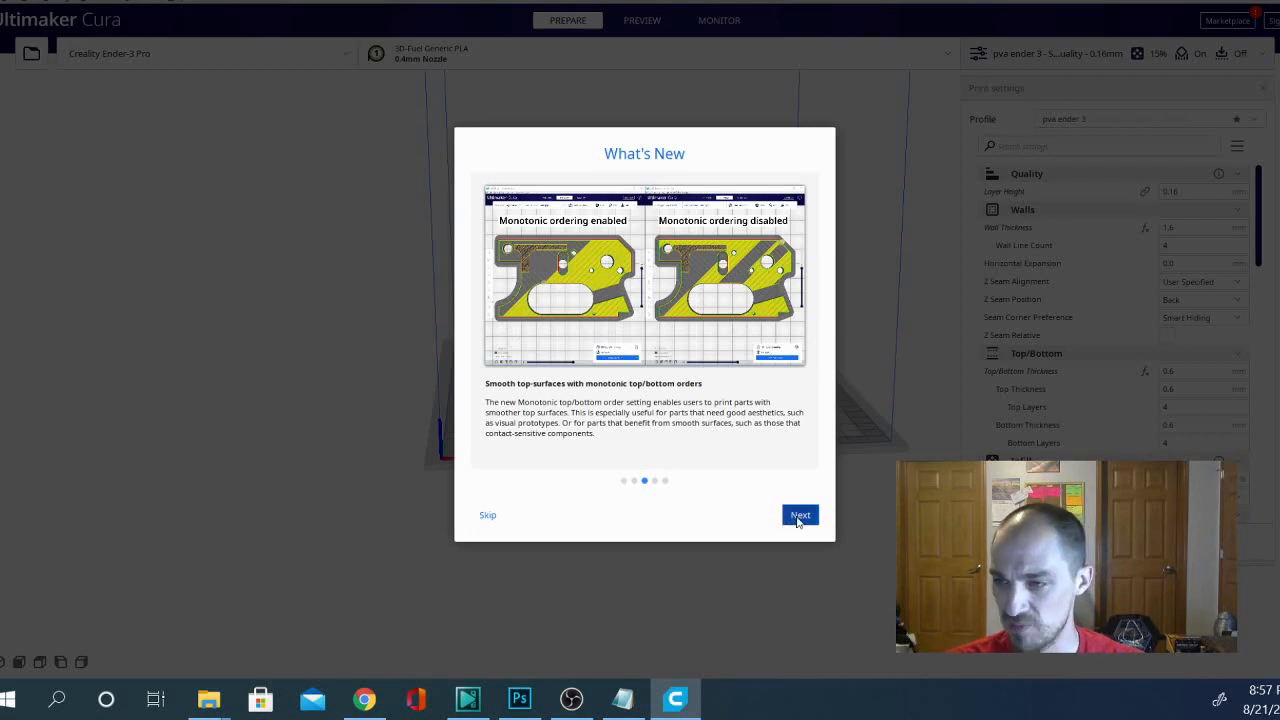
pyautogui.click(800, 514)
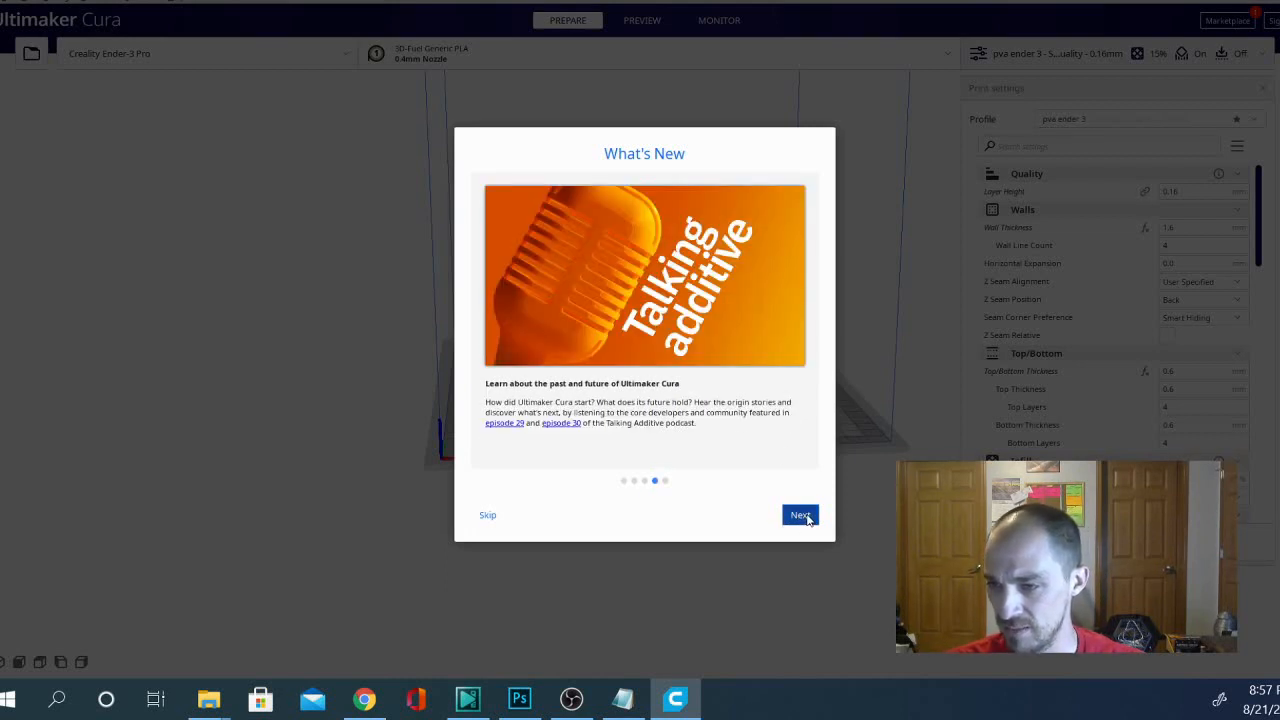
pyautogui.click(800, 516)
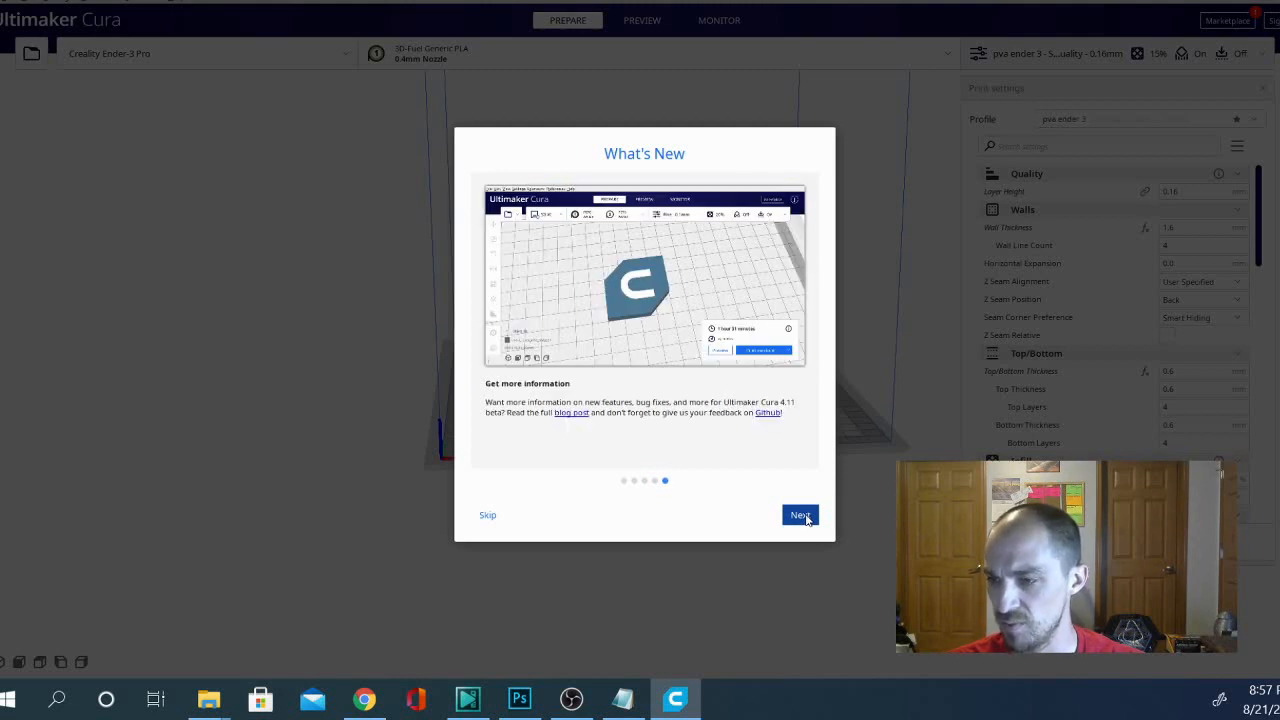
pyautogui.moveTo(496, 518)
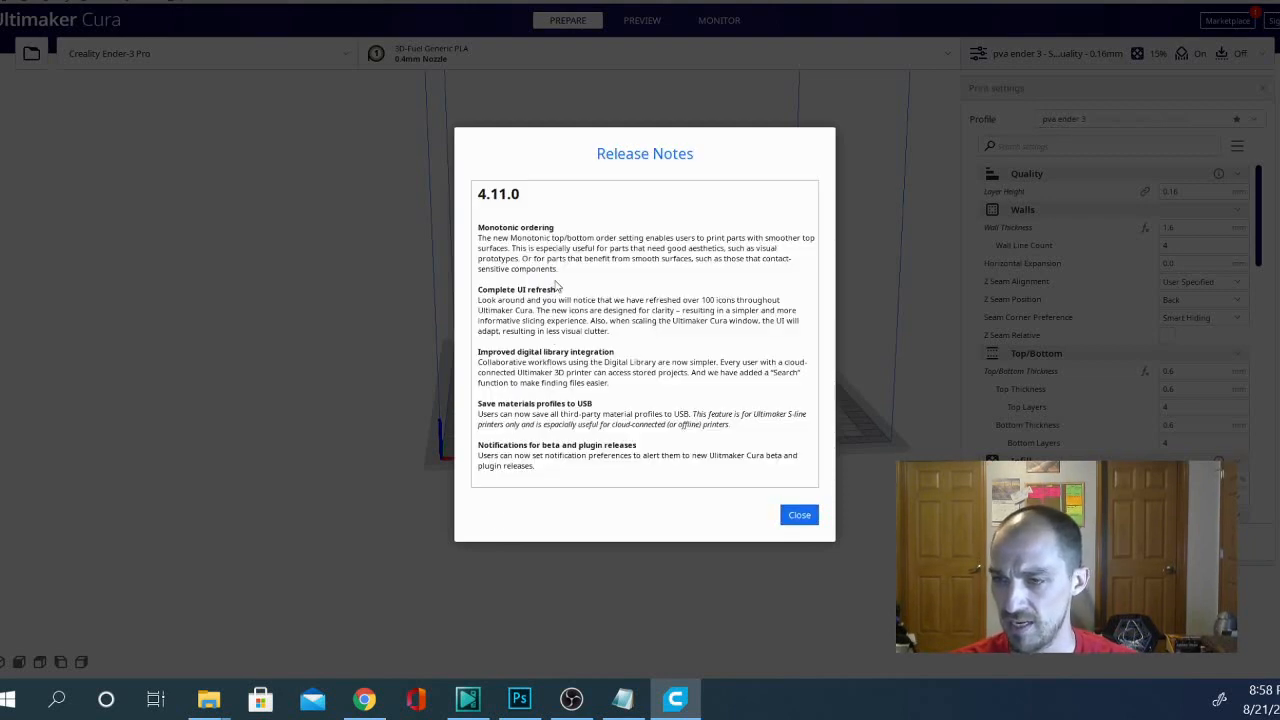
pyautogui.moveTo(570, 248)
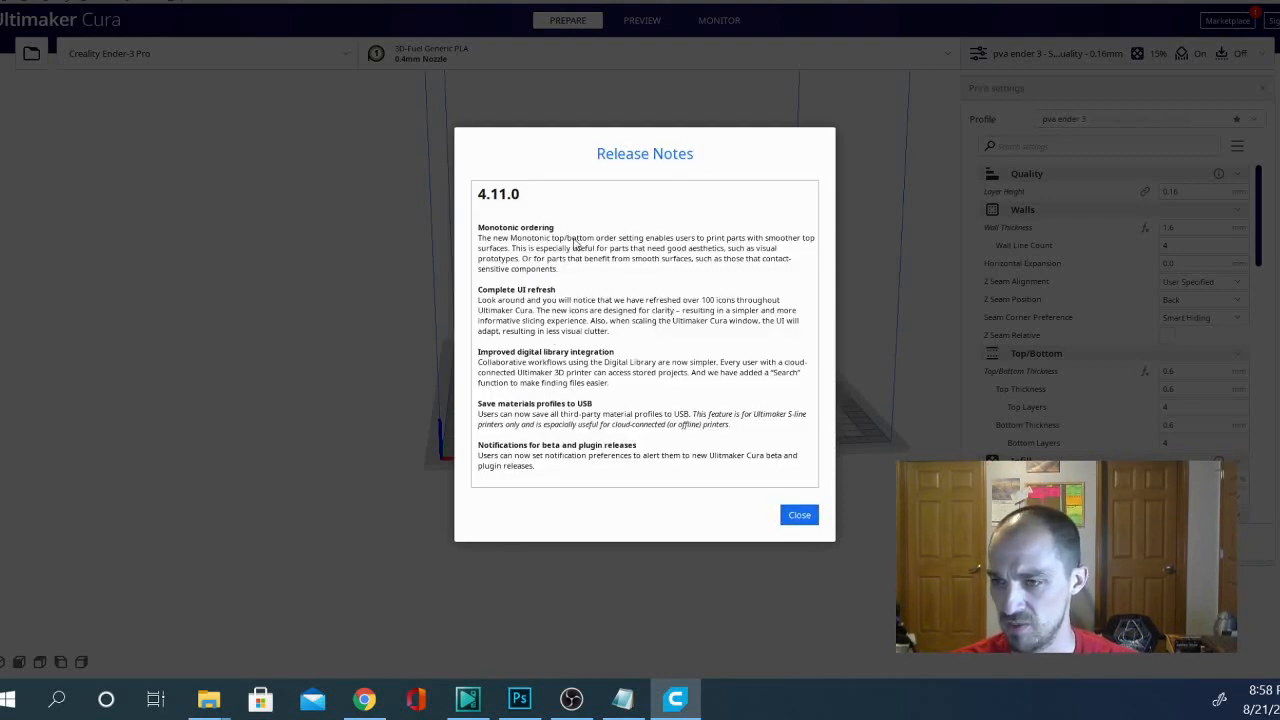
pyautogui.moveTo(510, 260)
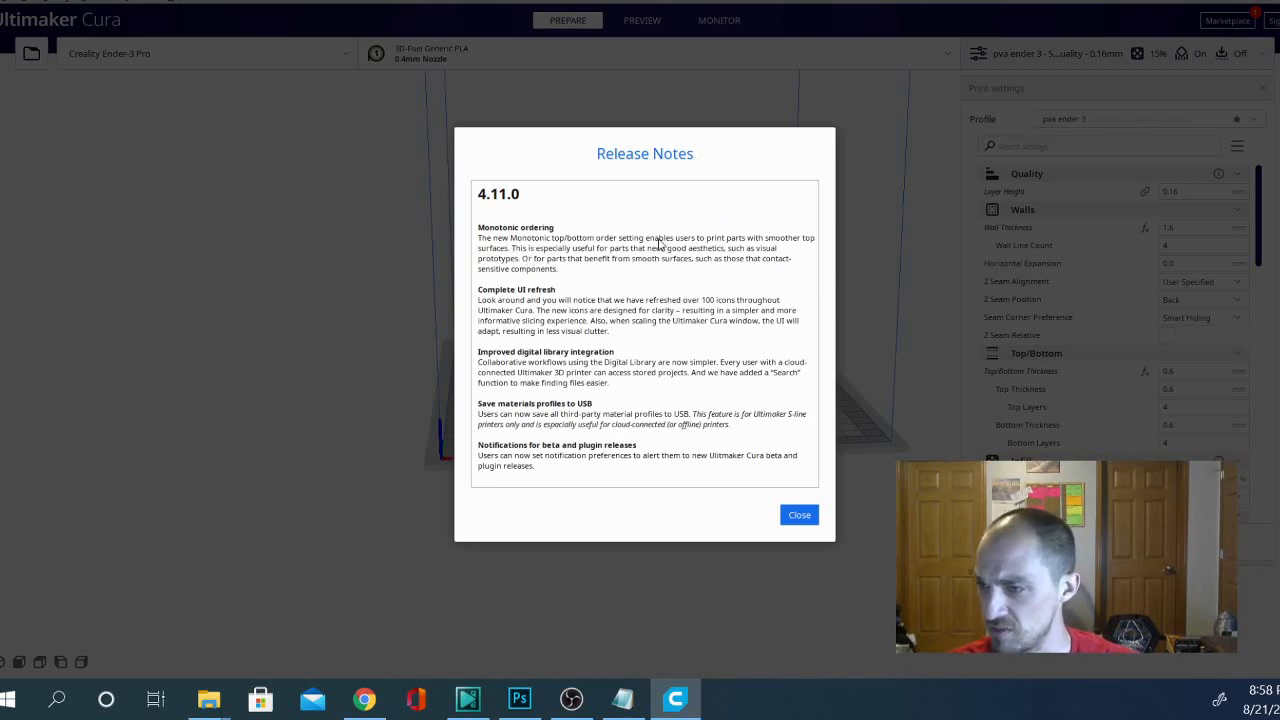
pyautogui.moveTo(696, 244)
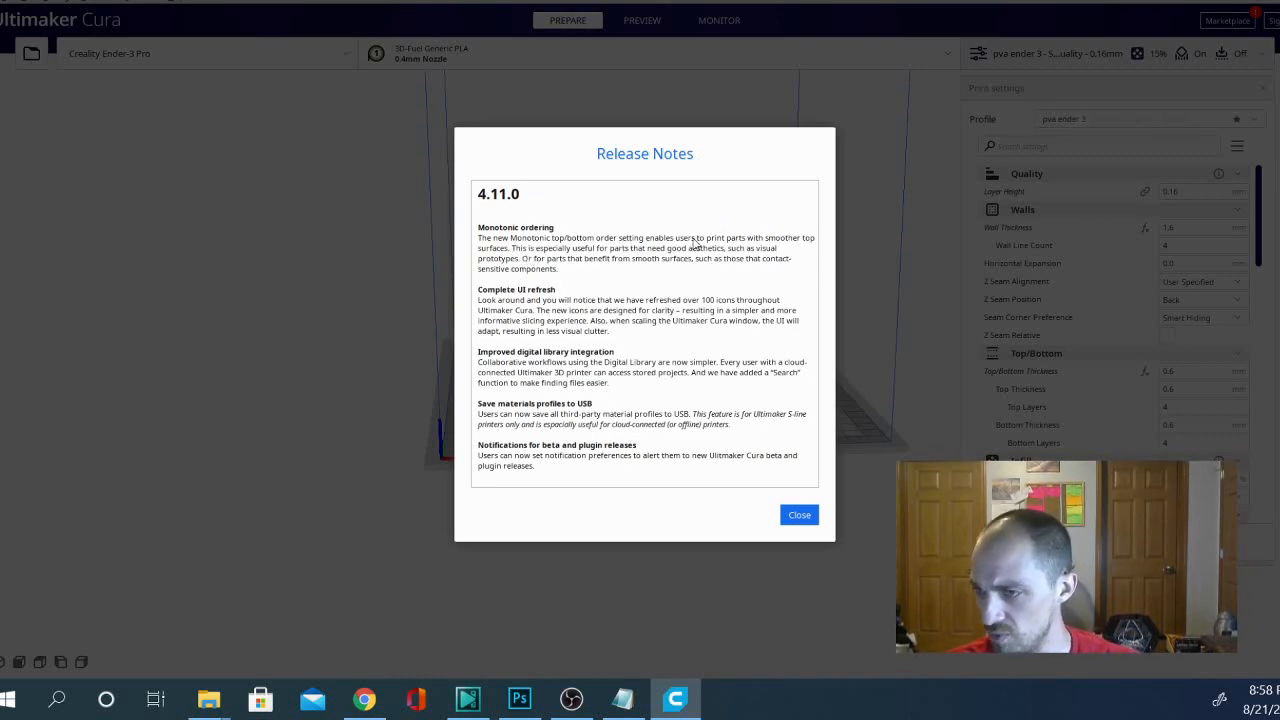
pyautogui.moveTo(584, 258)
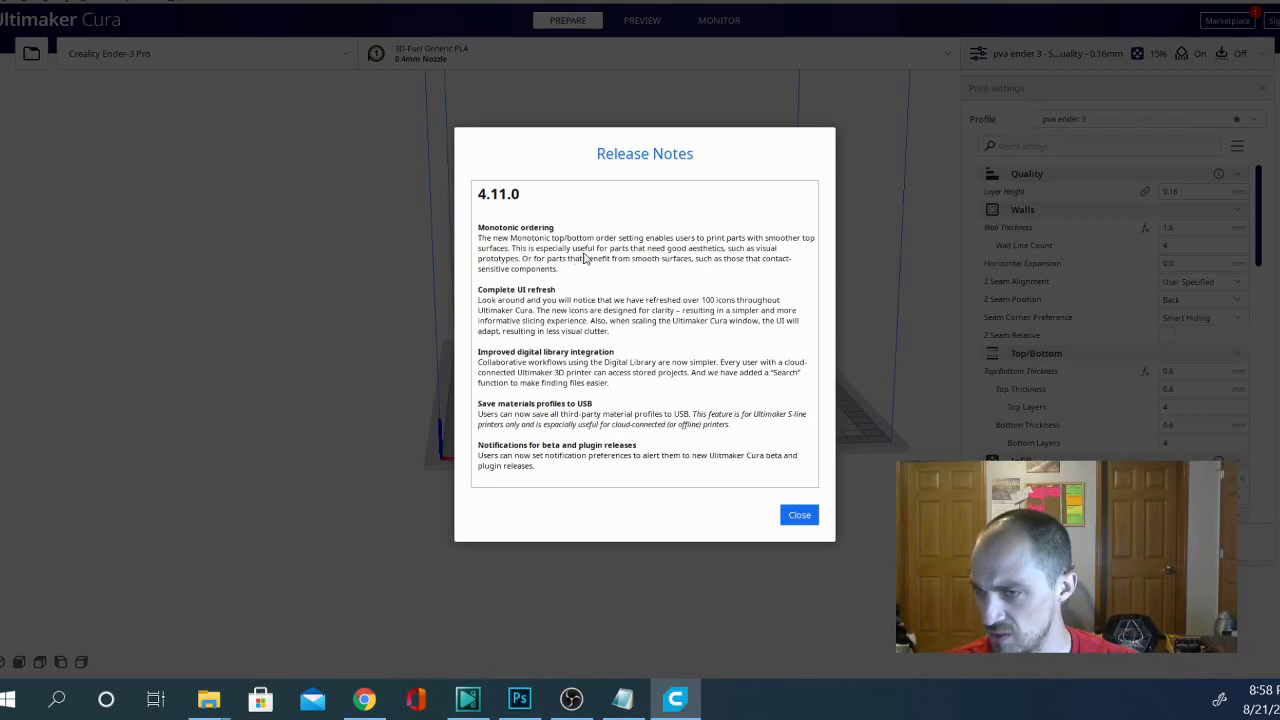
pyautogui.moveTo(682, 264)
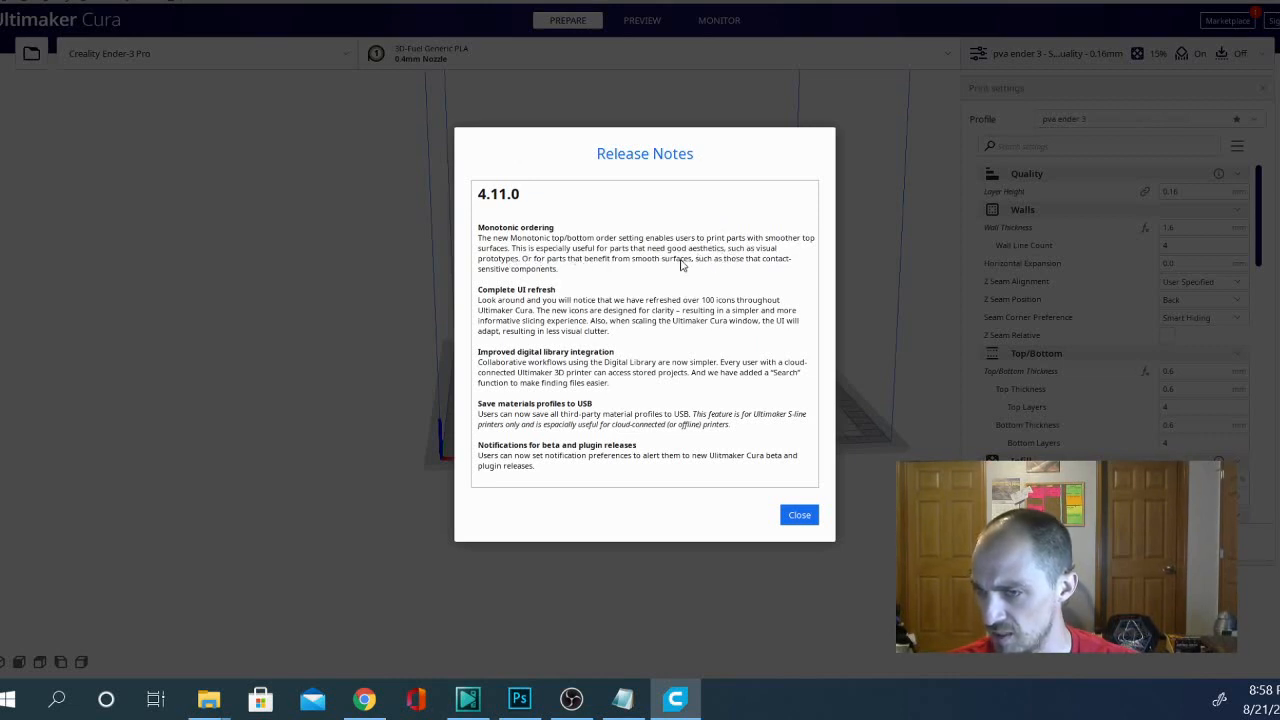
pyautogui.moveTo(676, 268)
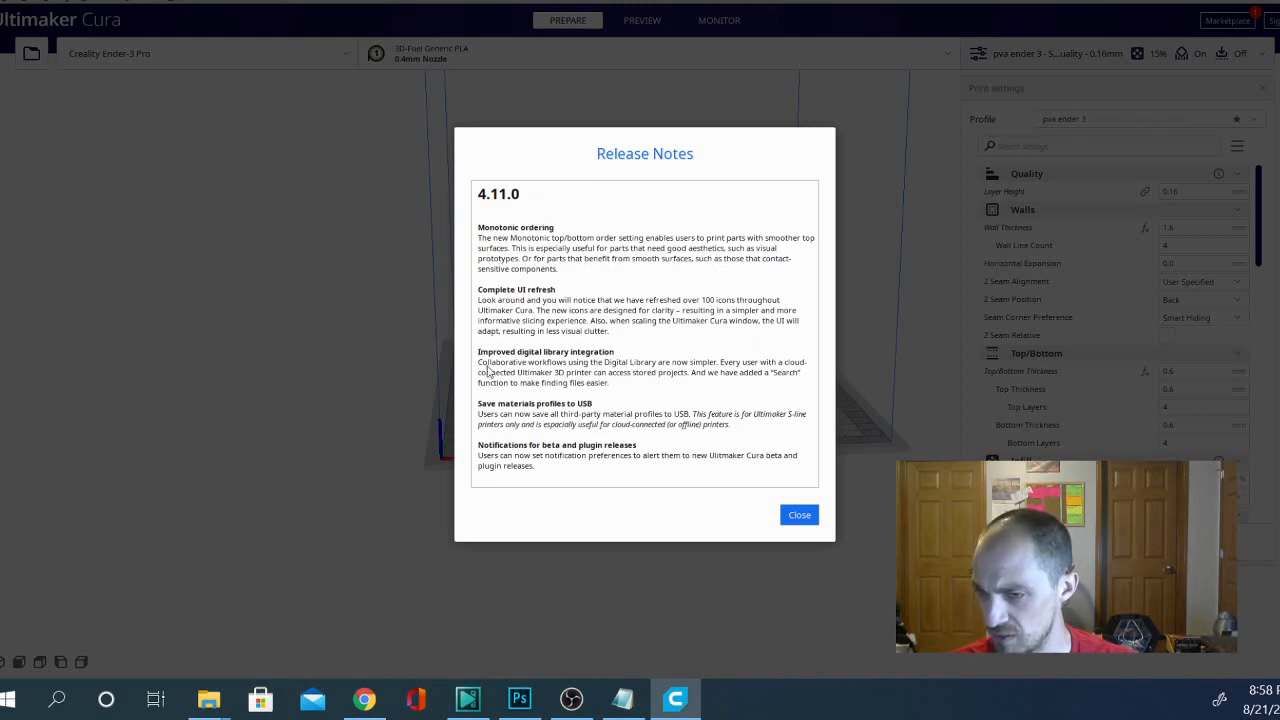
pyautogui.moveTo(508, 308)
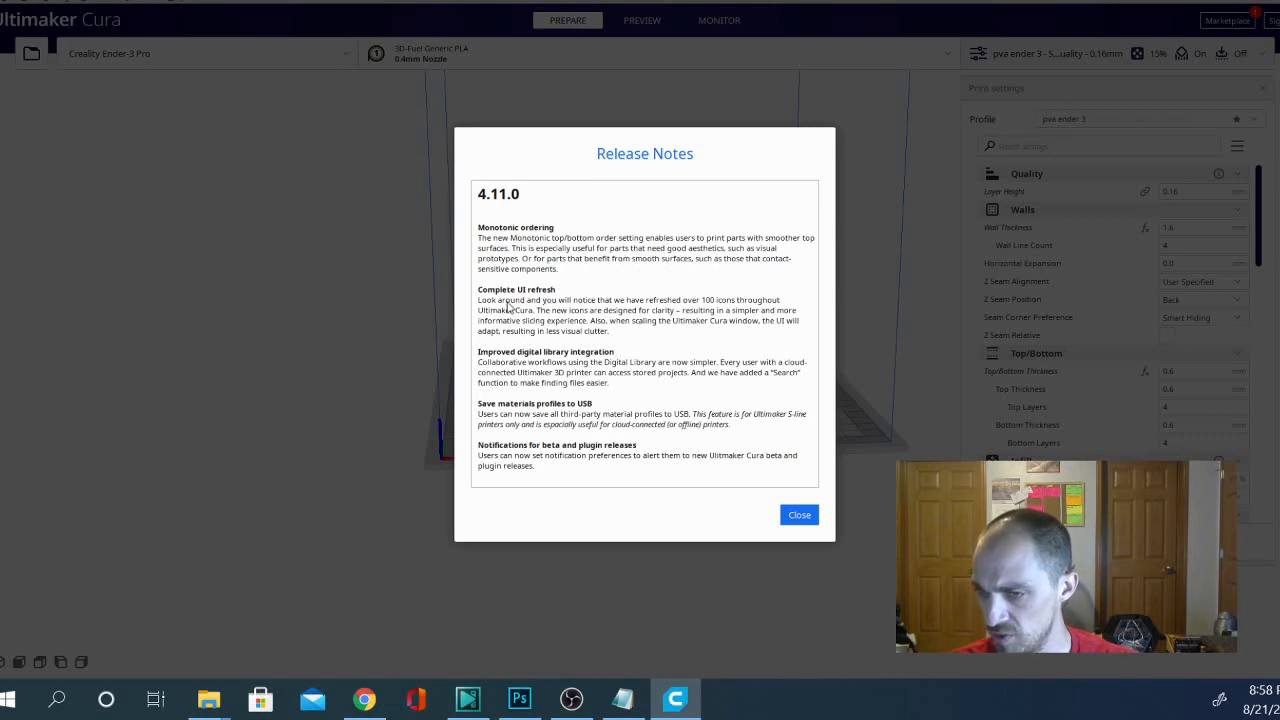
pyautogui.moveTo(544, 504)
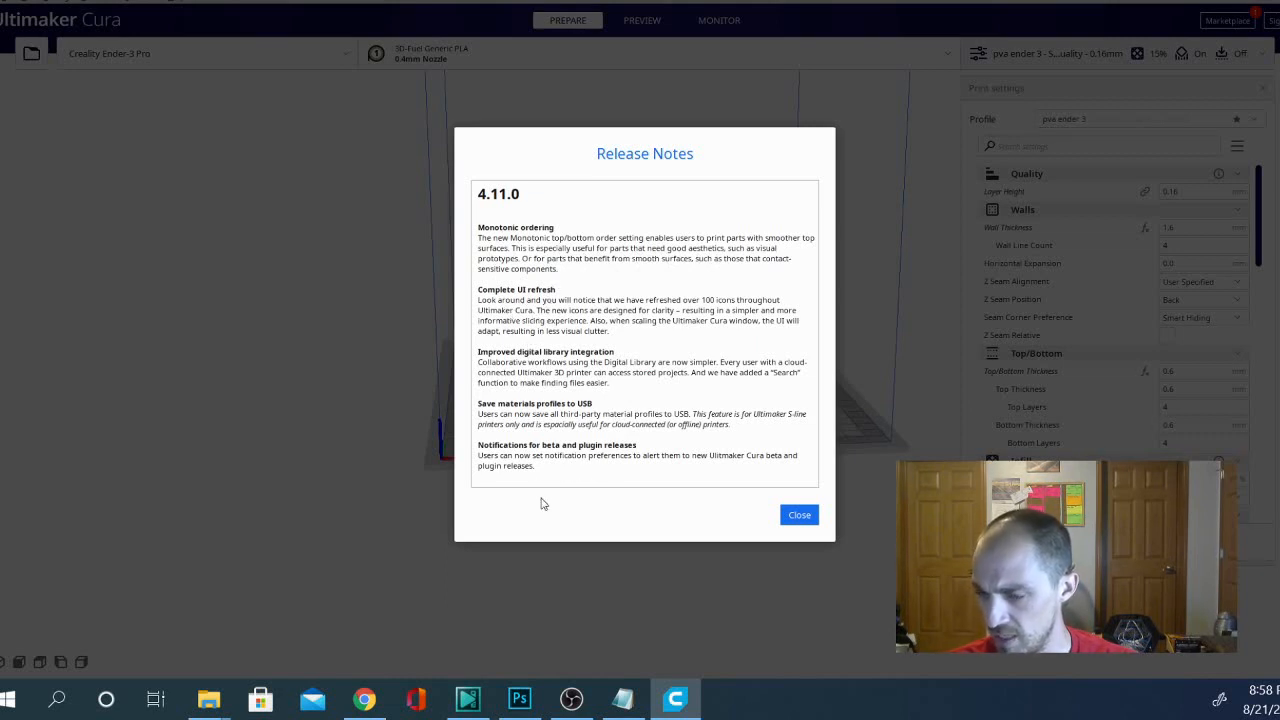
pyautogui.moveTo(536, 432)
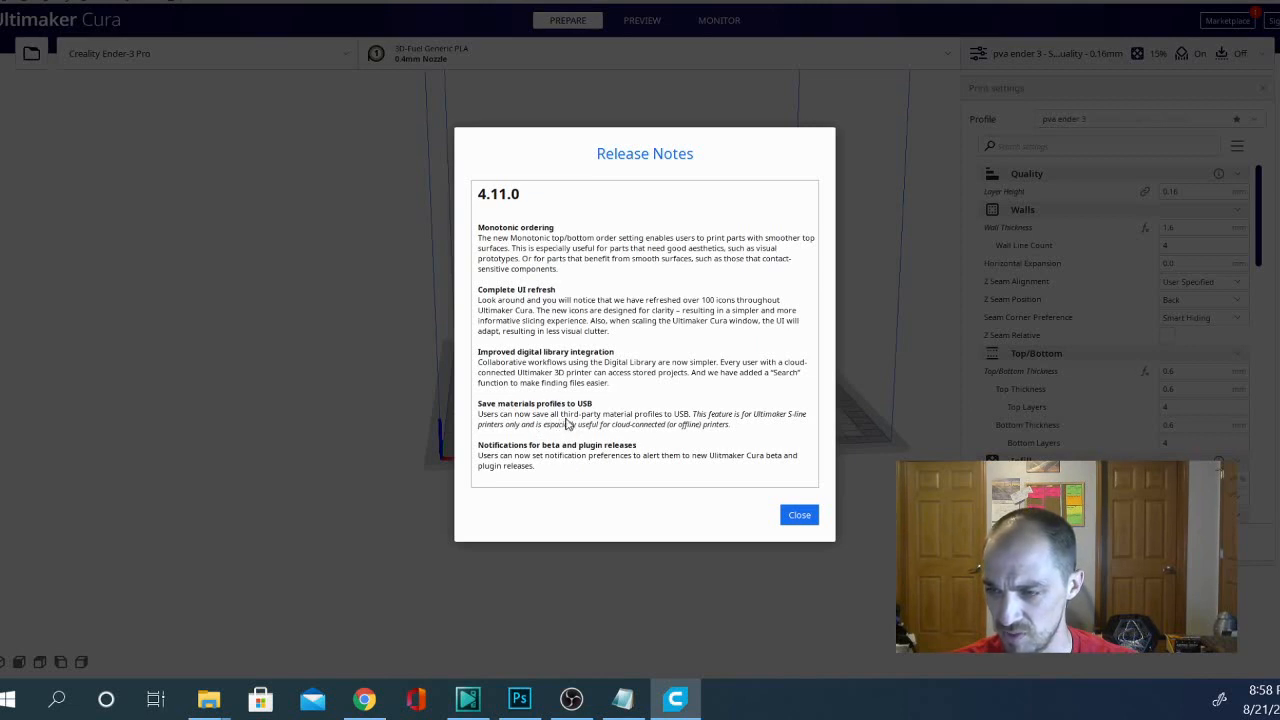
pyautogui.moveTo(782, 432)
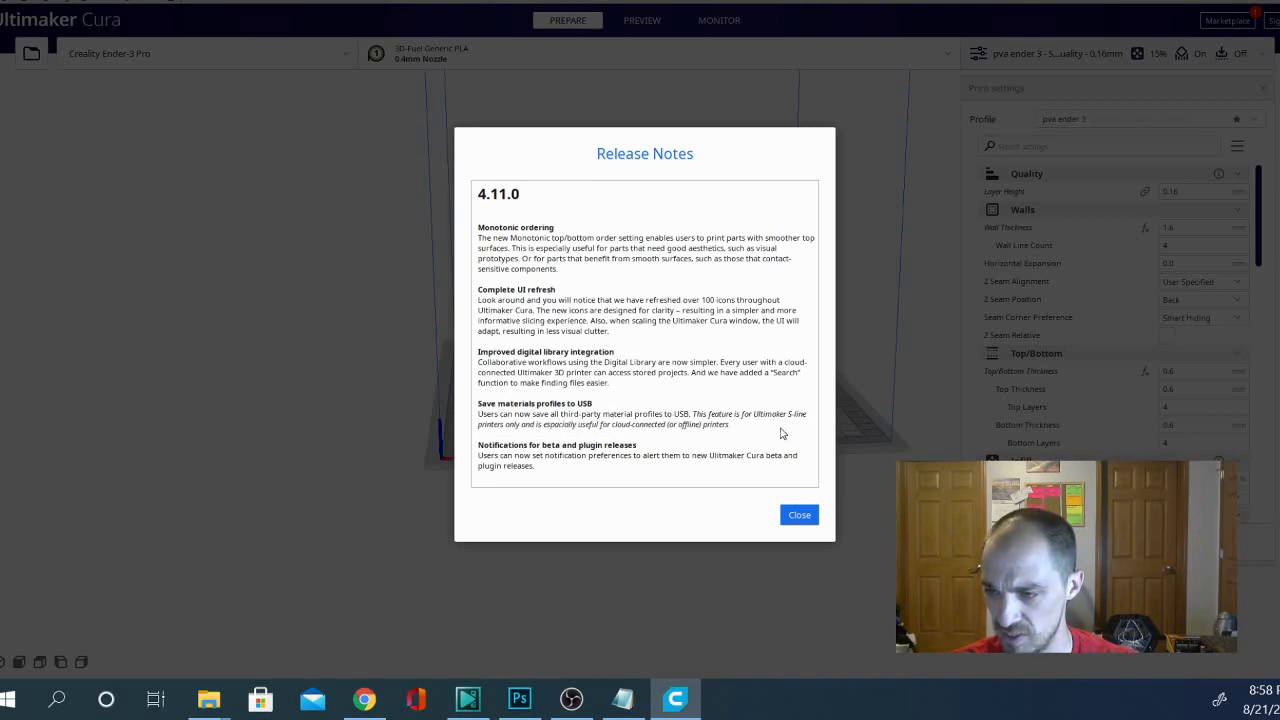
pyautogui.moveTo(784, 438)
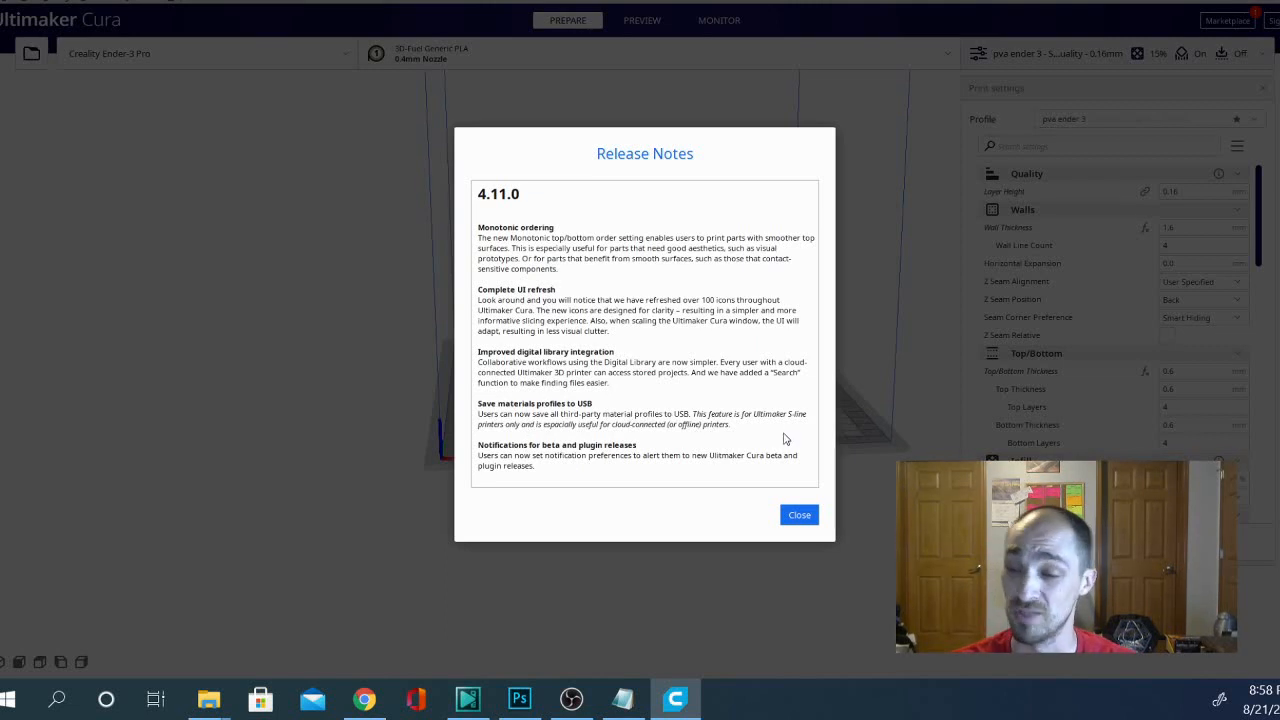
pyautogui.moveTo(556, 488)
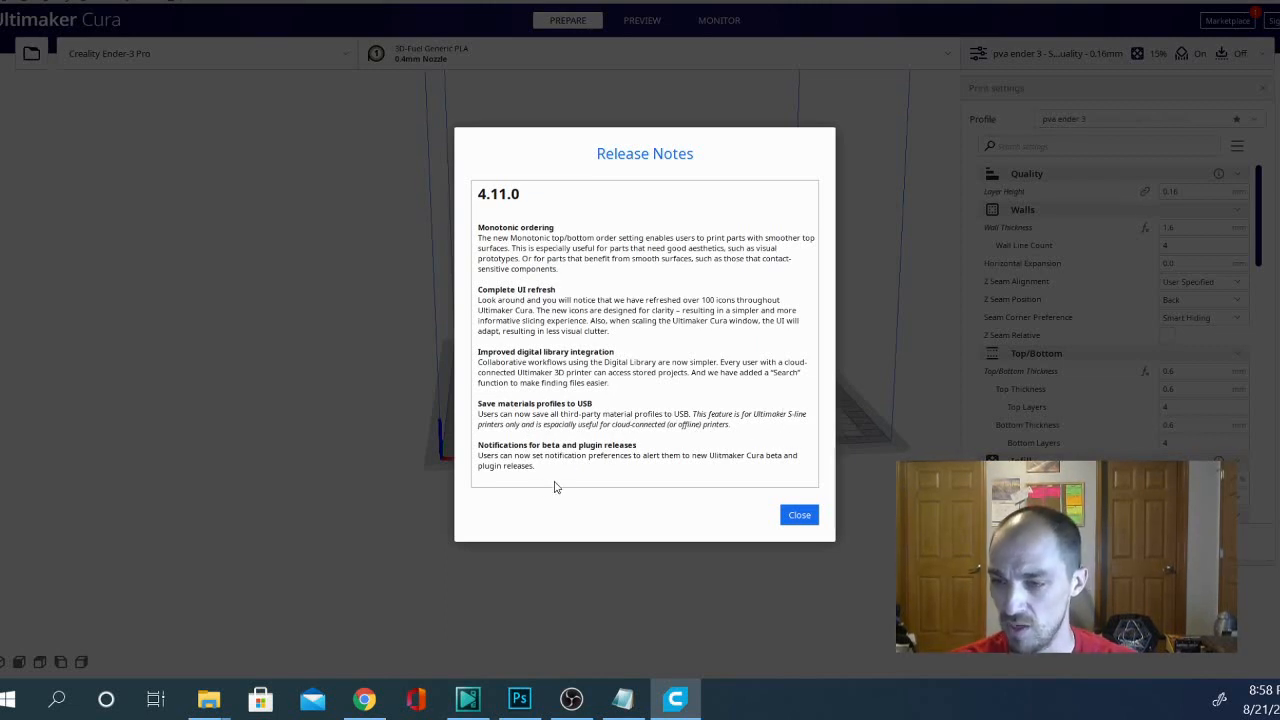
pyautogui.moveTo(612, 466)
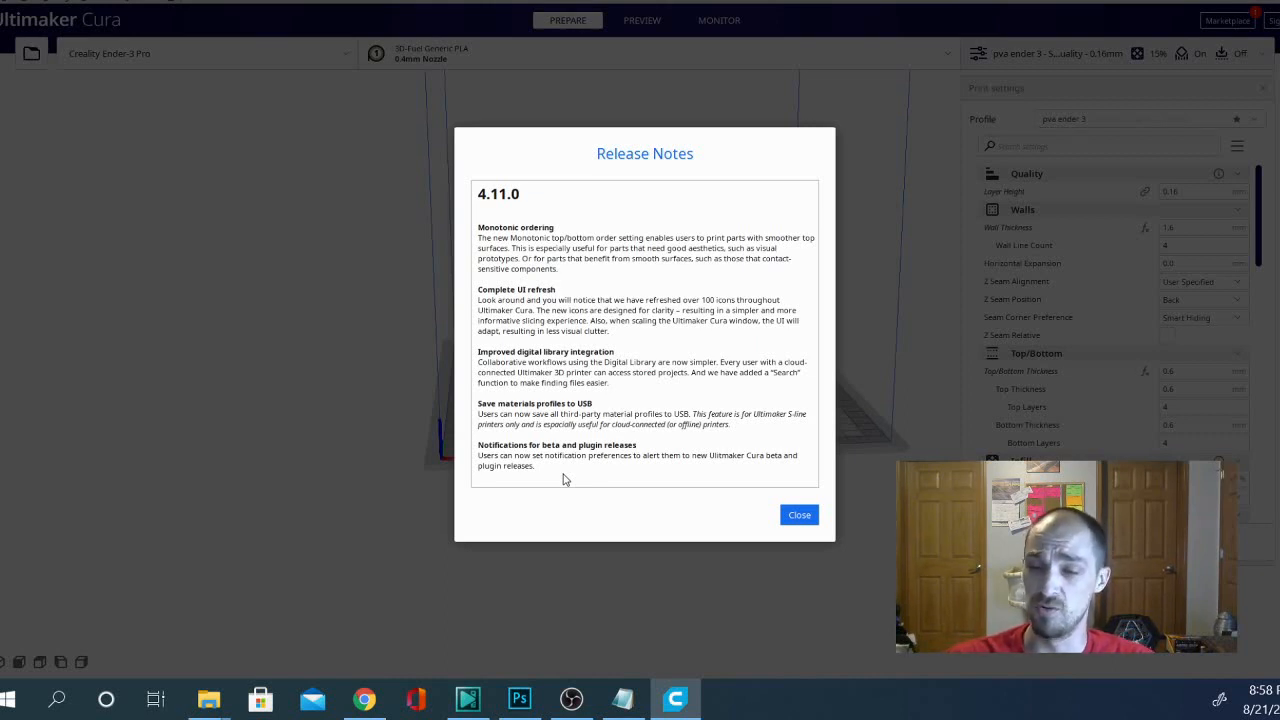
# - Dismiss the 4.11.0 release notes to return to the empty Ender-3 Pro build plate
pyautogui.click(800, 514)
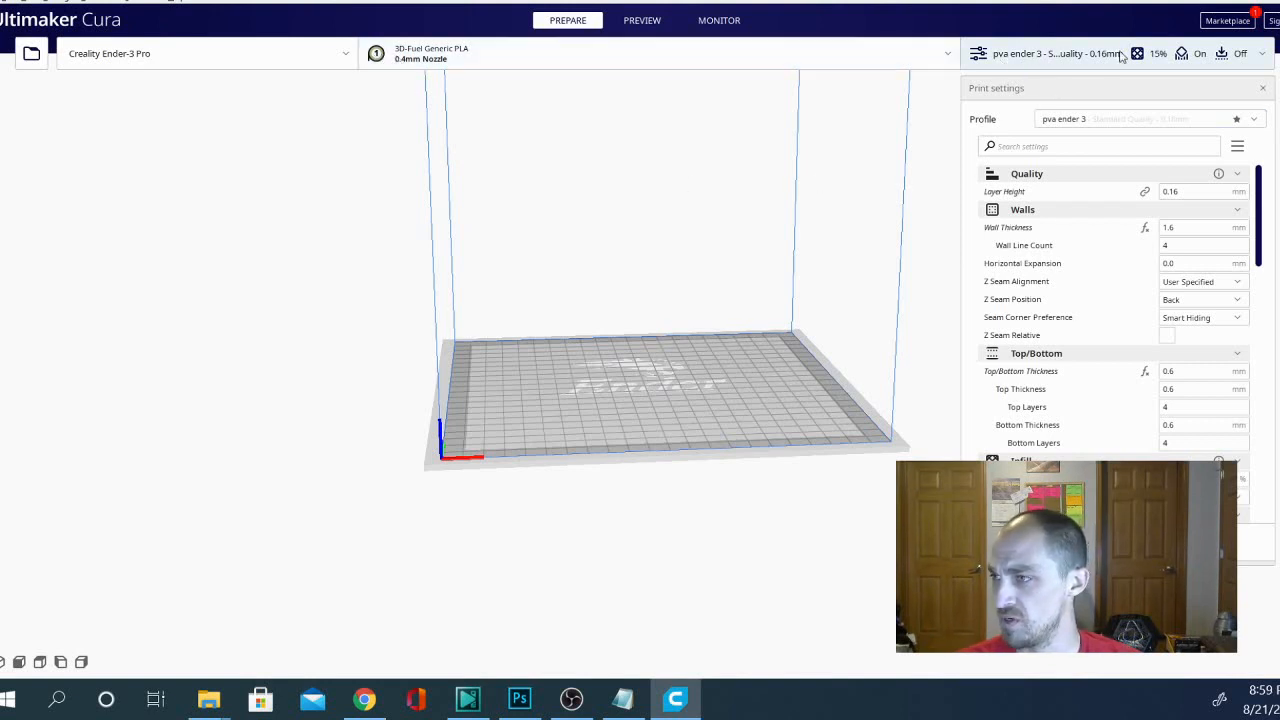
# - Switch the extruder material to Custom Generic PLA and discard the changed support setting
pyautogui.click(1240, 88)
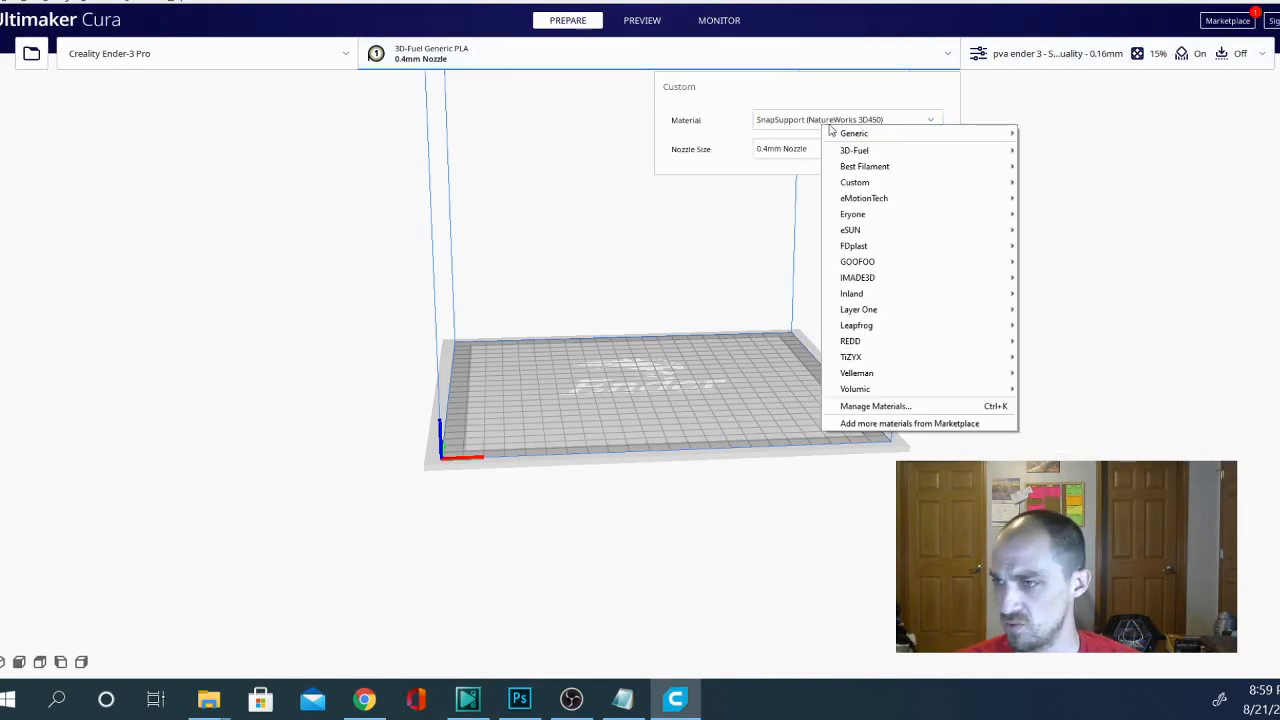
pyautogui.moveTo(876, 404)
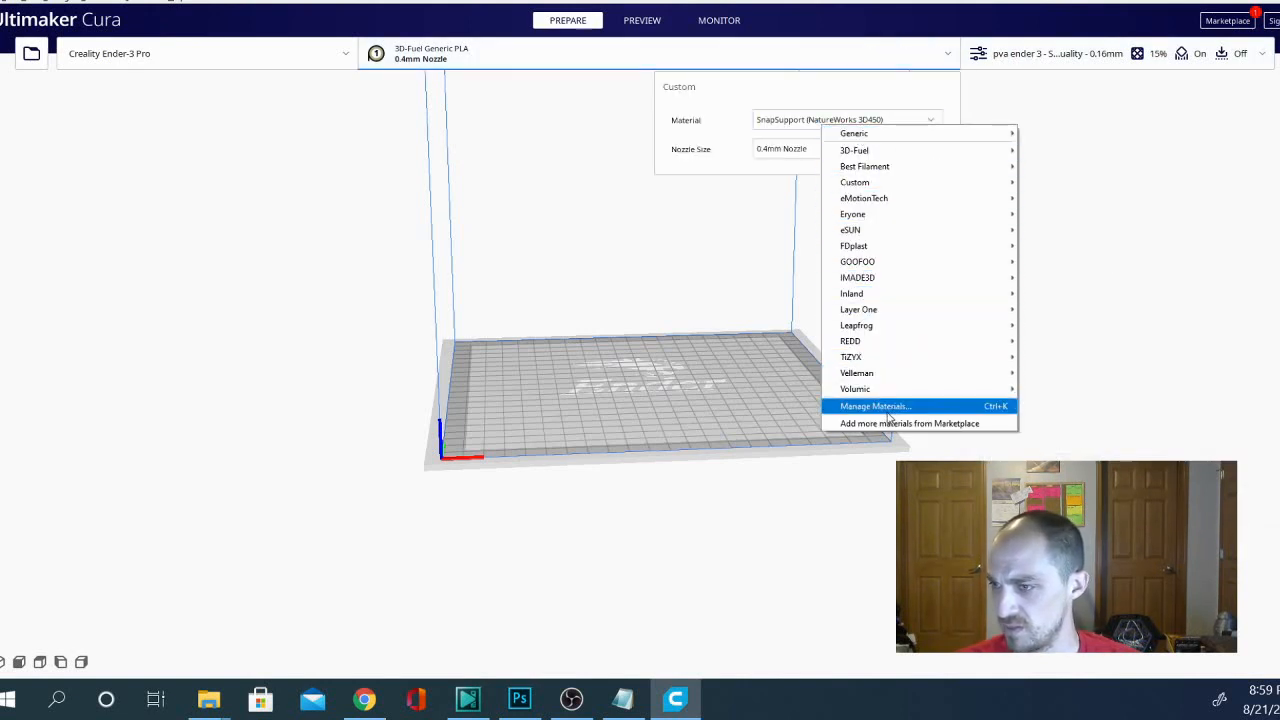
pyautogui.moveTo(856, 182)
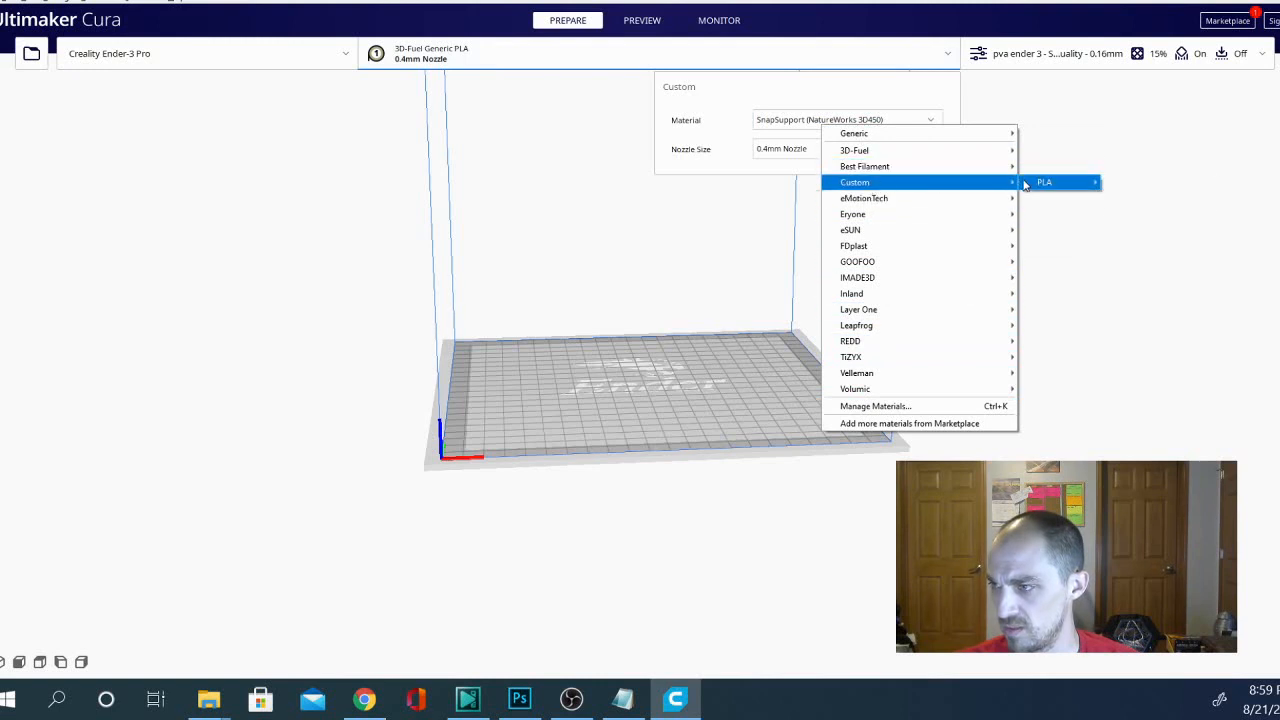
pyautogui.click(1044, 182)
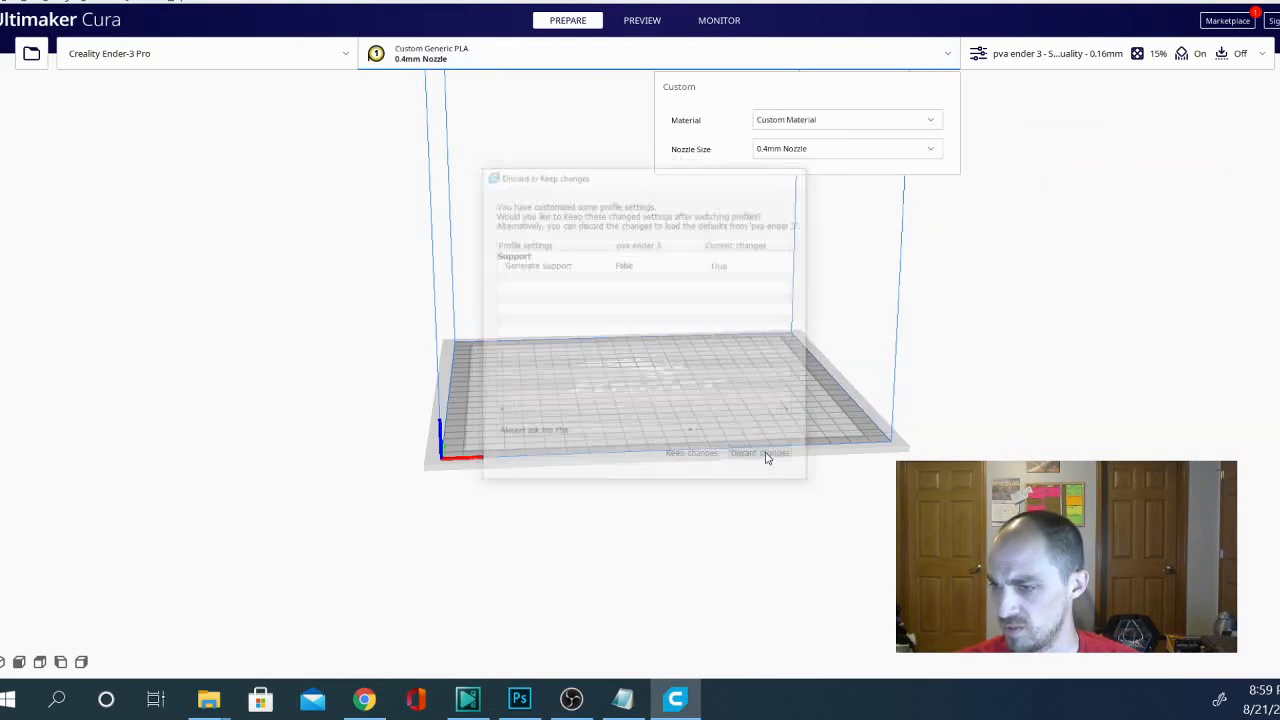
pyautogui.click(758, 452)
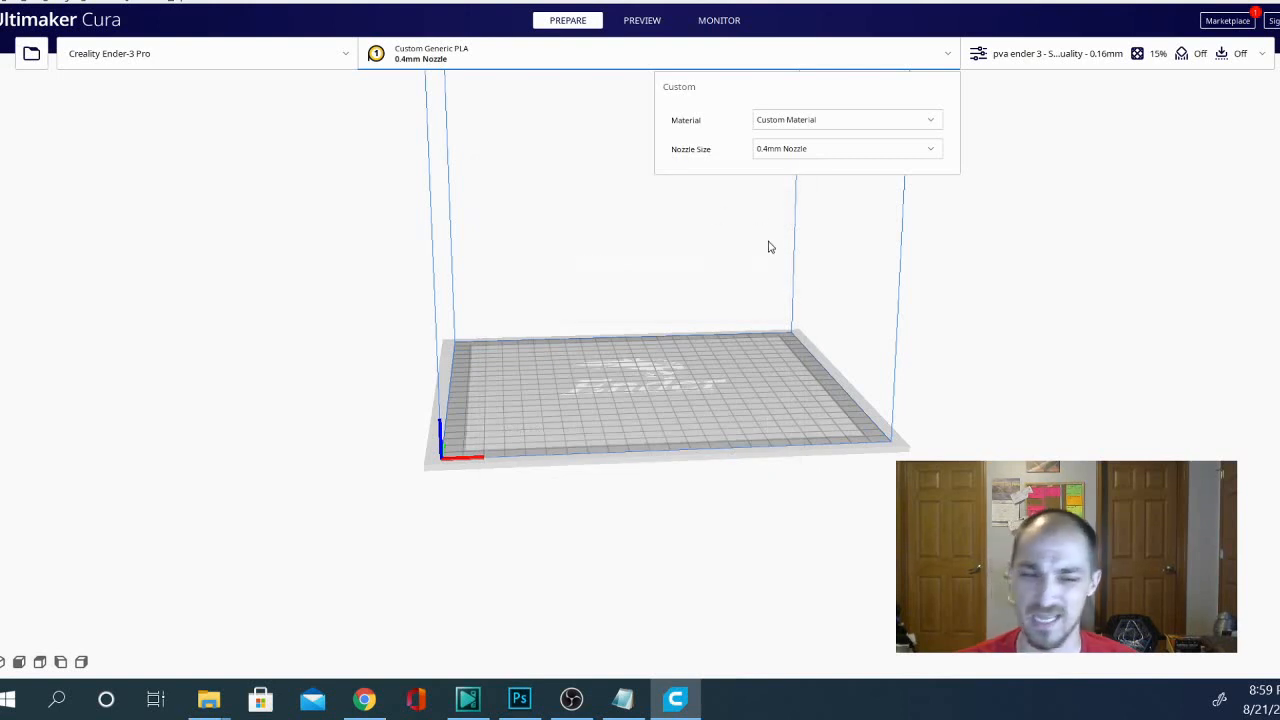
pyautogui.moveTo(1236, 268)
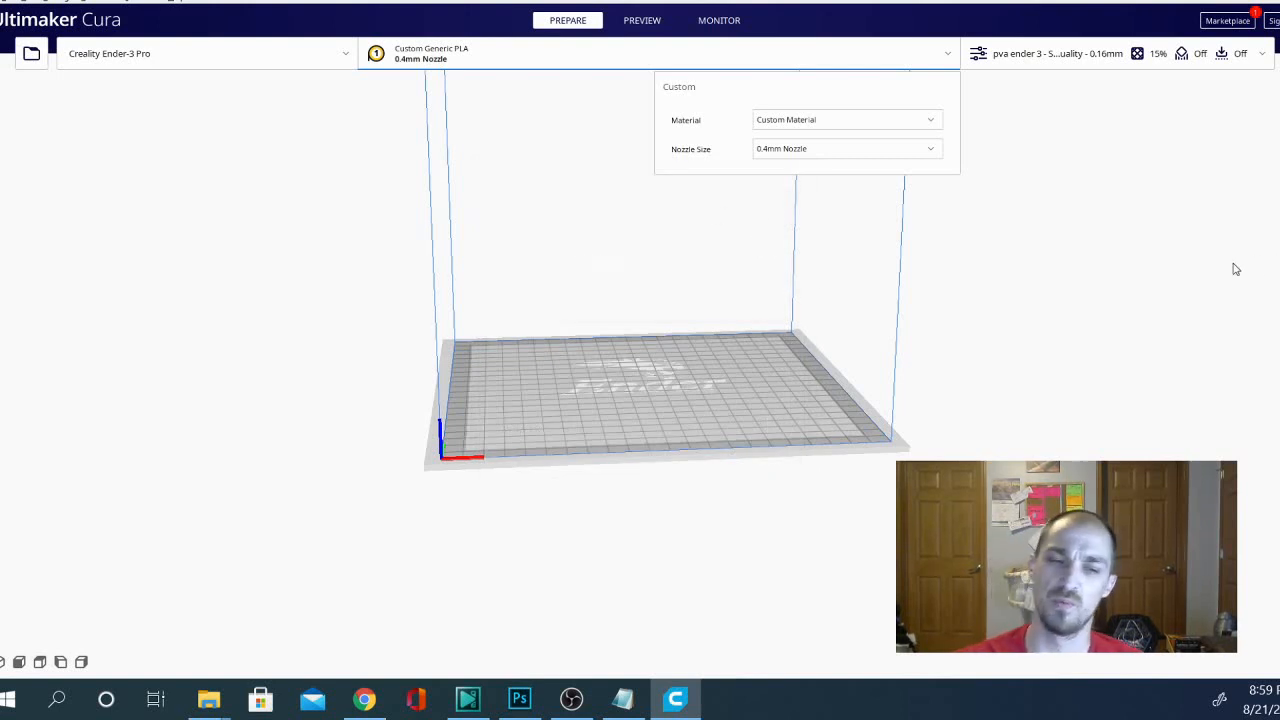
pyautogui.moveTo(764, 284)
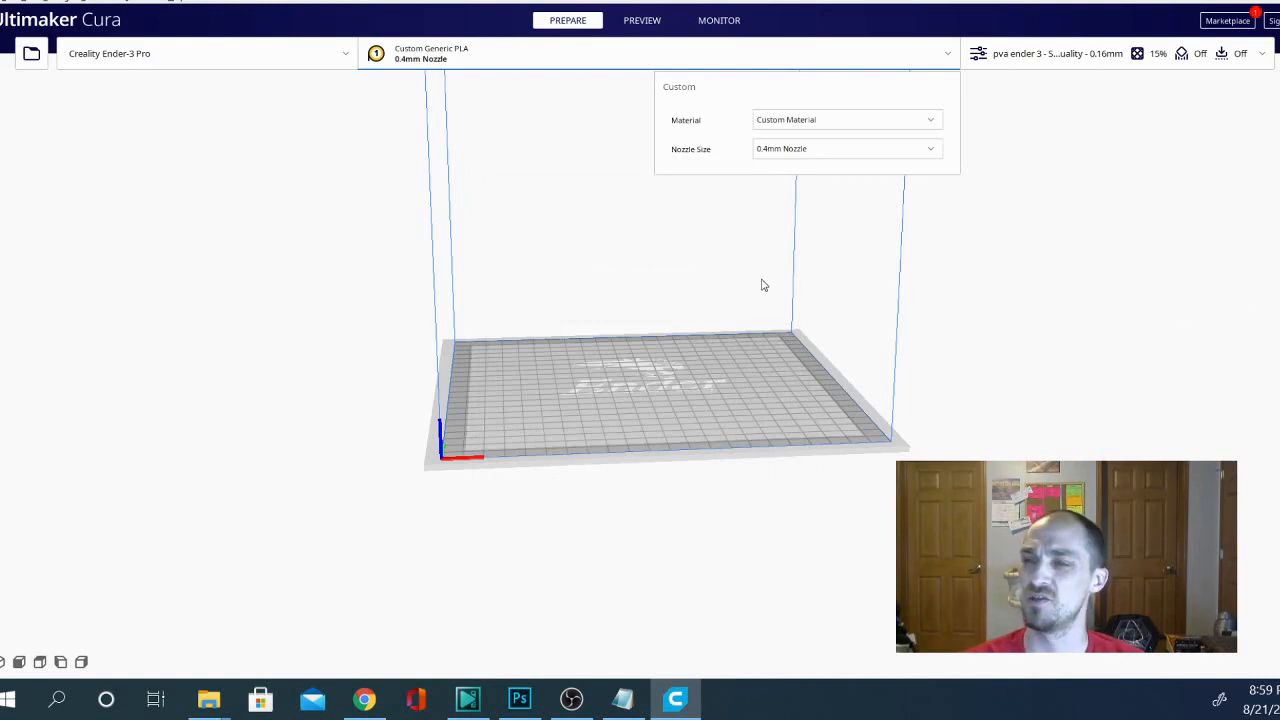
pyautogui.moveTo(802, 268)
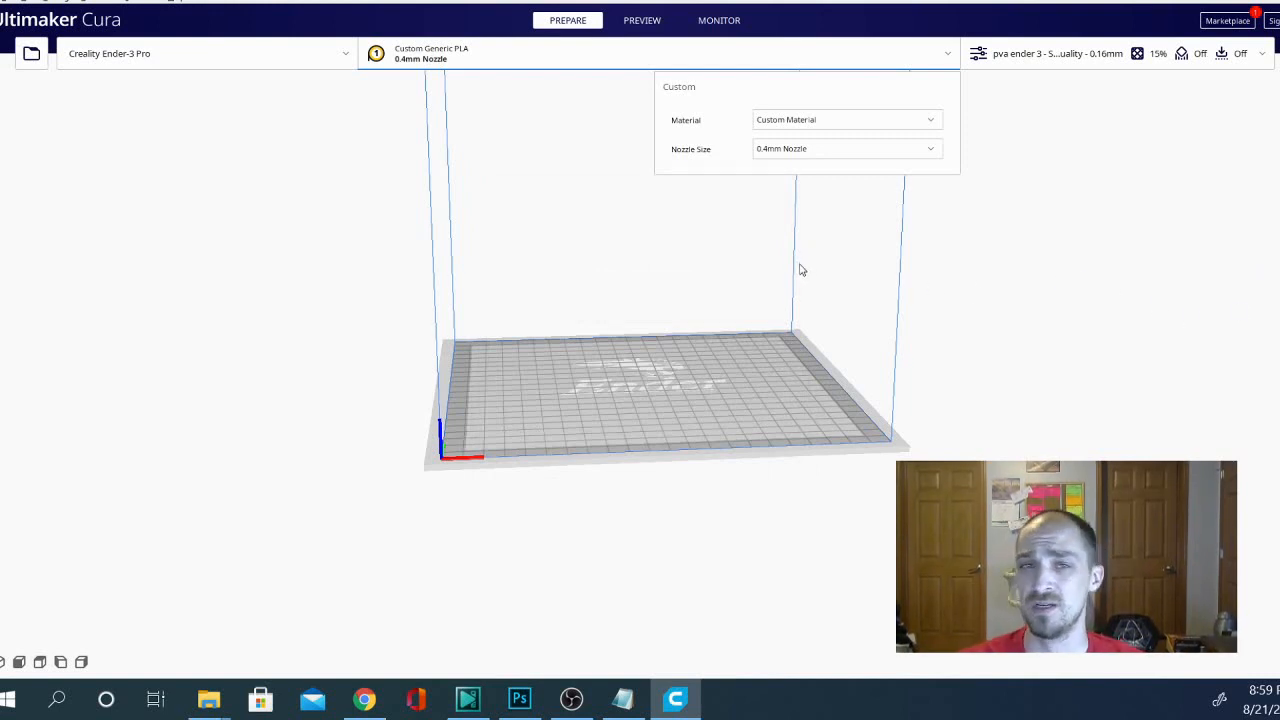
pyautogui.moveTo(826, 308)
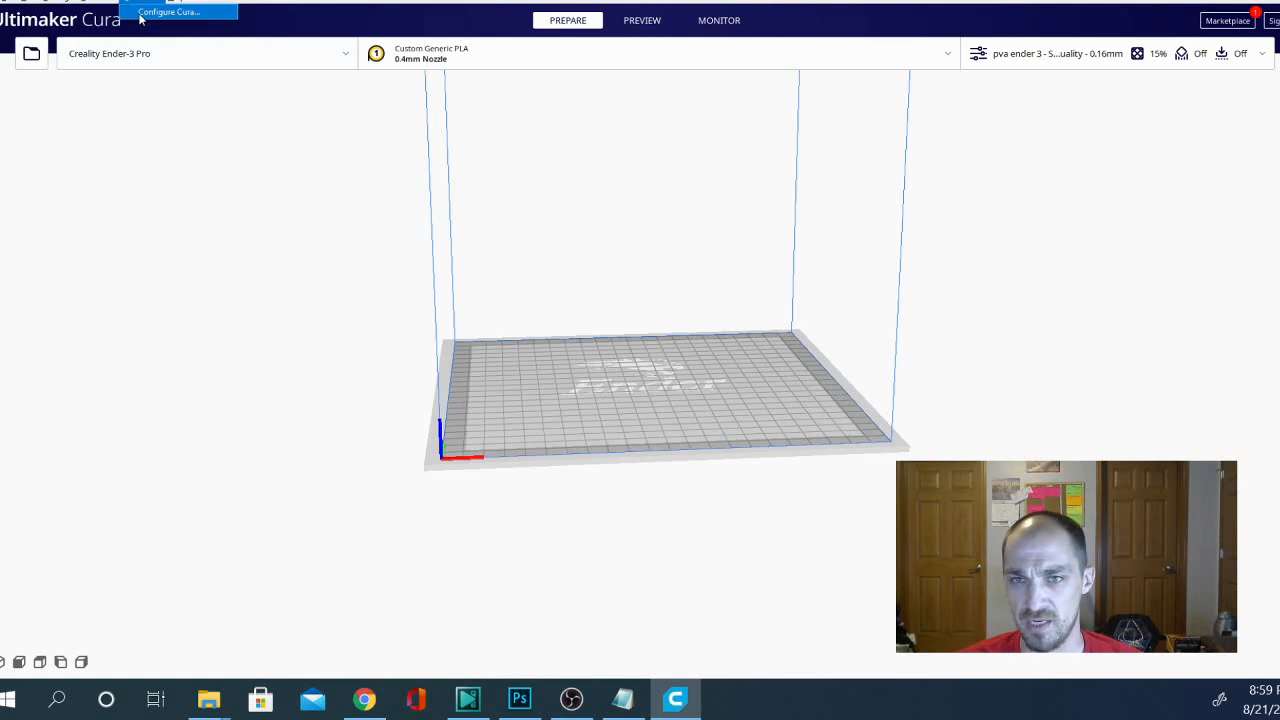
pyautogui.click(176, 10)
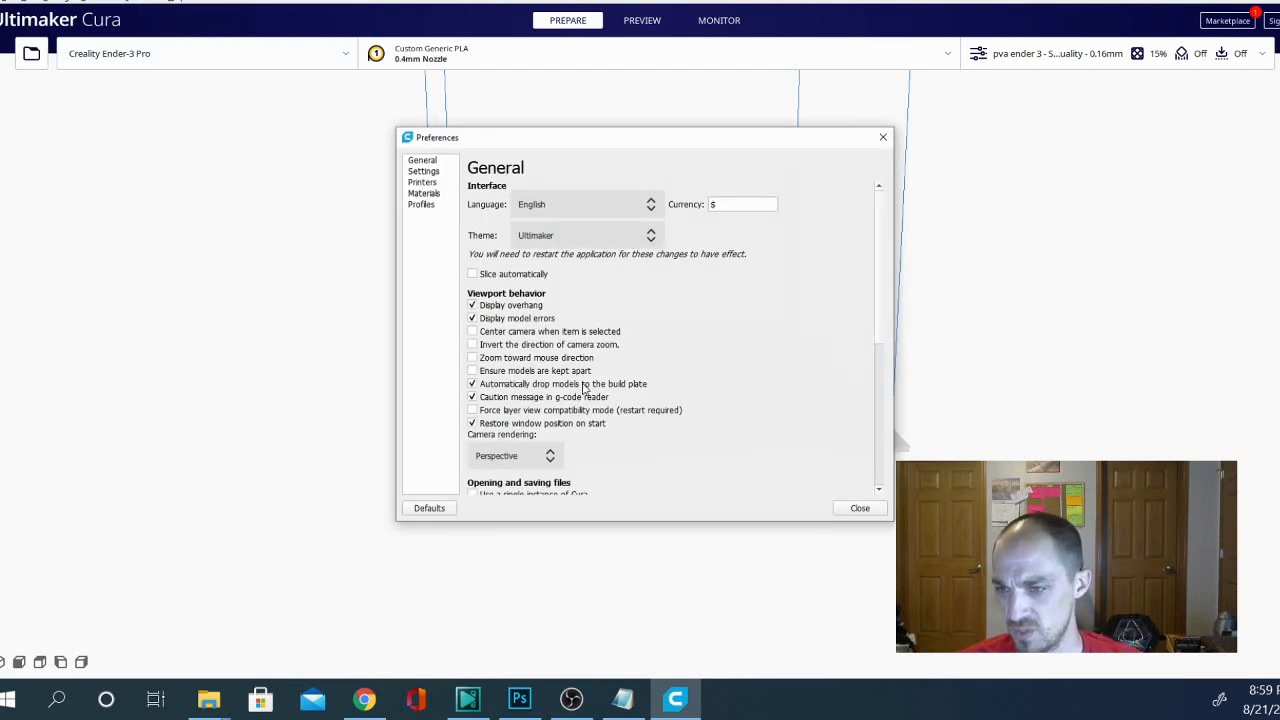
pyautogui.scroll(-3)
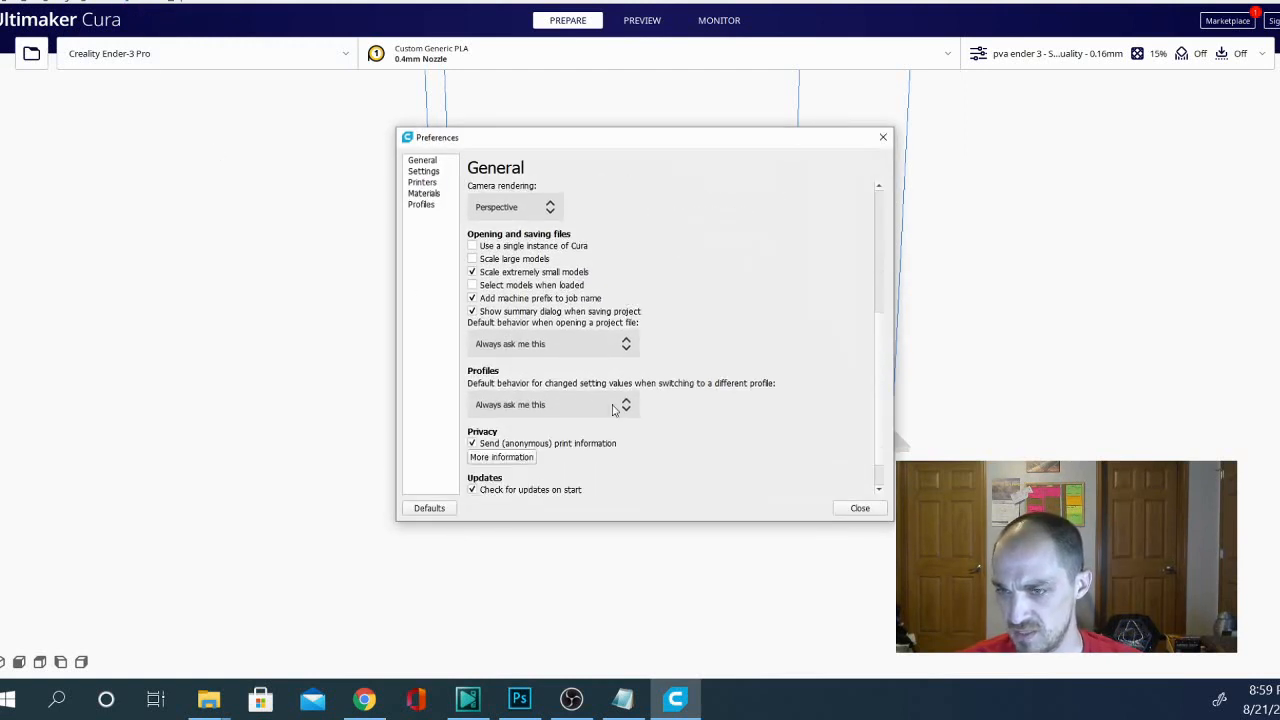
pyautogui.scroll(-3)
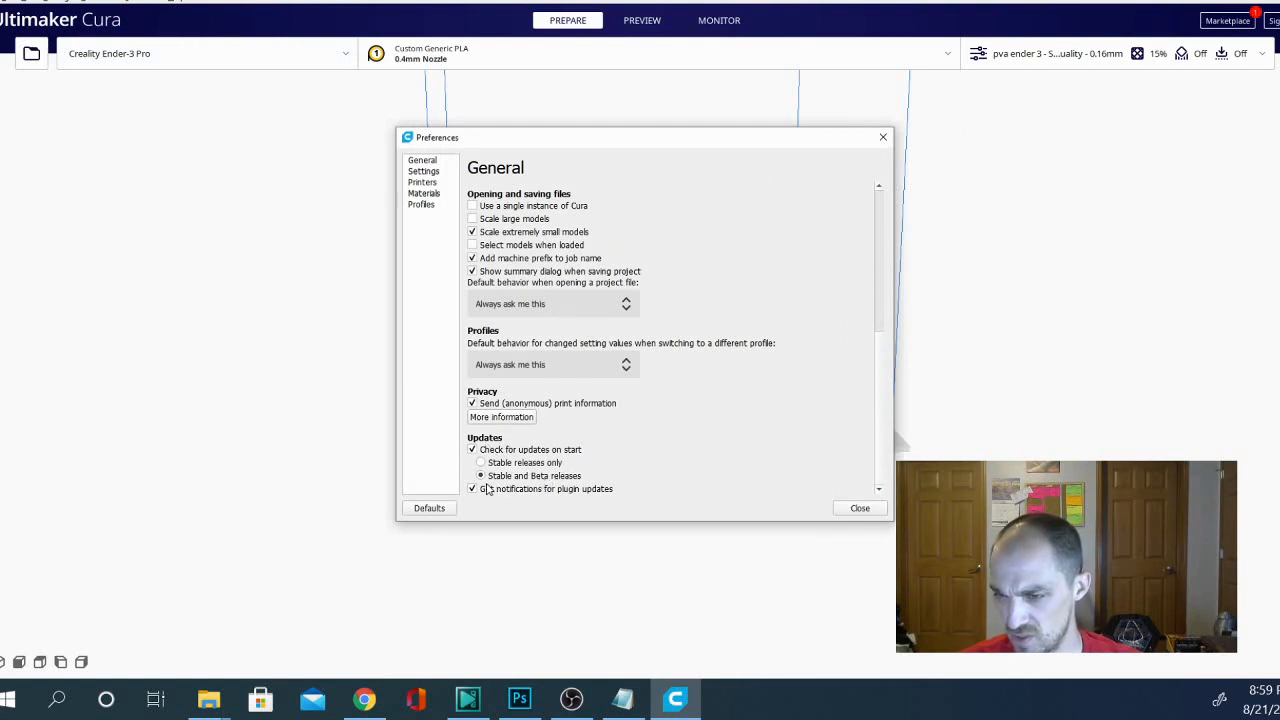
pyautogui.moveTo(480, 476)
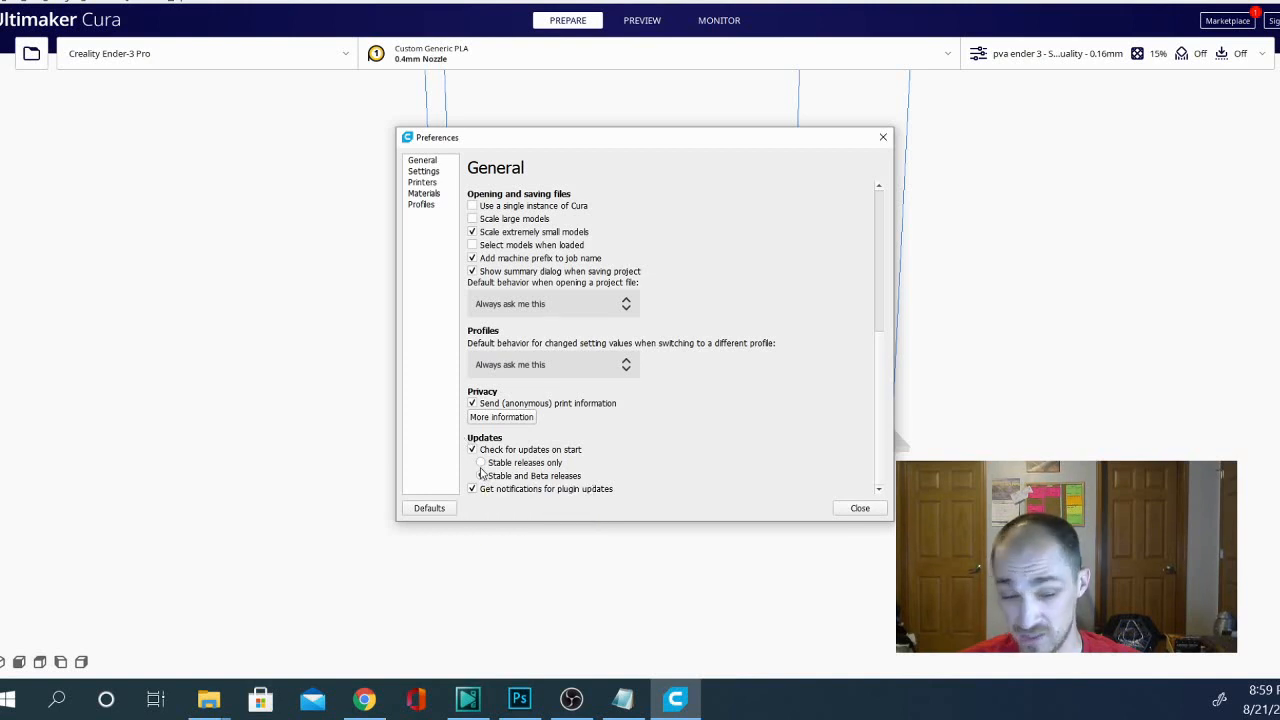
pyautogui.click(472, 476)
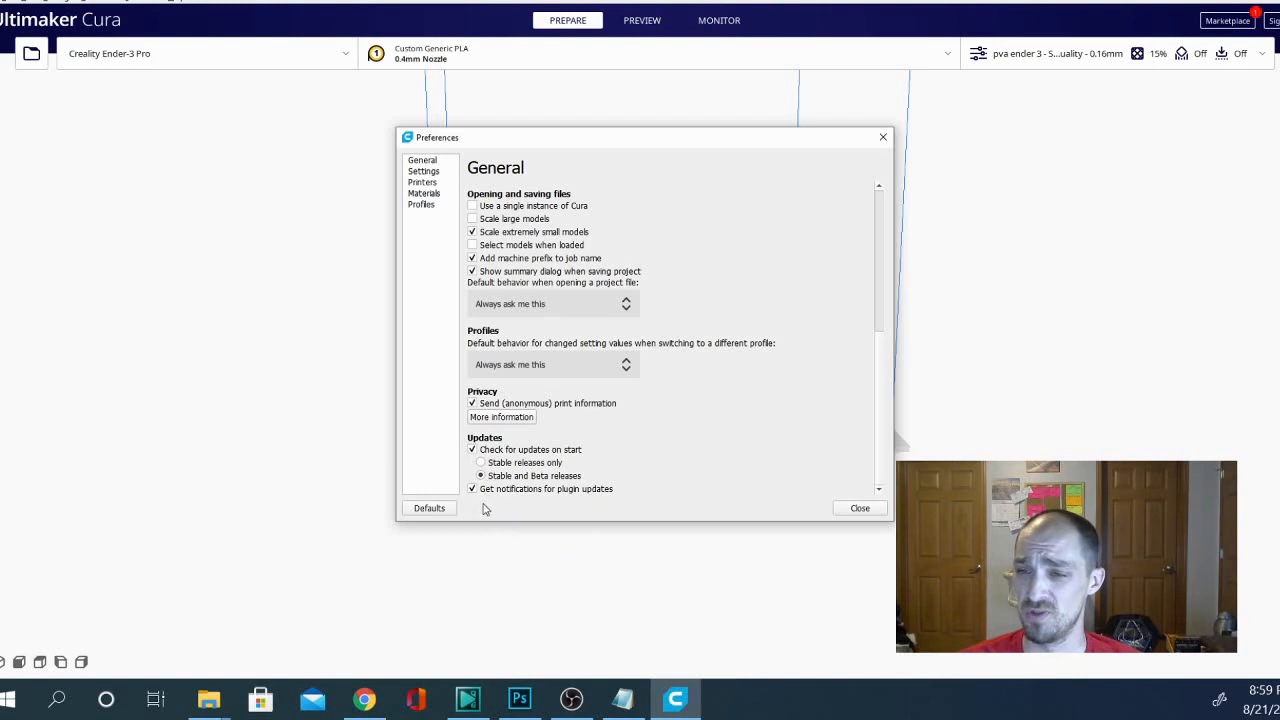
pyautogui.moveTo(480, 496)
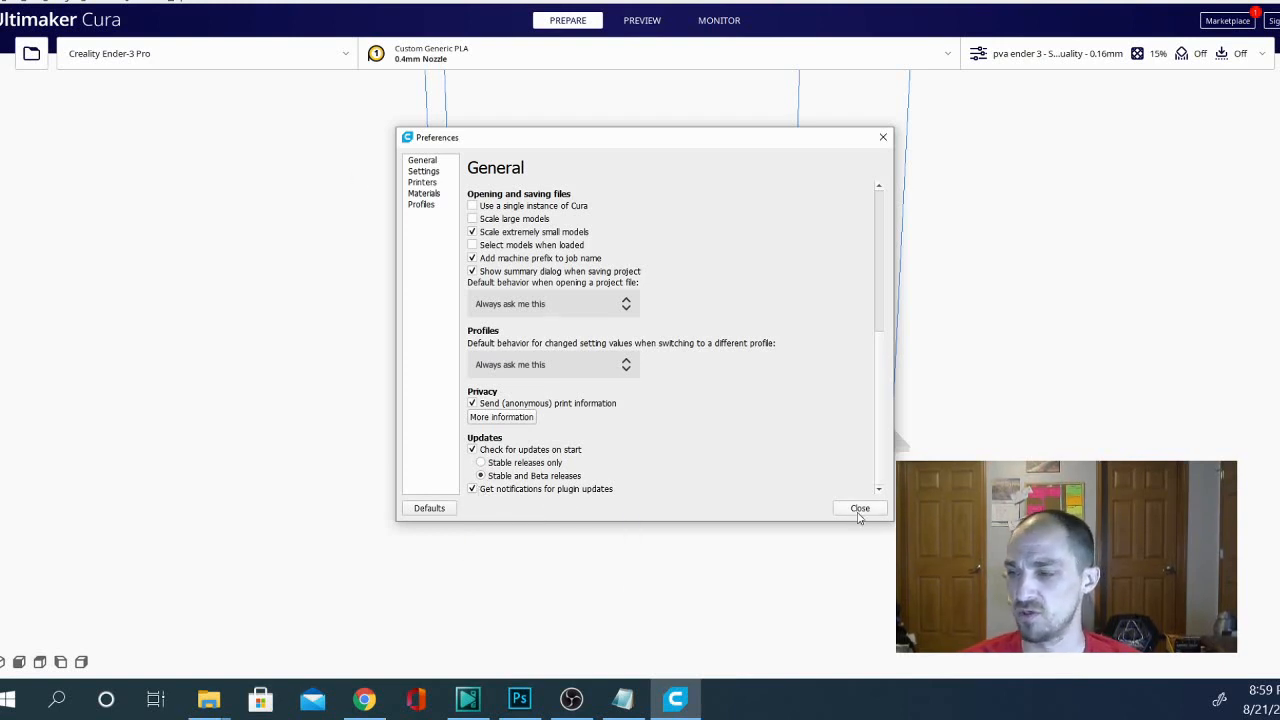
pyautogui.click(860, 508)
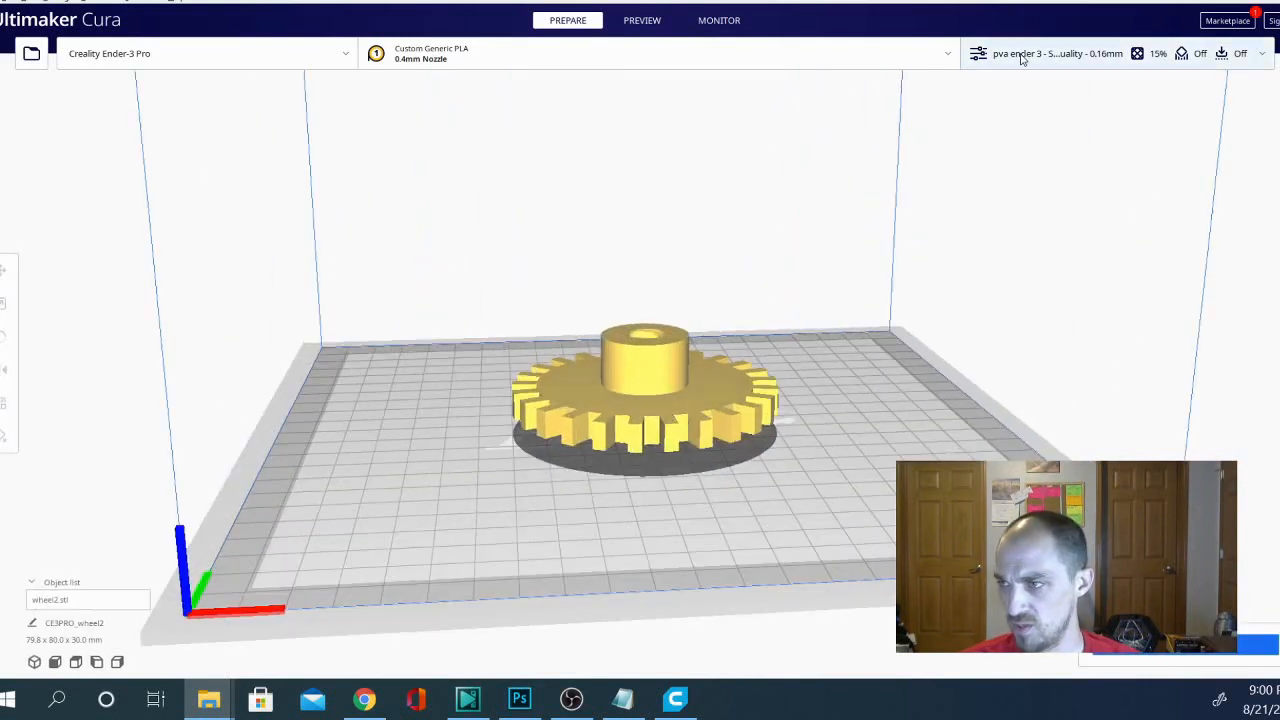
# - Expand the custom print settings list for the gear and scroll into it
pyautogui.click(976, 52)
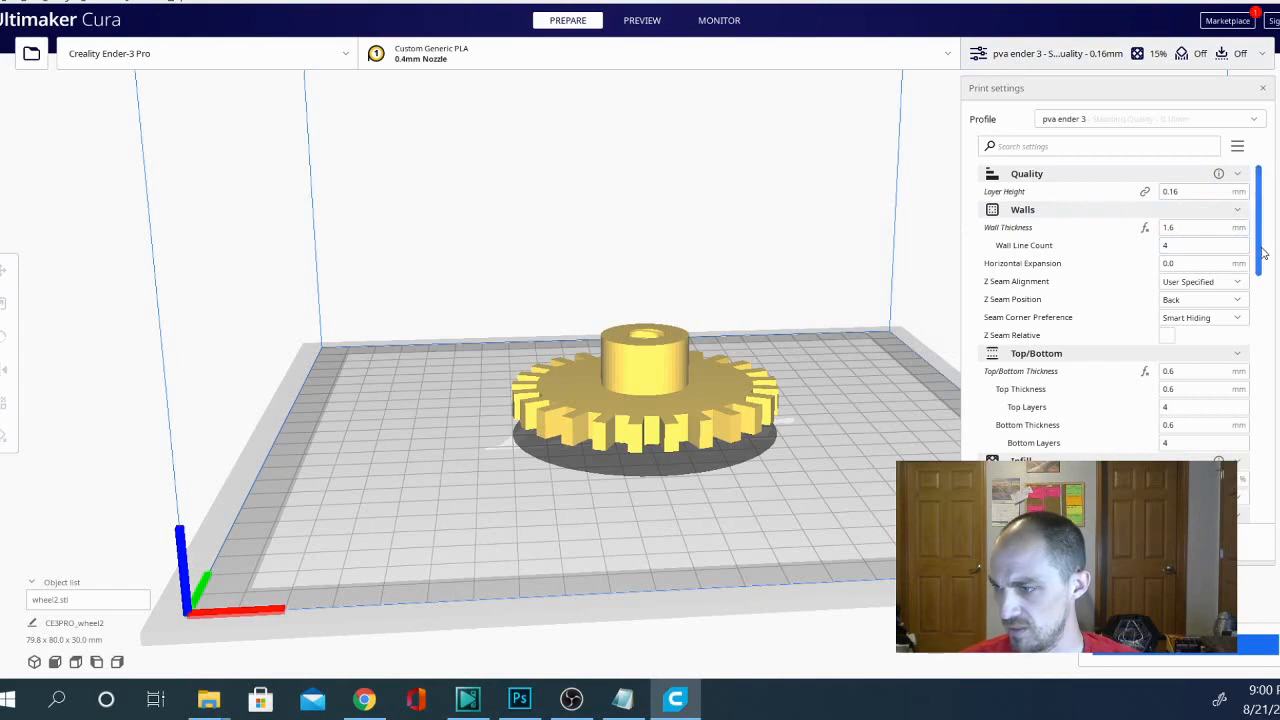
pyautogui.scroll(-3)
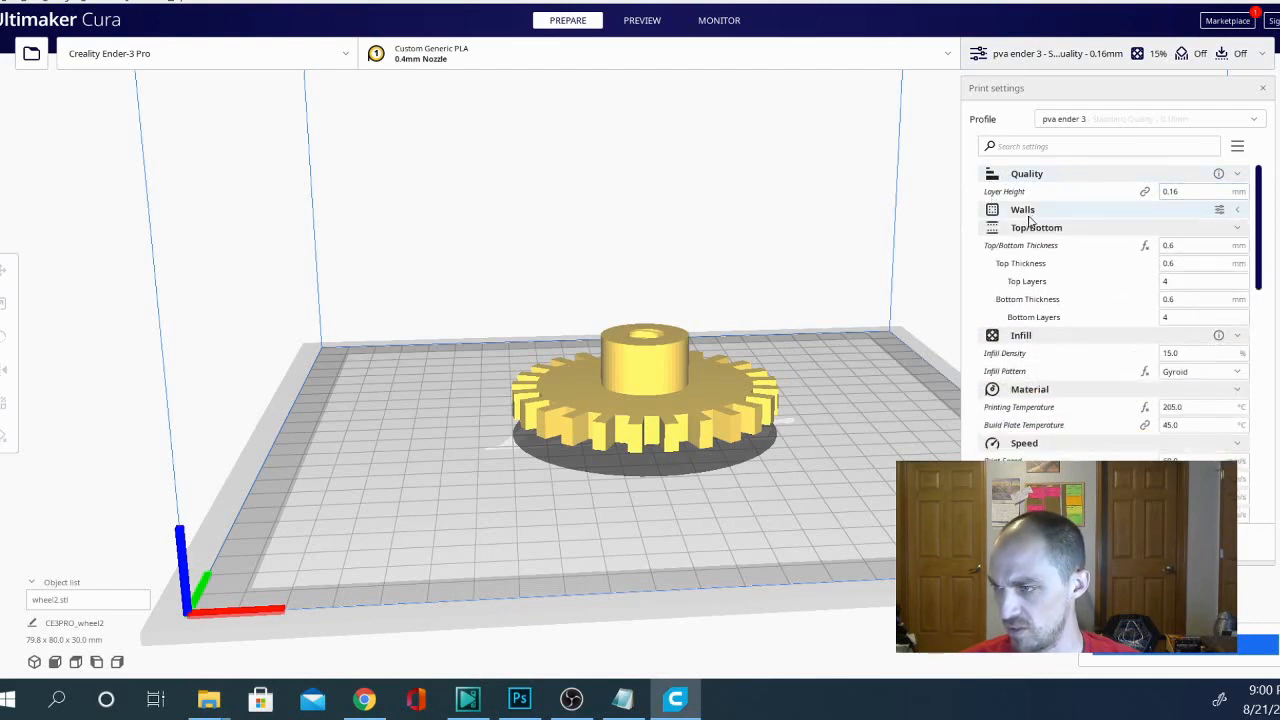
# - Collapse Walls and filter the settings with 'mono' to show Monotonic Top/Bottom Order
pyautogui.click(1022, 210)
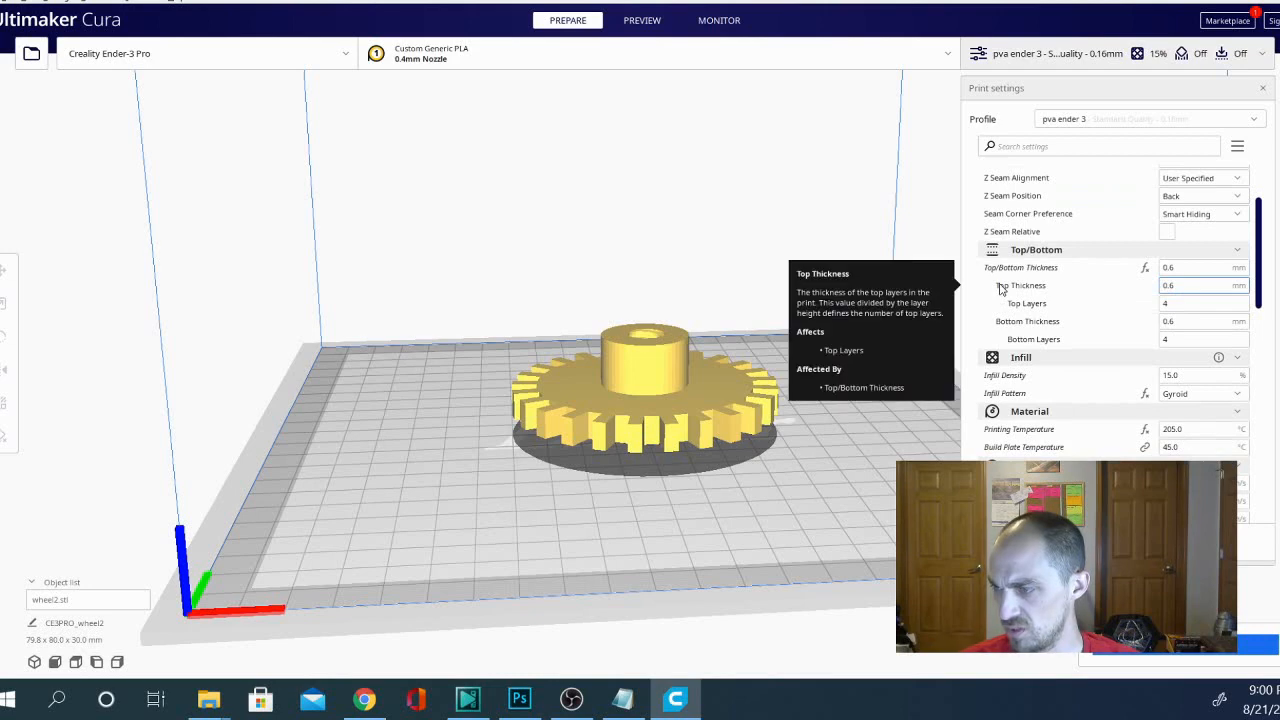
pyautogui.click(1098, 146)
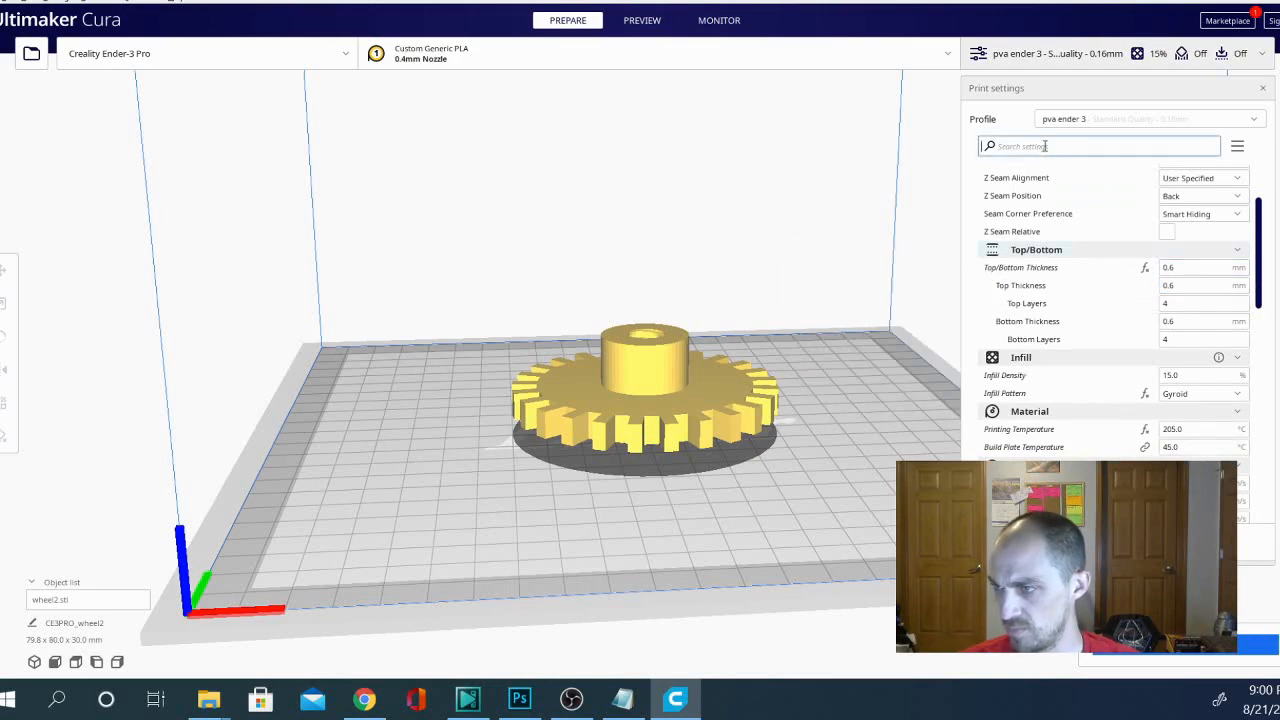
pyautogui.write('monot')
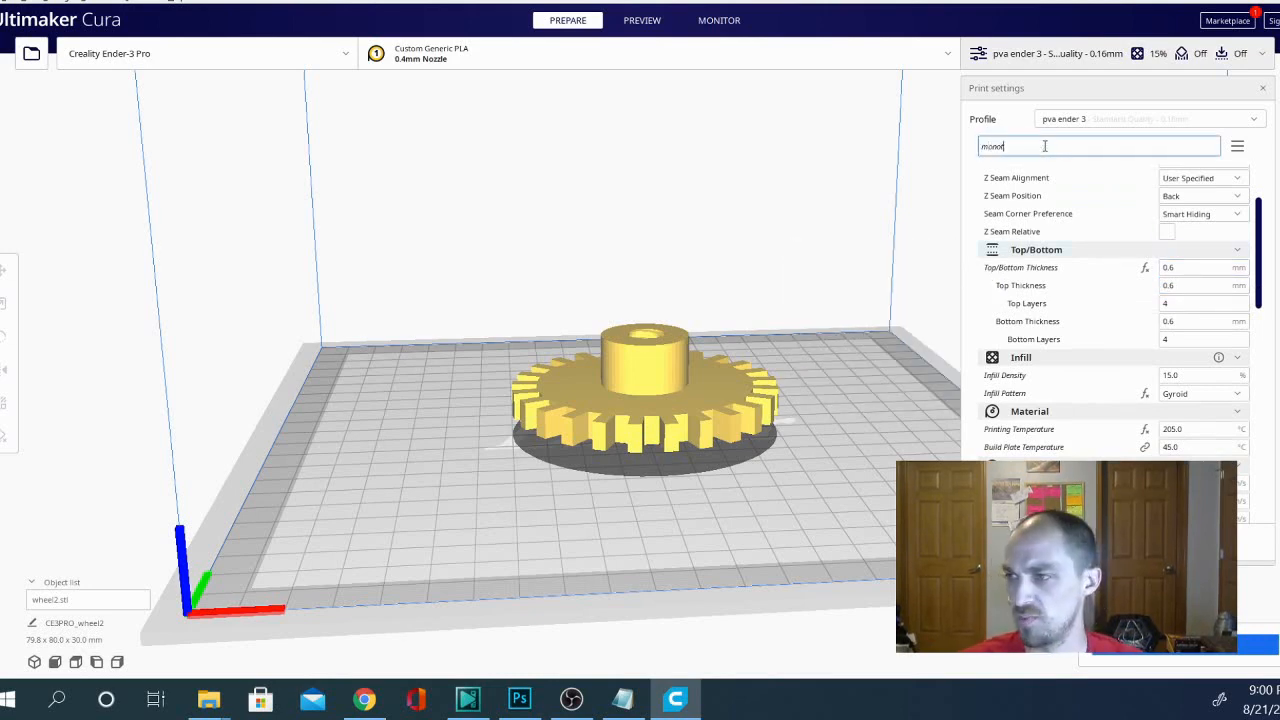
pyautogui.write('mono')
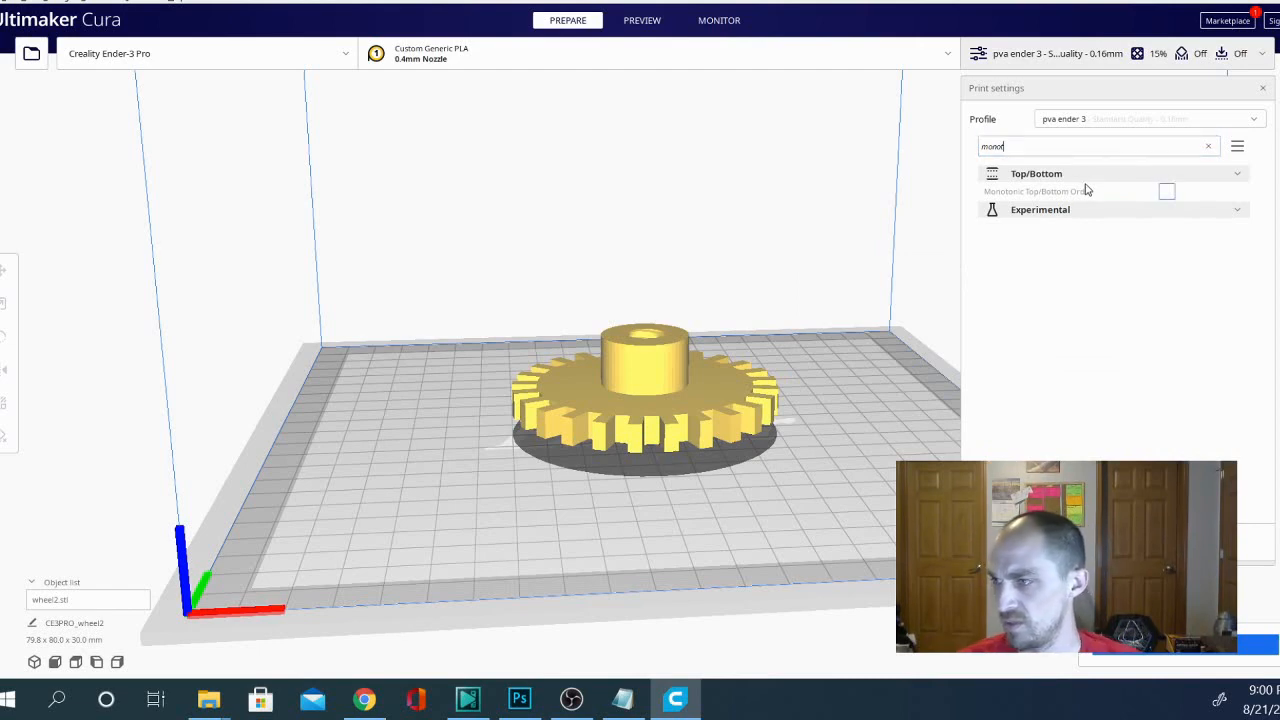
pyautogui.moveTo(1096, 192)
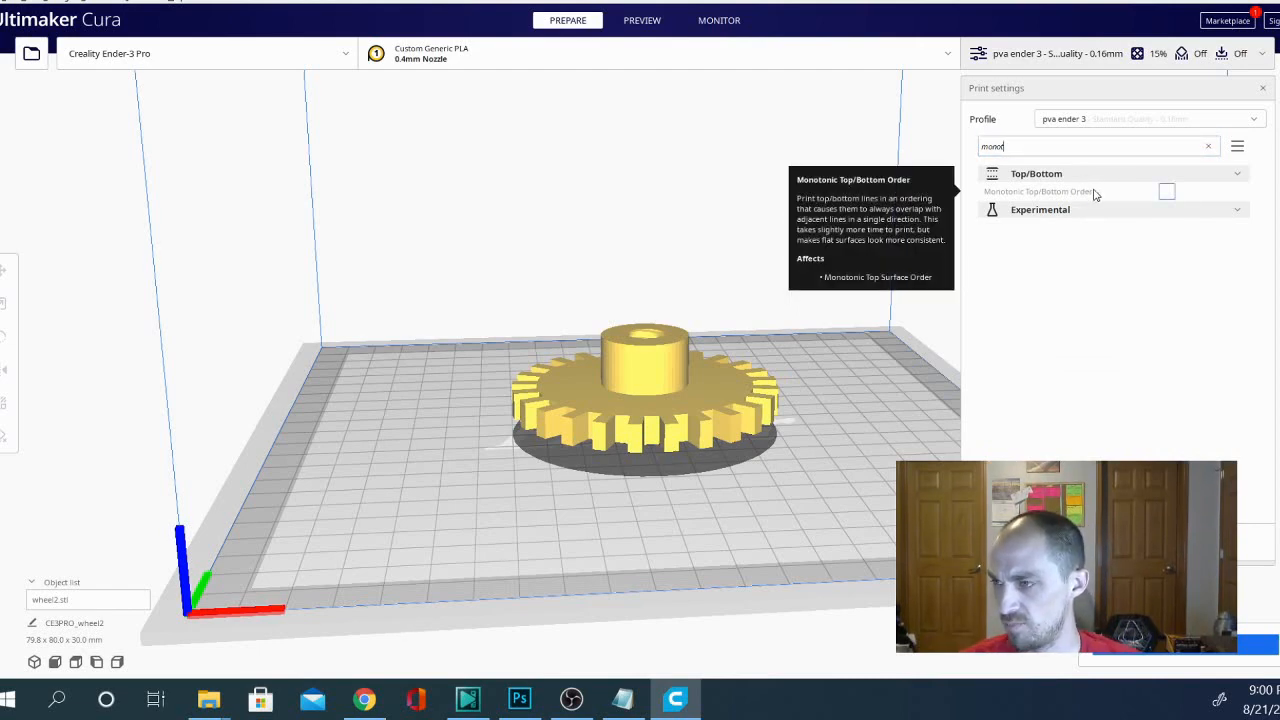
pyautogui.moveTo(1172, 670)
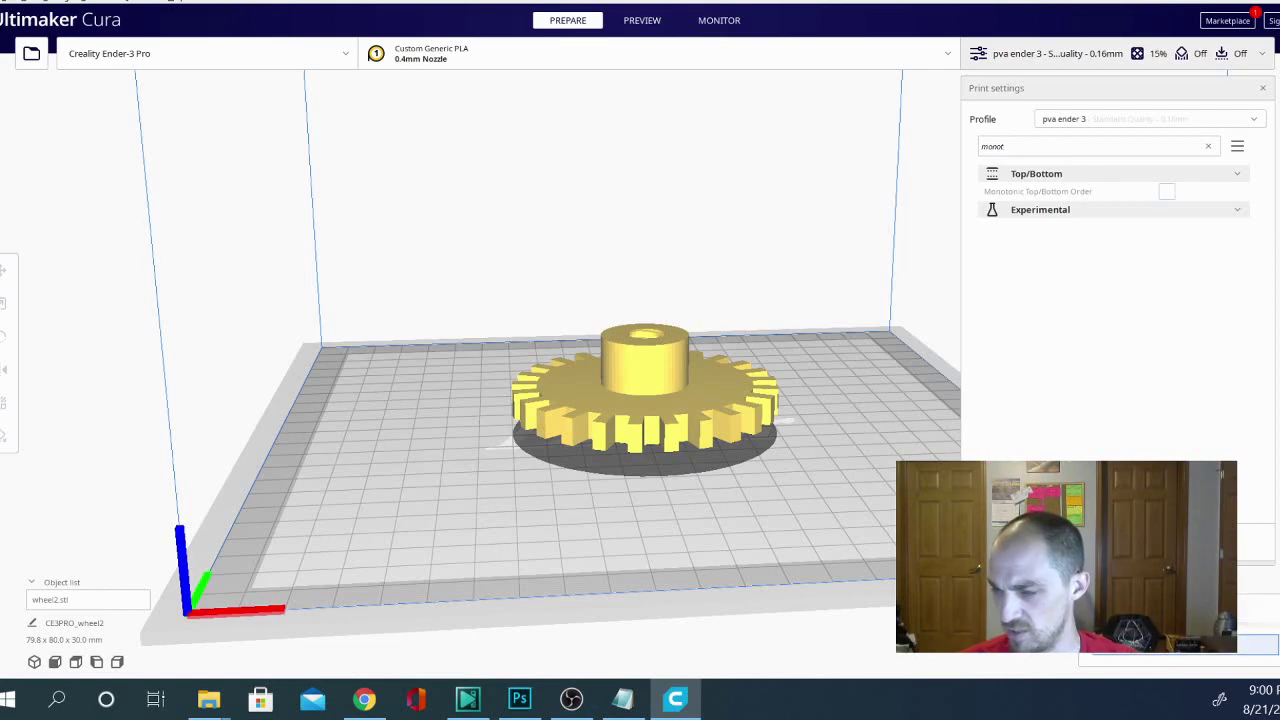
pyautogui.moveTo(624, 348)
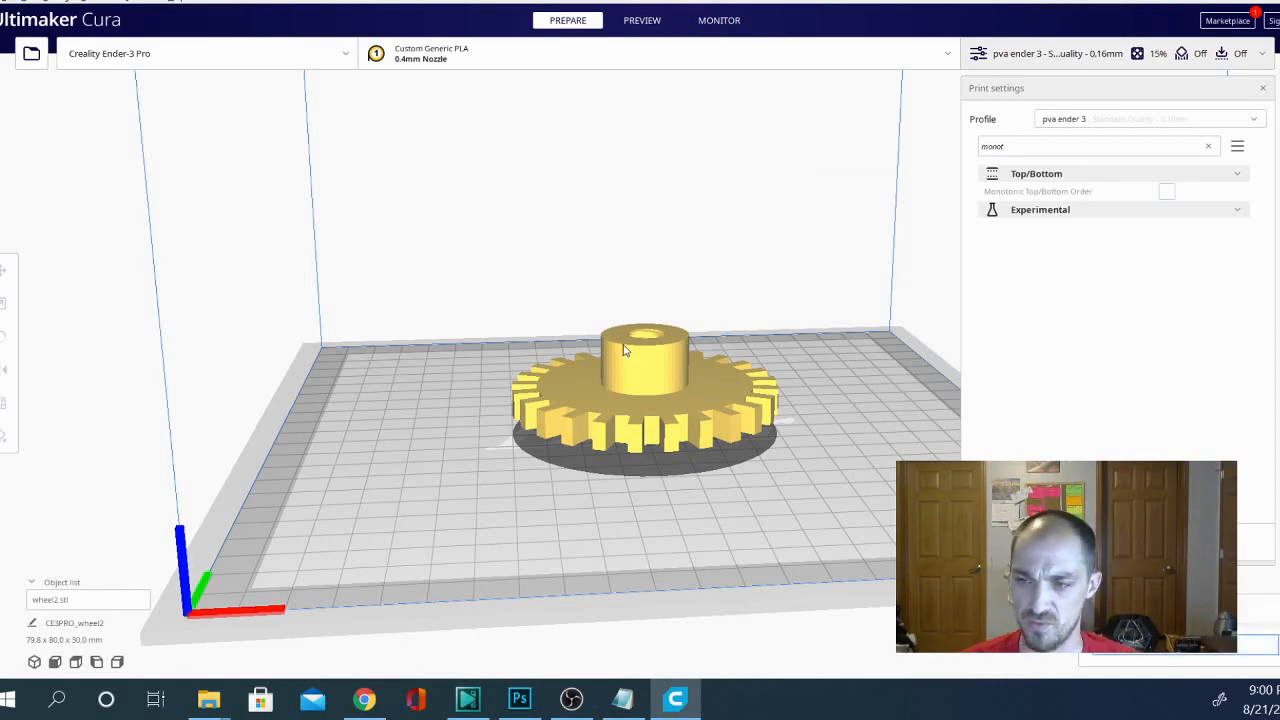
pyautogui.moveTo(594, 508)
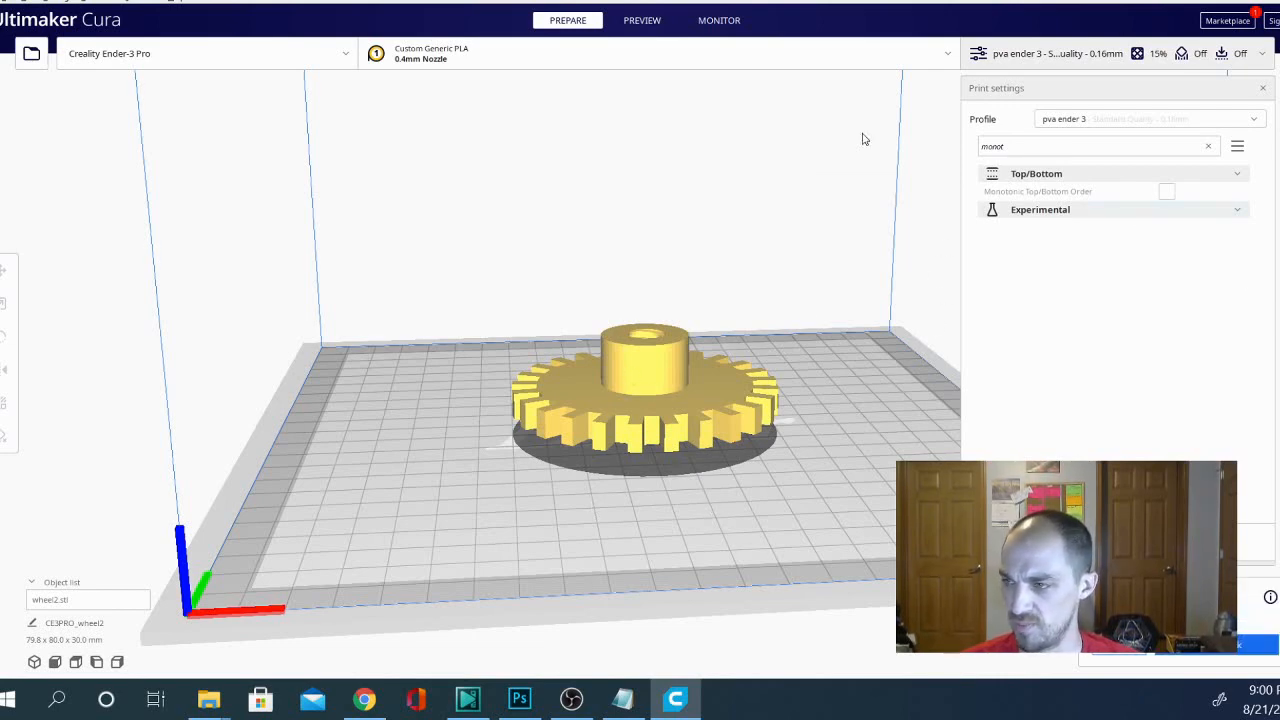
# - Slice the gear and view its layers in Preview, then return to Prepare
pyautogui.click(642, 20)
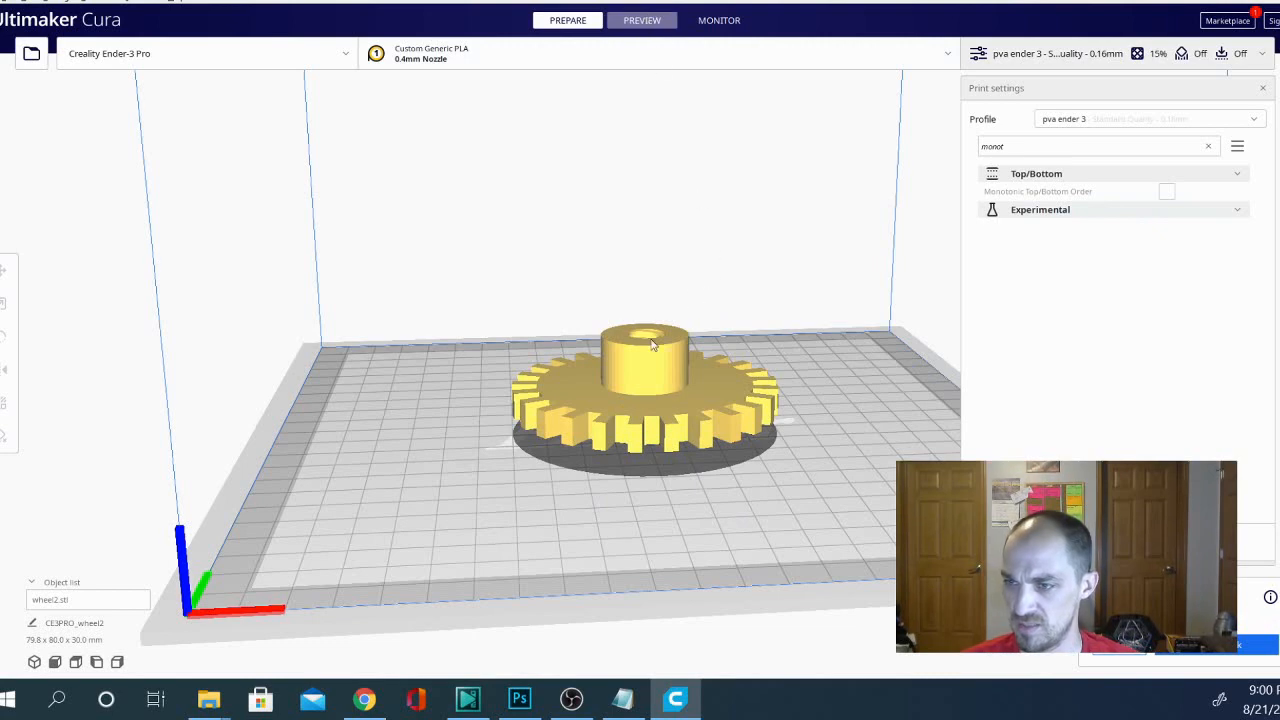
pyautogui.click(642, 20)
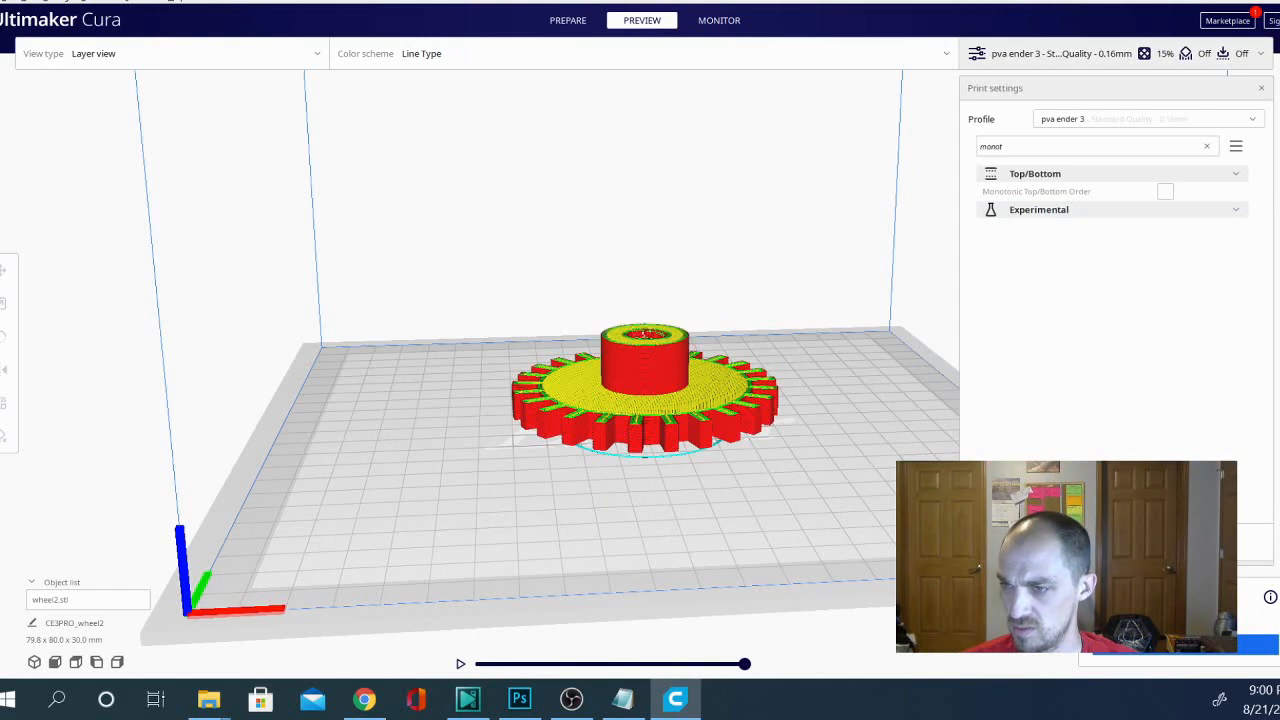
pyautogui.click(568, 20)
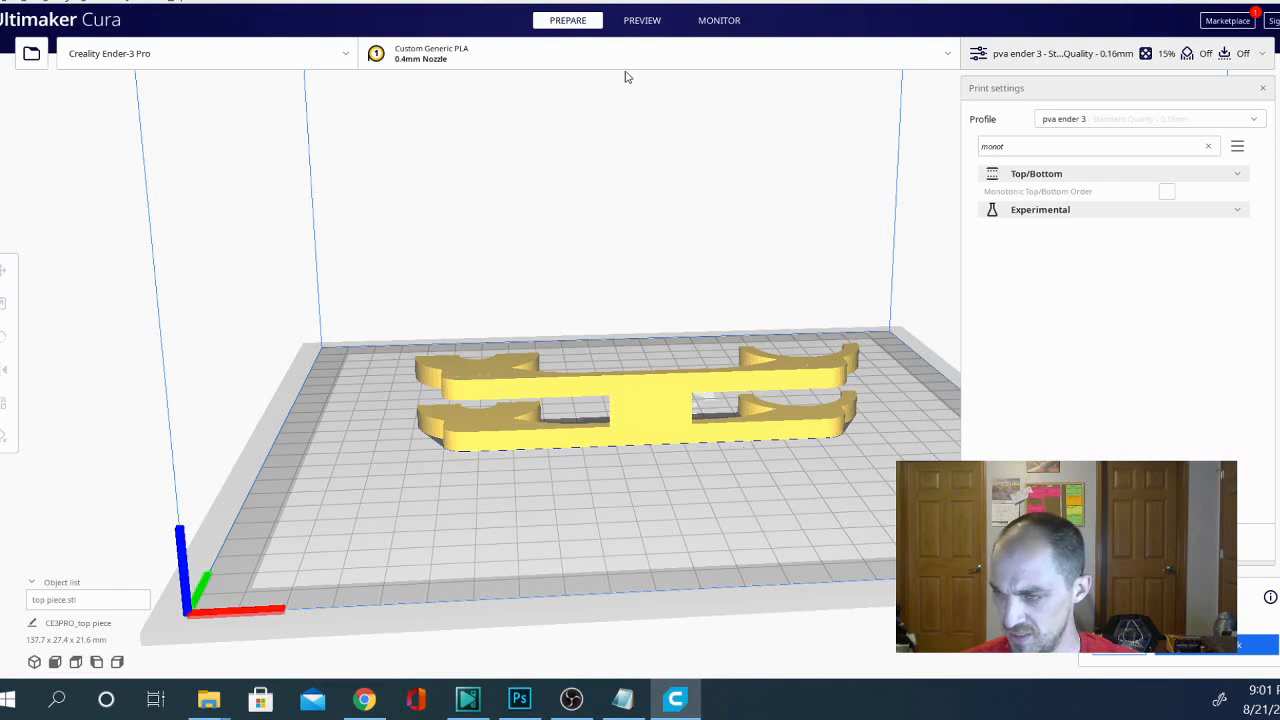
# - Slice the bracket part and step the layer slider through its top skin layers with monotonic order off
pyautogui.click(642, 20)
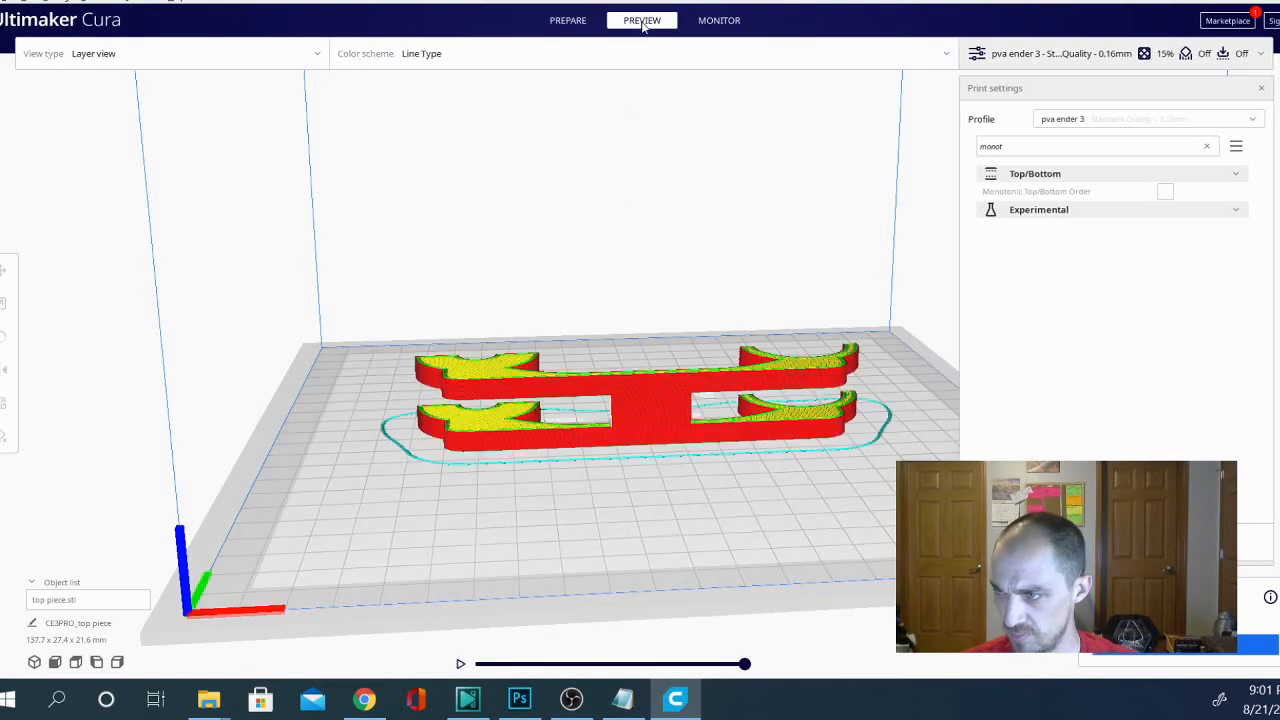
pyautogui.moveTo(696, 636)
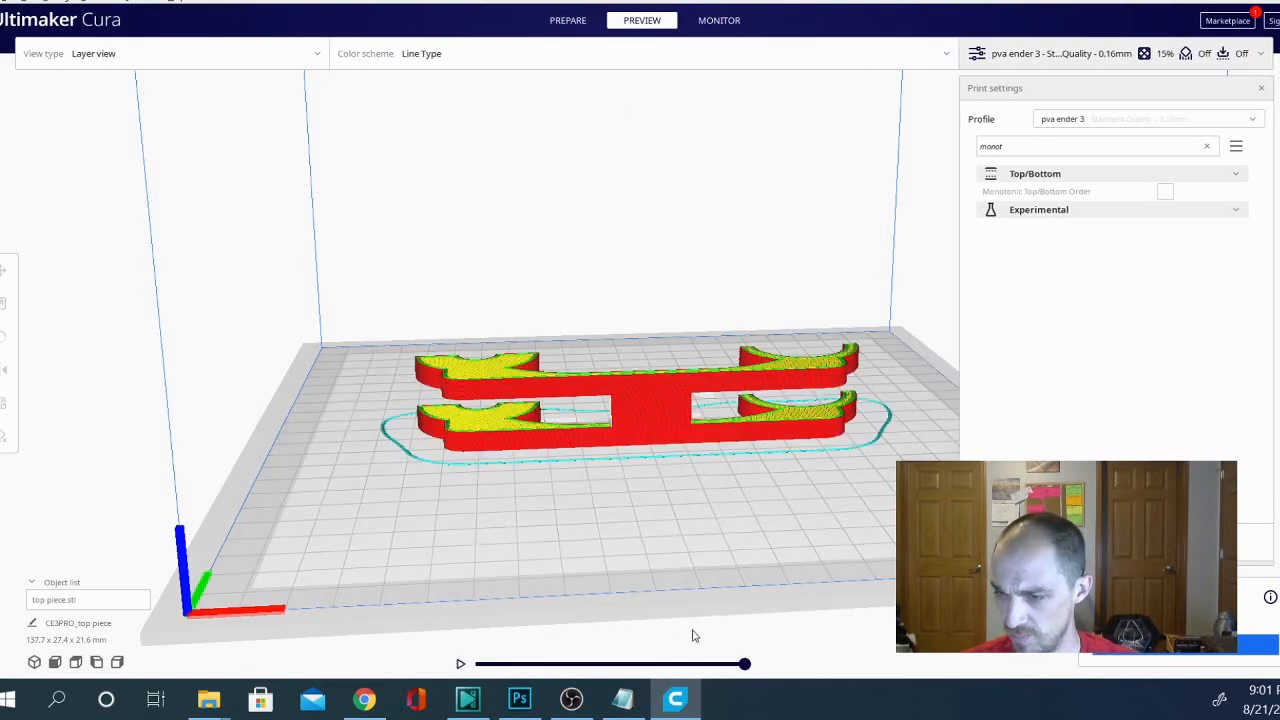
pyautogui.moveTo(744, 664); pyautogui.dragTo(728, 664)
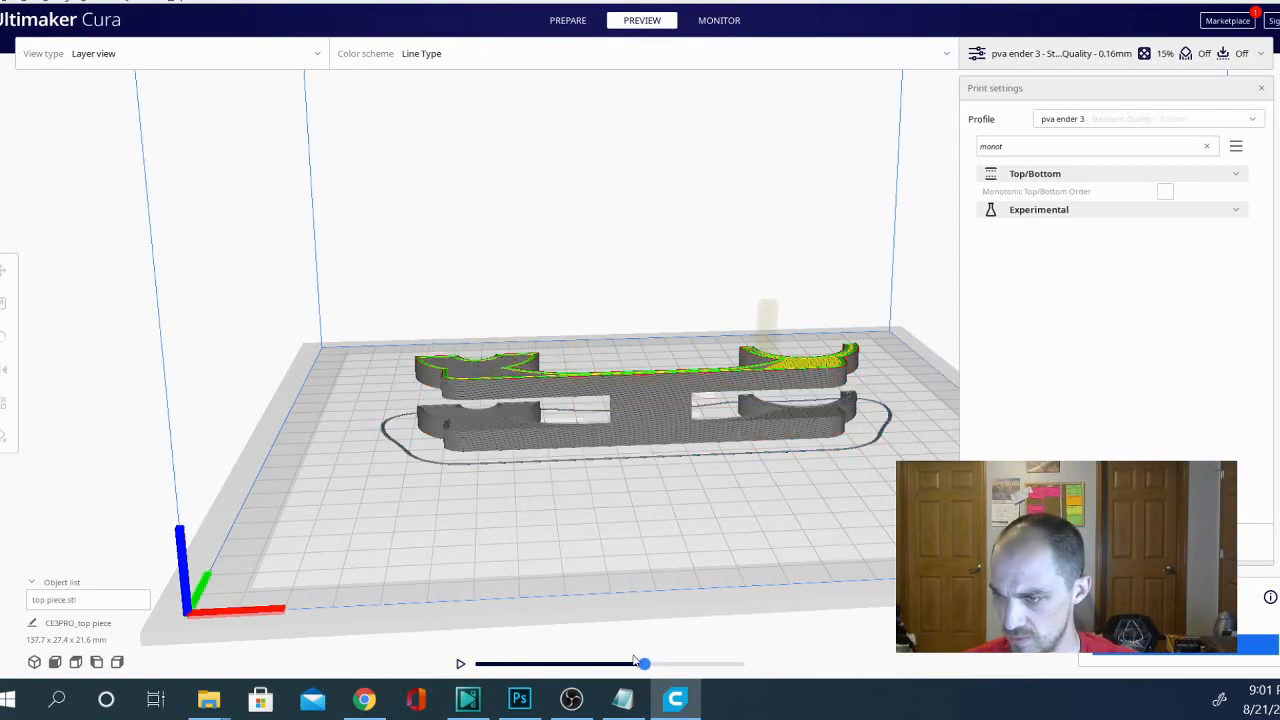
pyautogui.moveTo(644, 664); pyautogui.dragTo(598, 664)
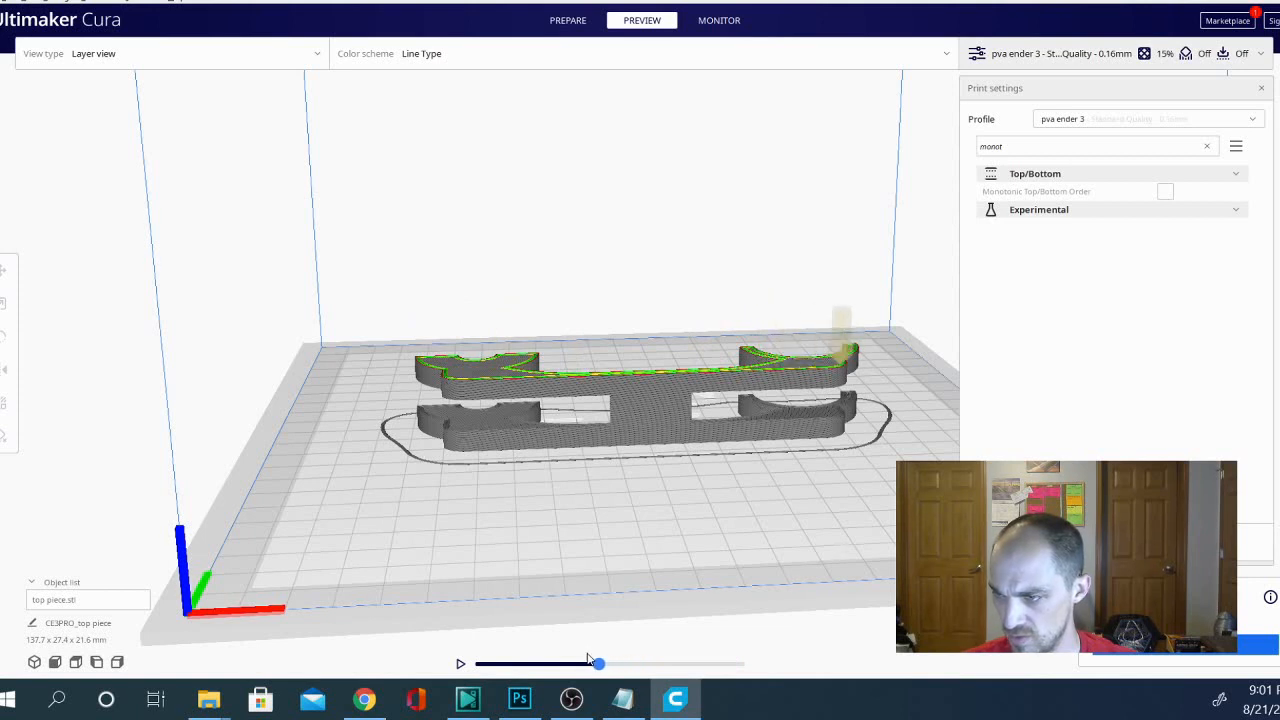
pyautogui.moveTo(600, 664); pyautogui.dragTo(616, 664)
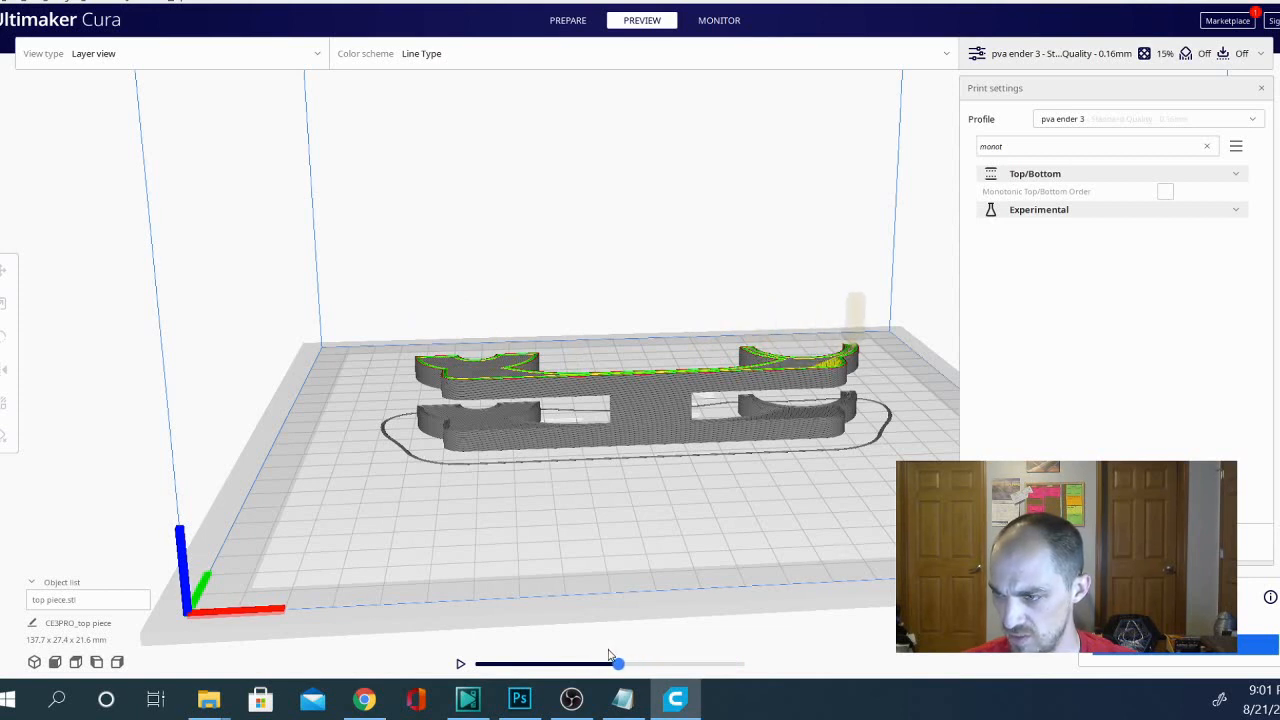
pyautogui.moveTo(616, 664); pyautogui.dragTo(656, 664)
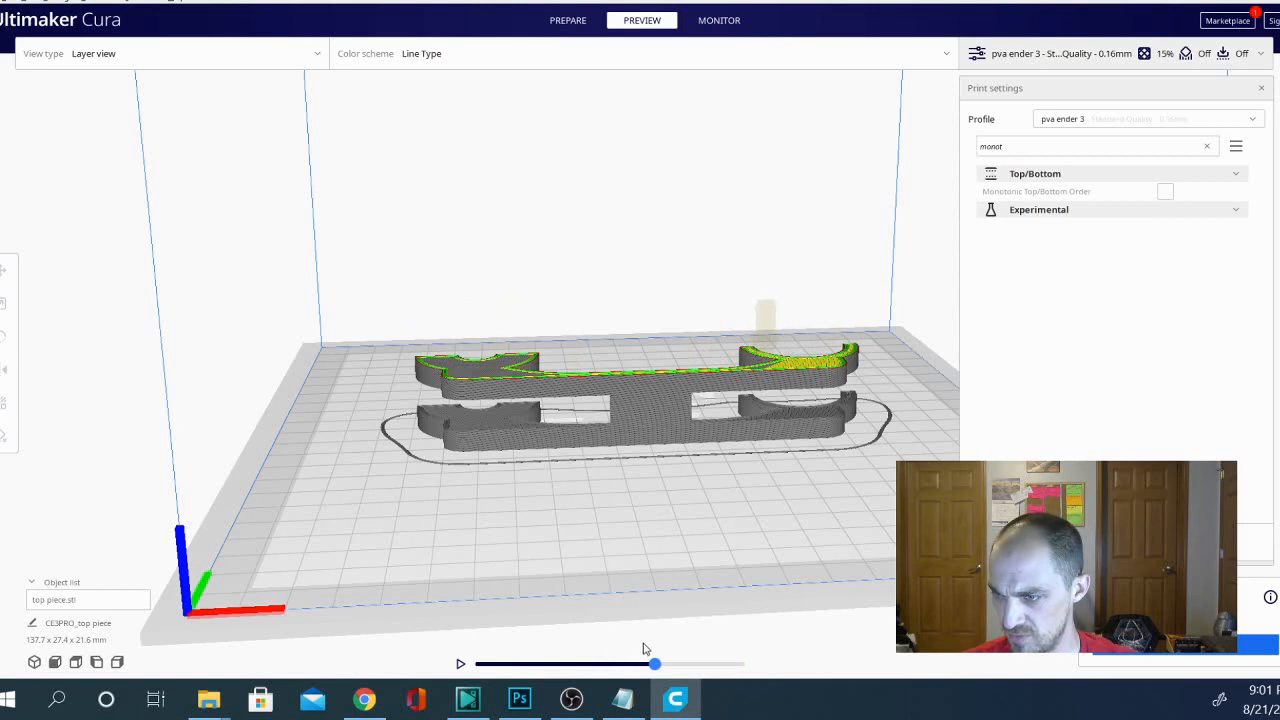
pyautogui.moveTo(654, 664); pyautogui.dragTo(740, 664)
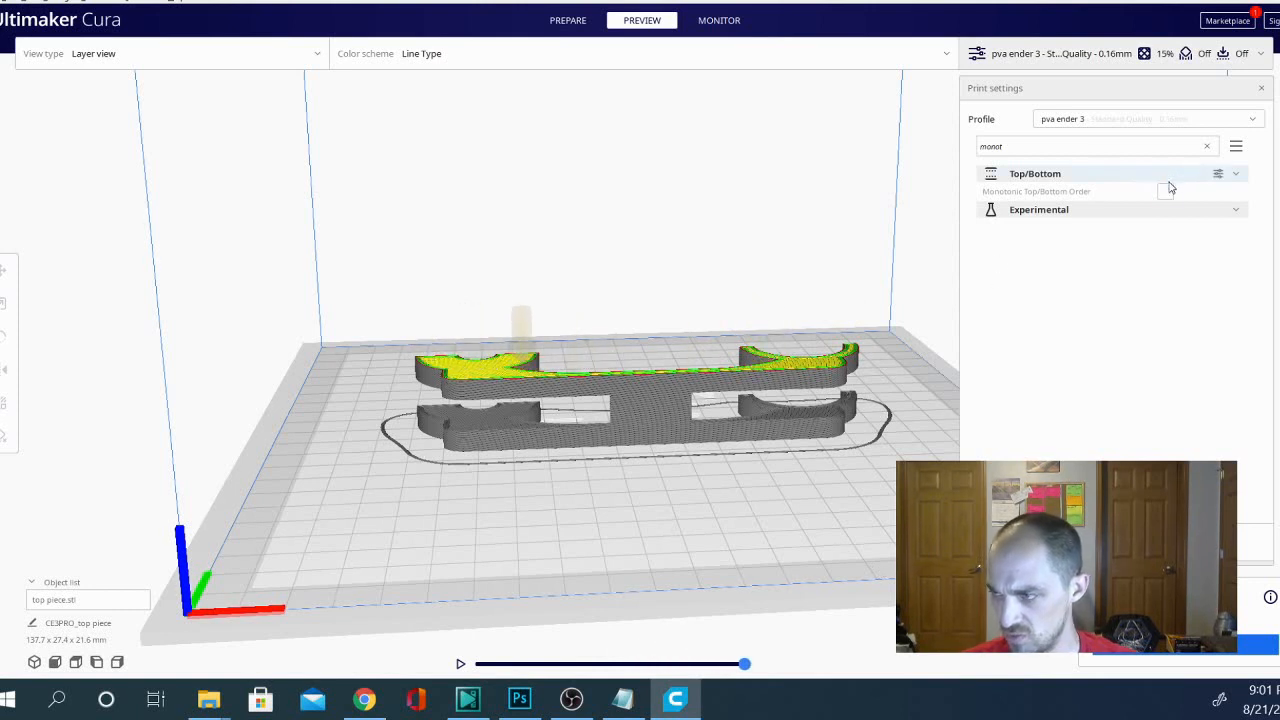
# - Enable Monotonic Top/Bottom Order, re-slice and scrub the layer slider up and down to compare the top skin layers
pyautogui.click(1166, 192)
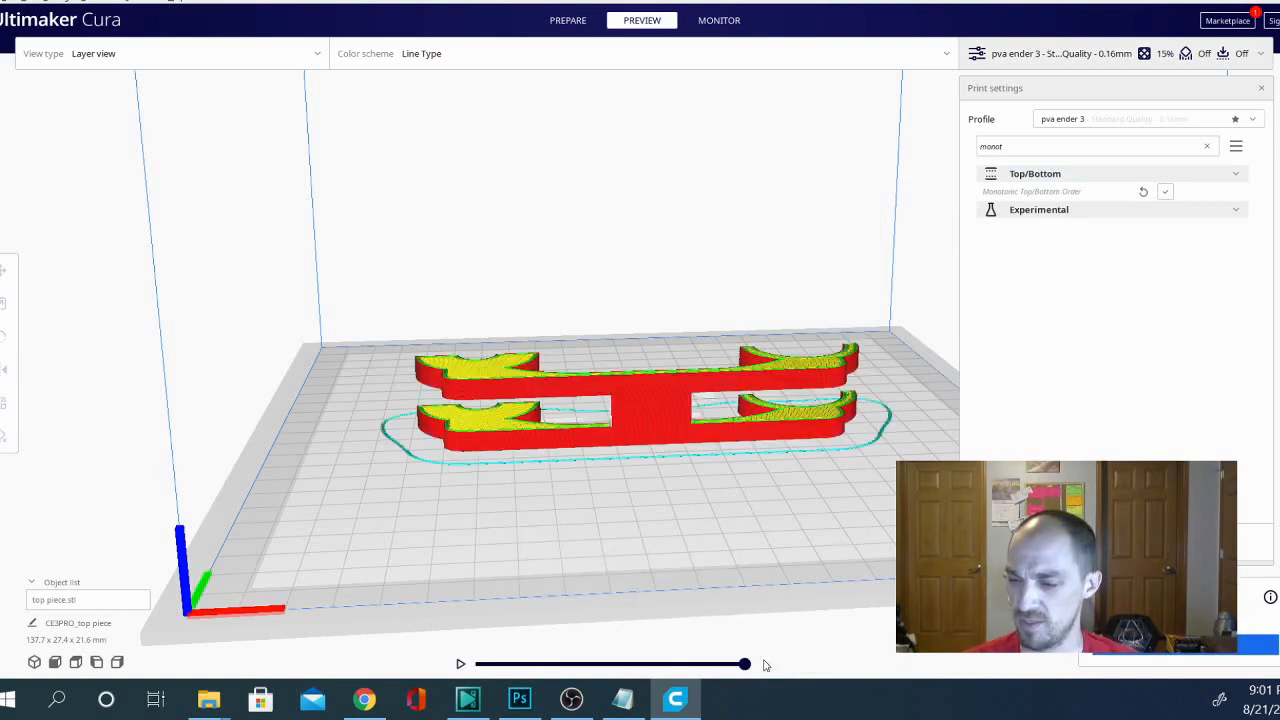
pyautogui.moveTo(744, 664); pyautogui.dragTo(744, 664)
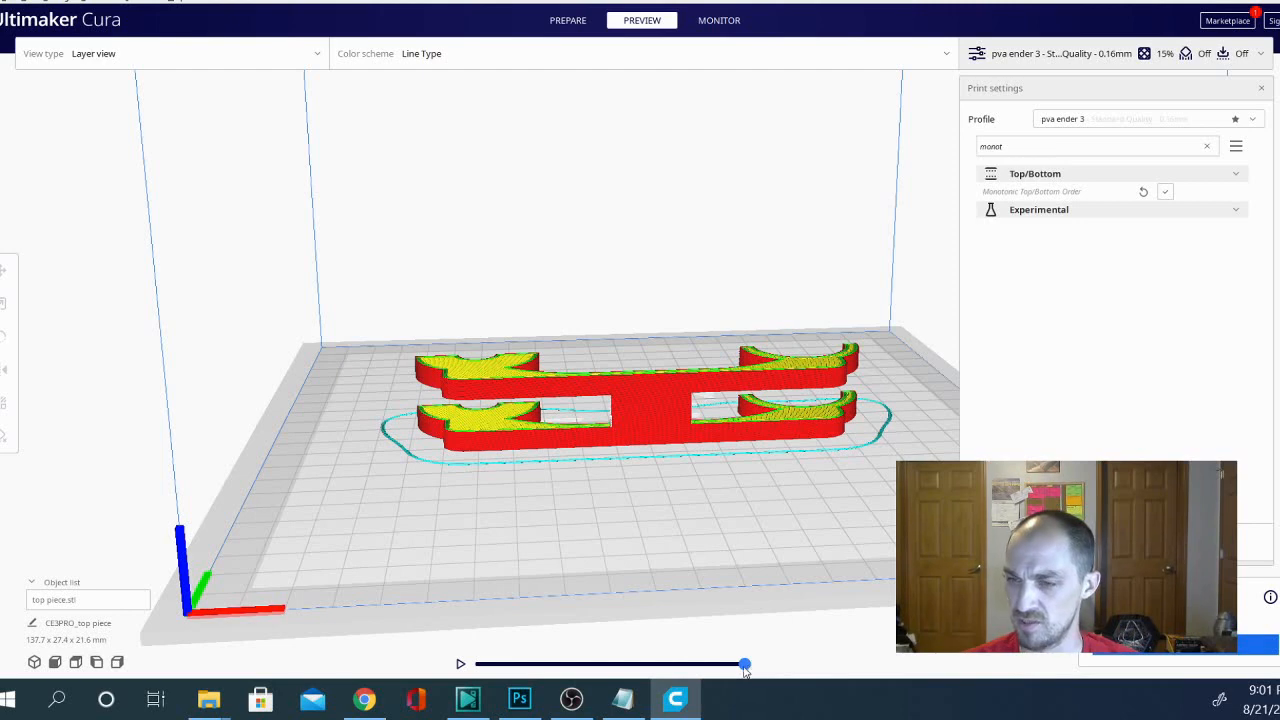
pyautogui.moveTo(744, 664); pyautogui.dragTo(712, 664)
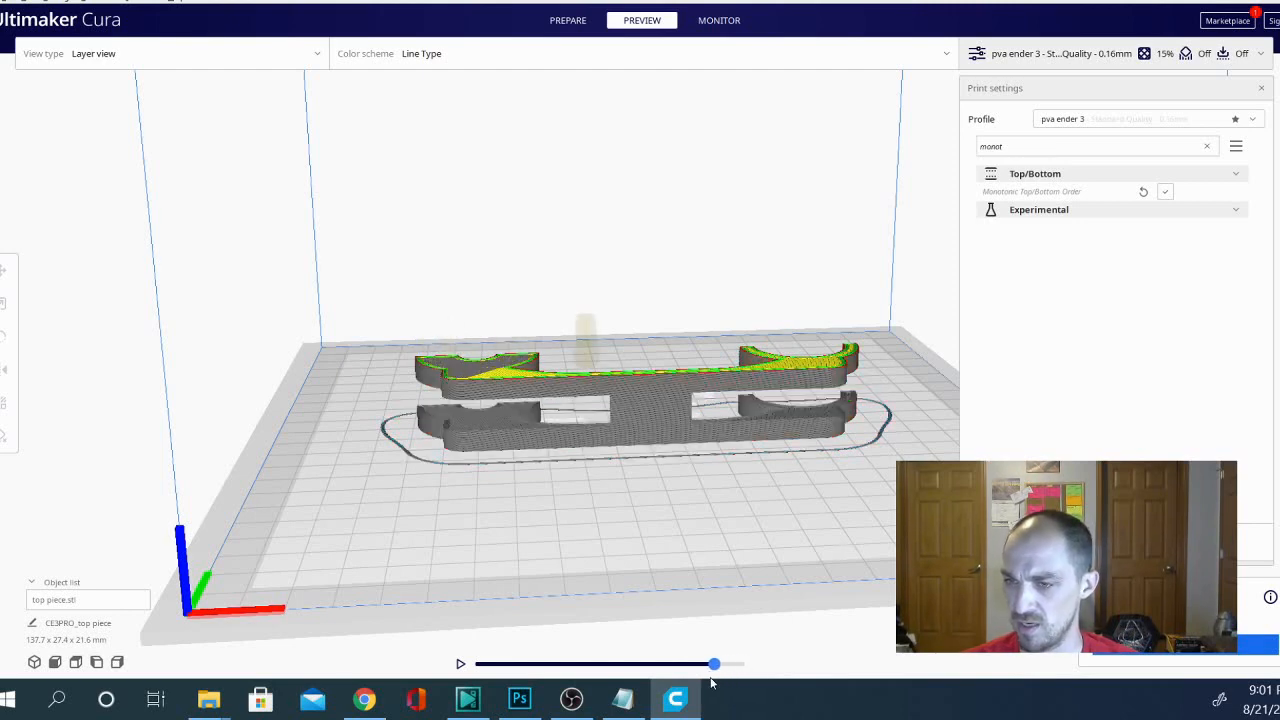
pyautogui.moveTo(712, 664); pyautogui.dragTo(650, 664)
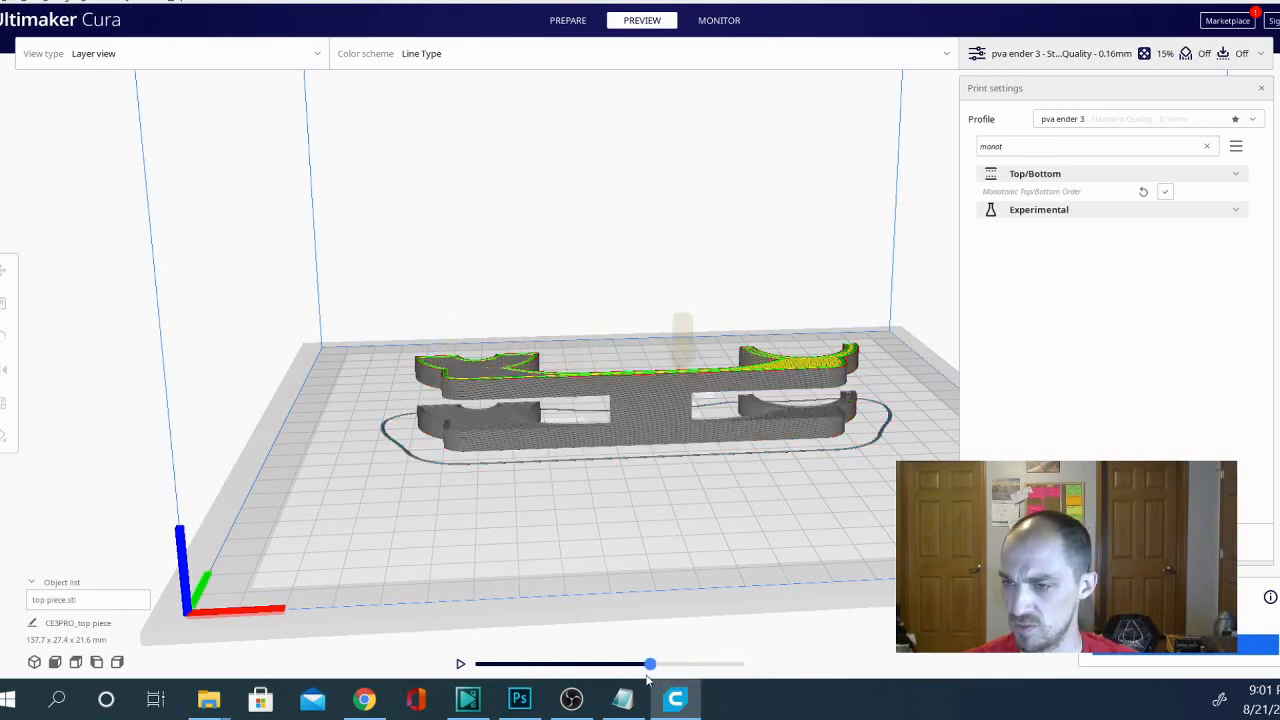
pyautogui.moveTo(650, 664); pyautogui.dragTo(570, 664)
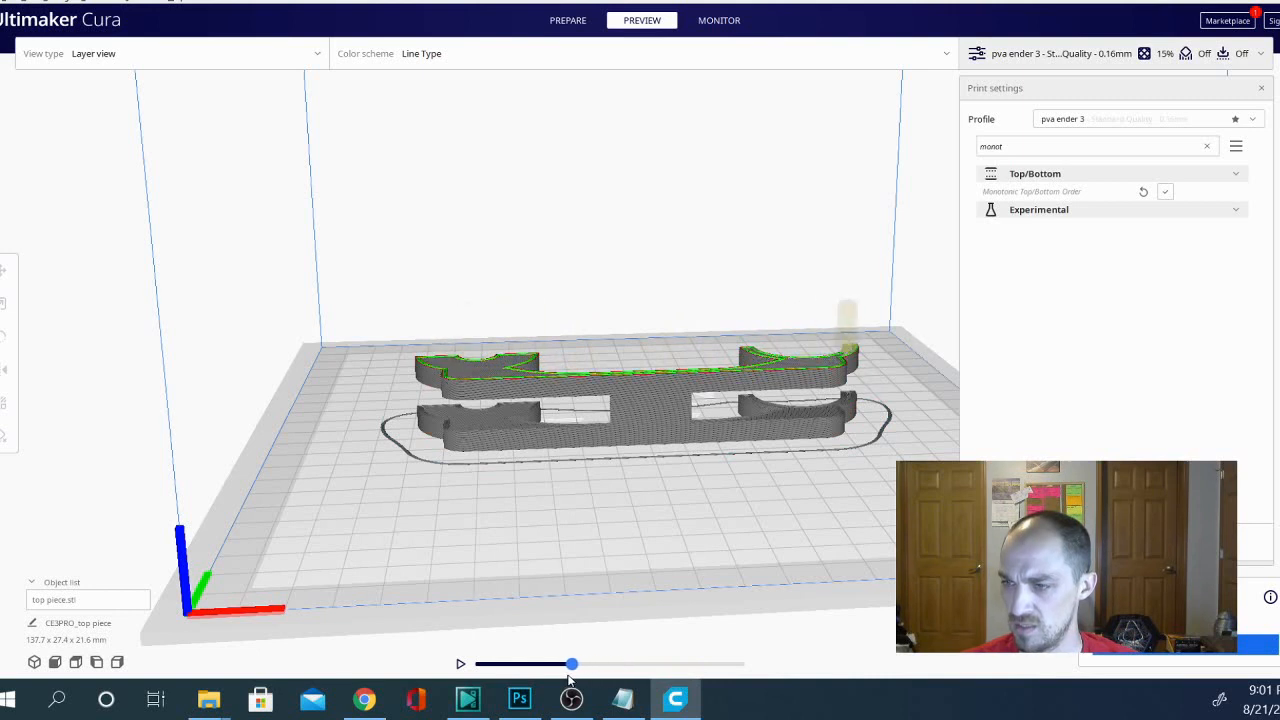
pyautogui.moveTo(570, 664); pyautogui.dragTo(608, 664)
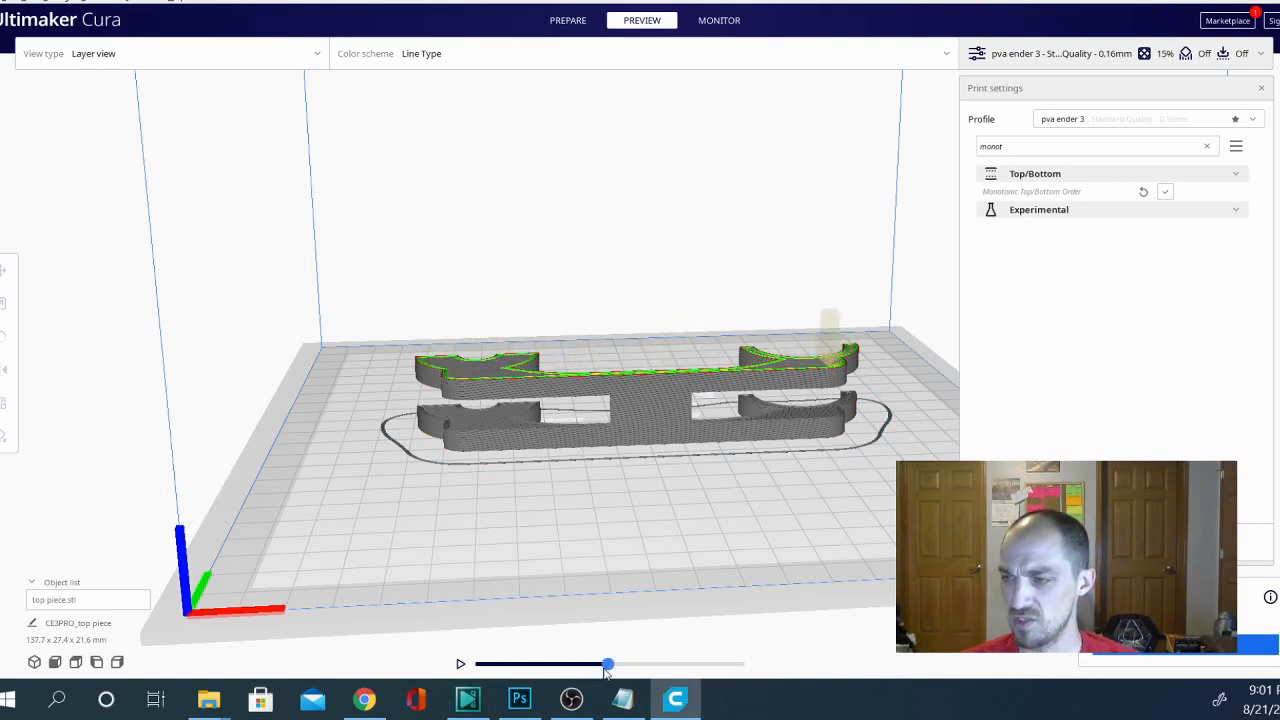
pyautogui.moveTo(608, 664); pyautogui.dragTo(632, 664)
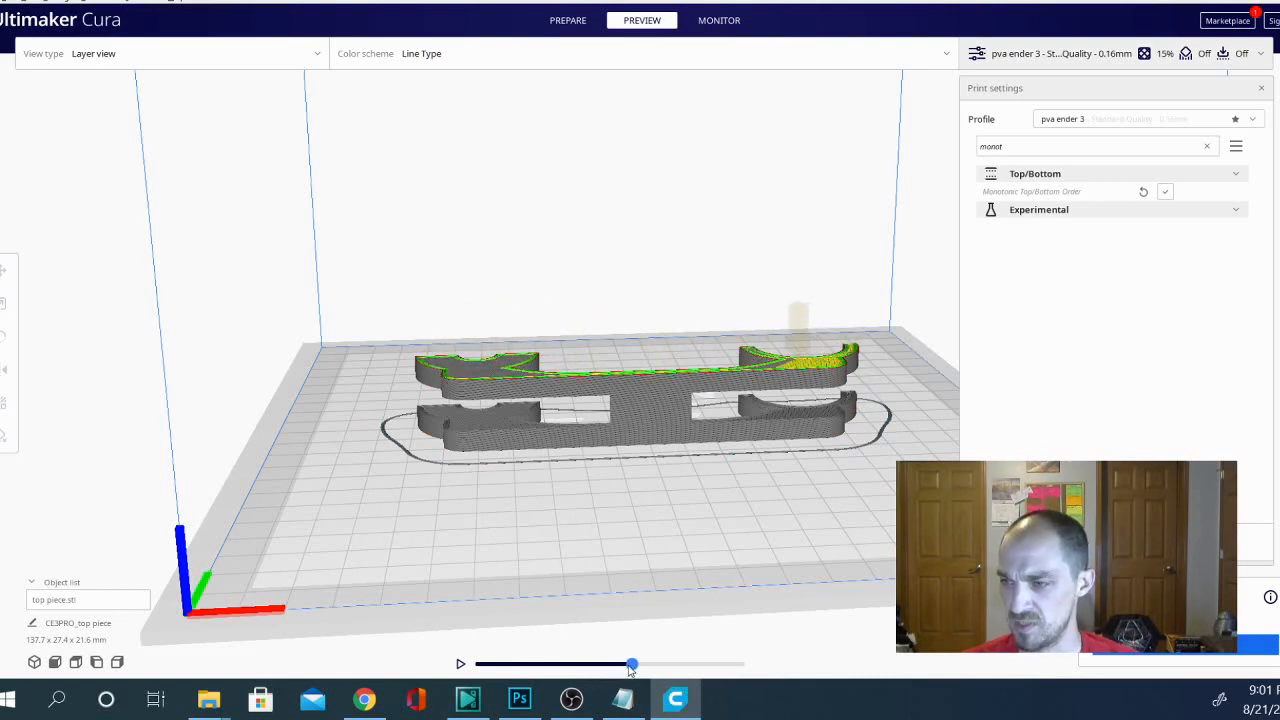
pyautogui.moveTo(632, 664); pyautogui.dragTo(692, 664)
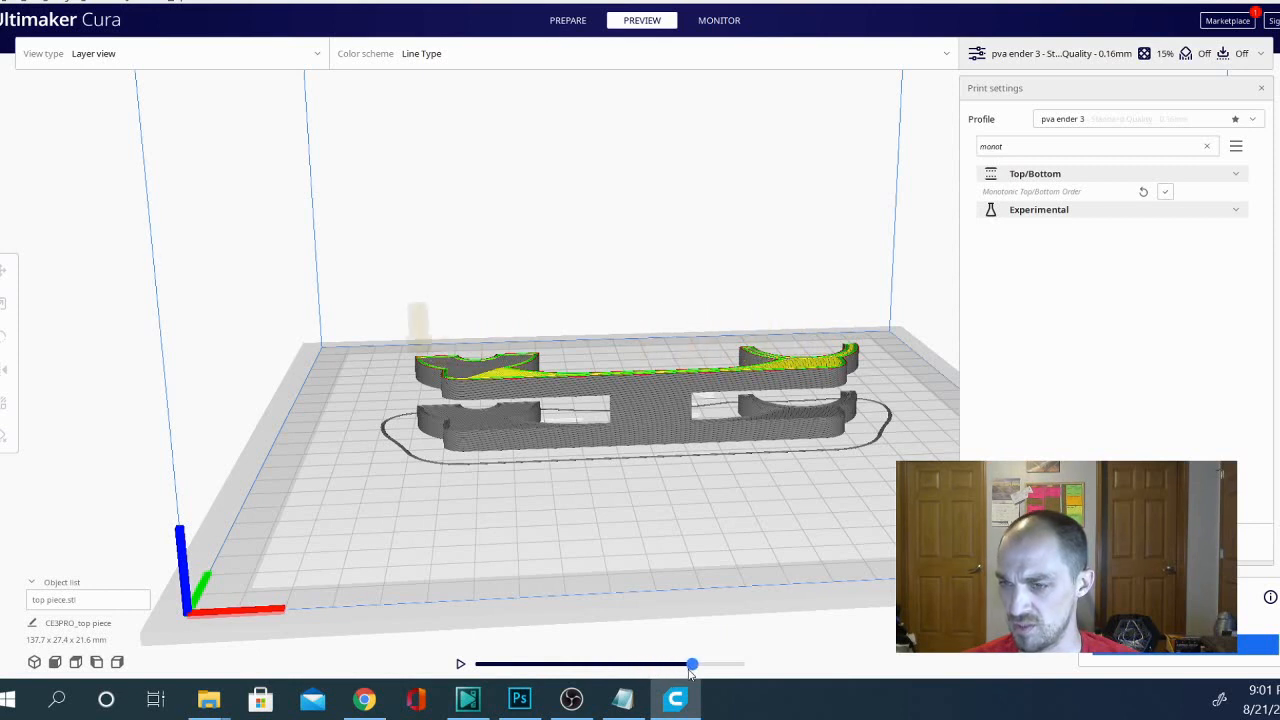
pyautogui.moveTo(692, 664); pyautogui.dragTo(730, 664)
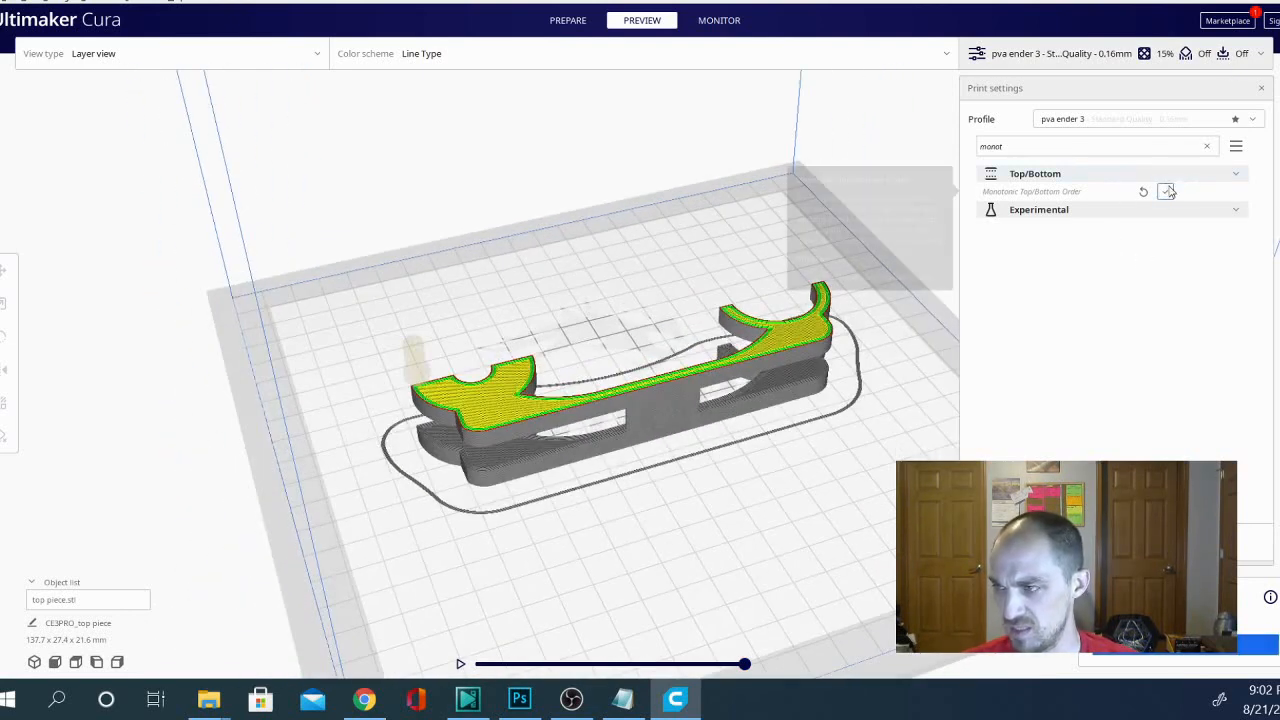
# - Disable Monotonic Top/Bottom Order again so the bracket re-slices without it
pyautogui.click(1166, 192)
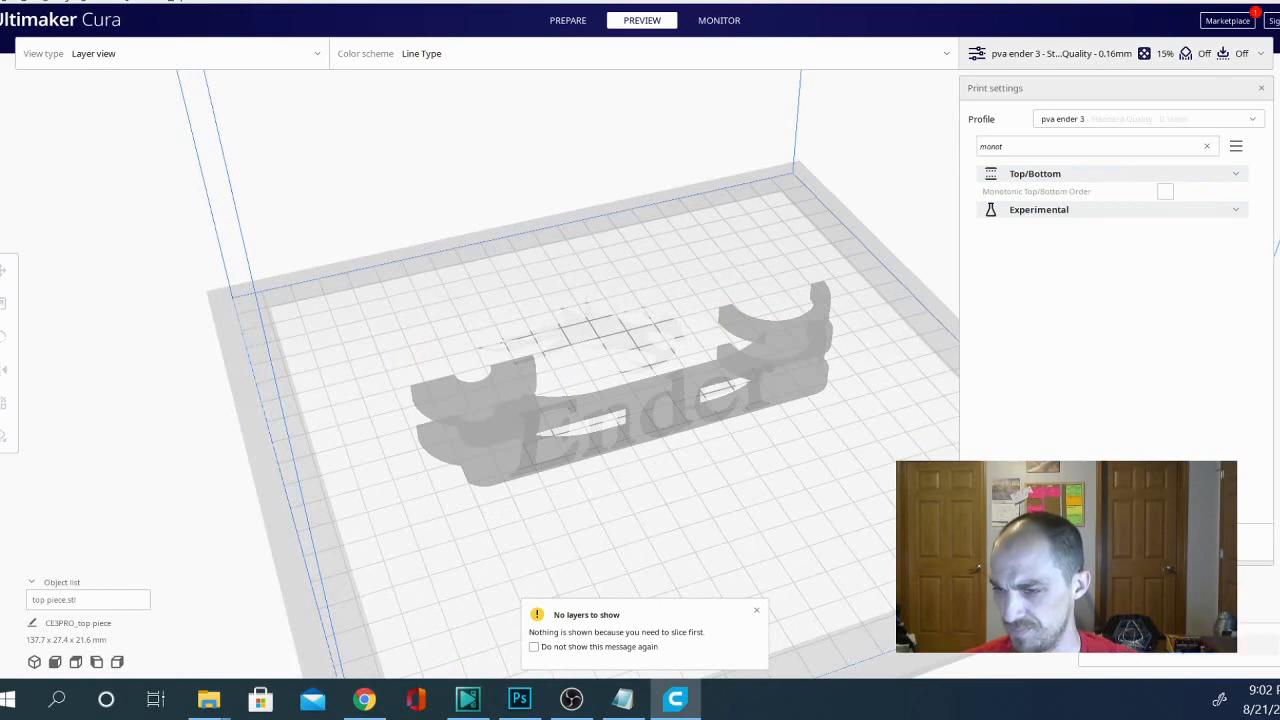
pyautogui.moveTo(694, 502)
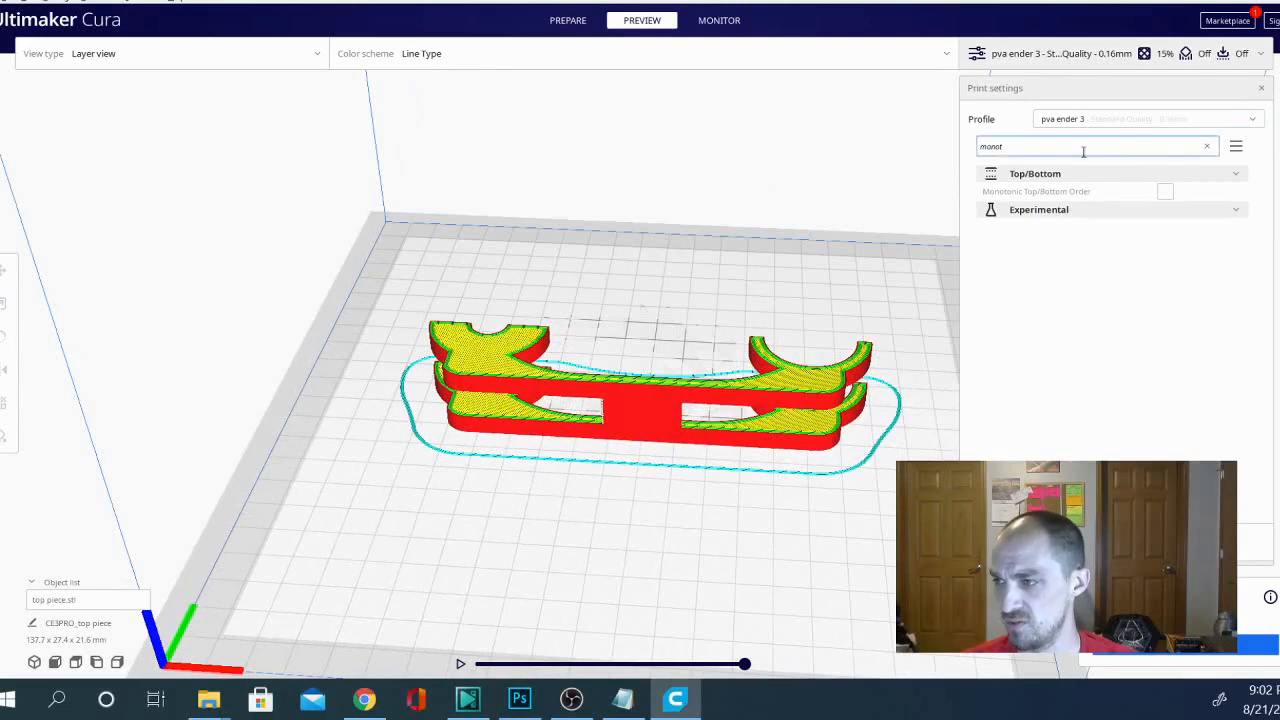
# - Clear the 'mono' search filter and scroll the full settings list down through build plate adhesion
pyautogui.click(1206, 146)
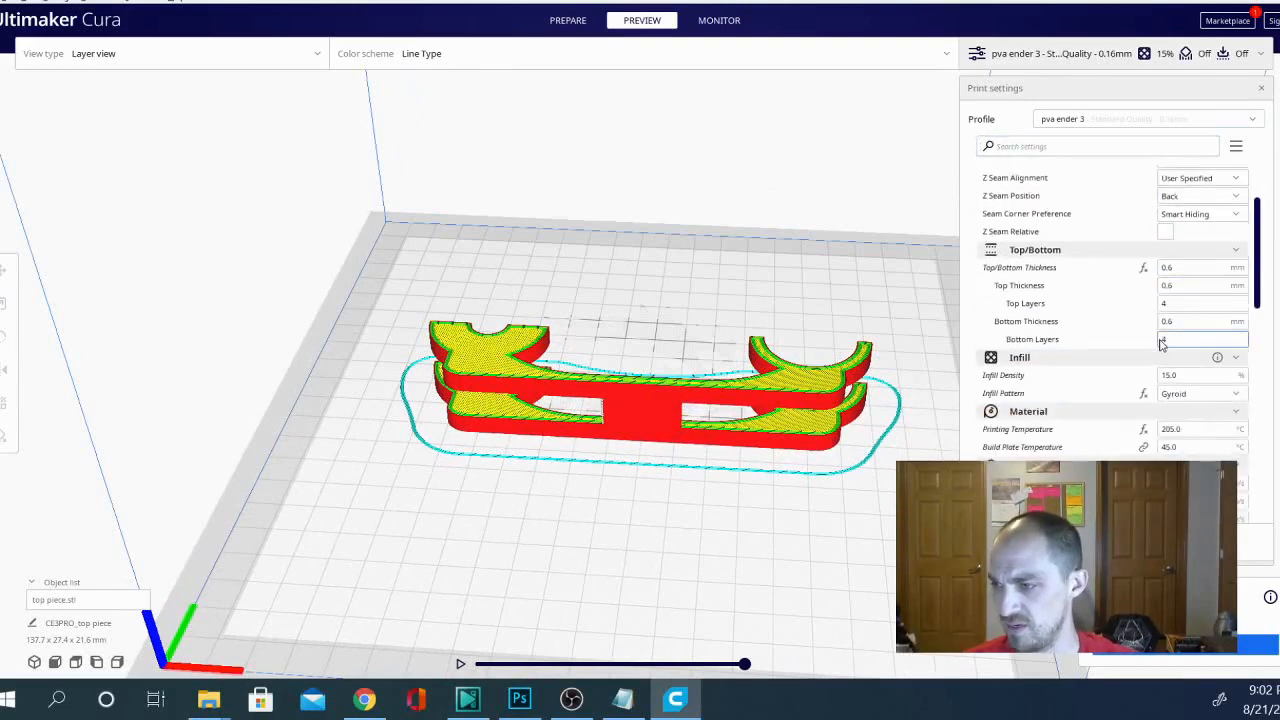
pyautogui.scroll(-3)
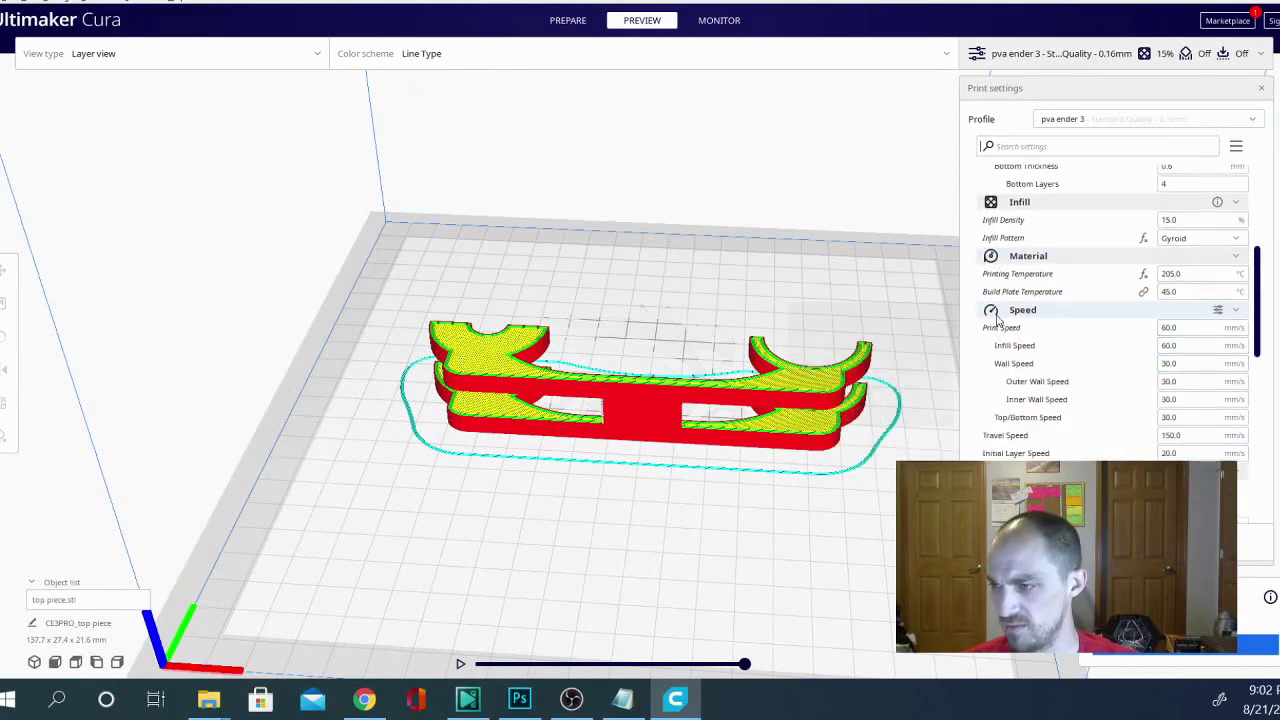
pyautogui.scroll(-3)
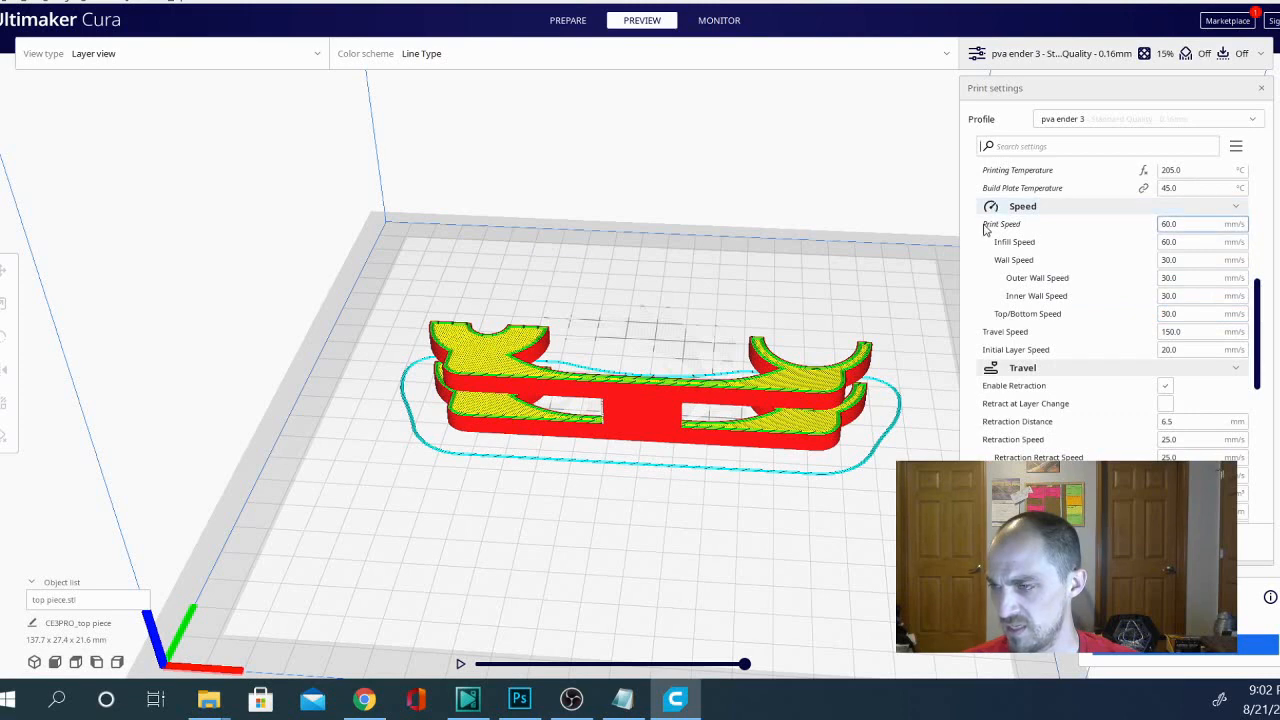
pyautogui.scroll(-3)
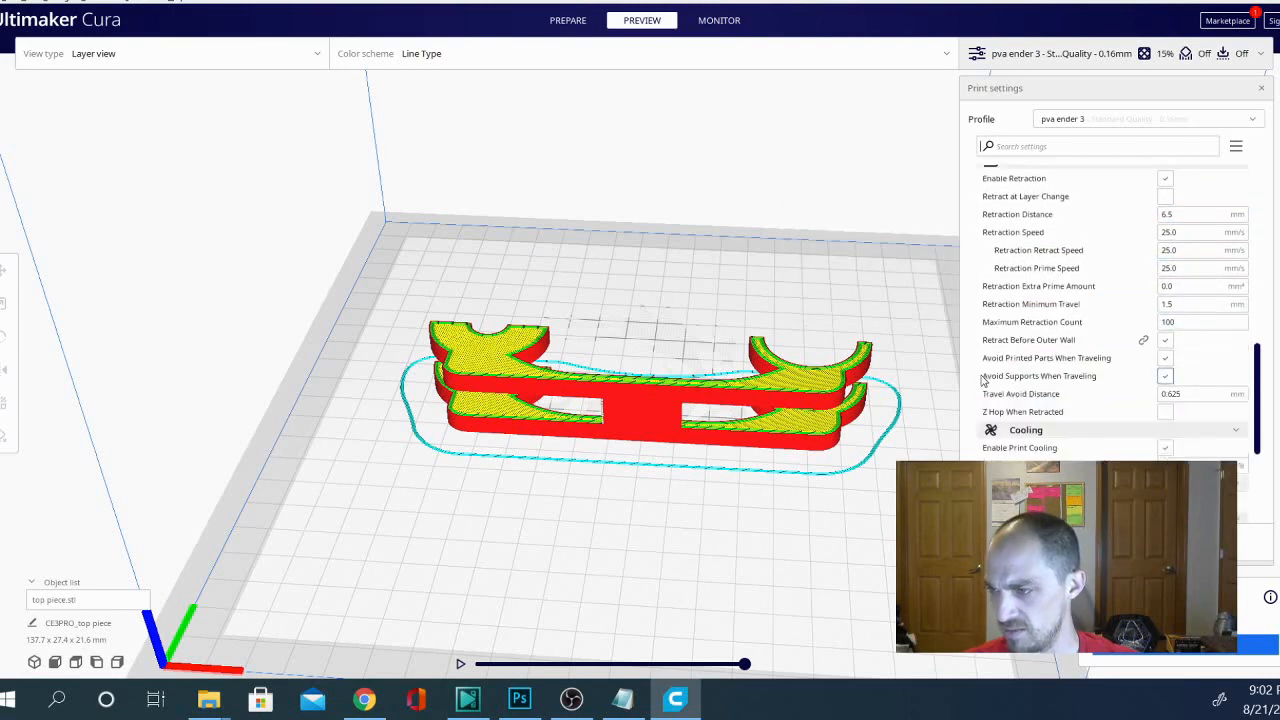
pyautogui.scroll(-3)
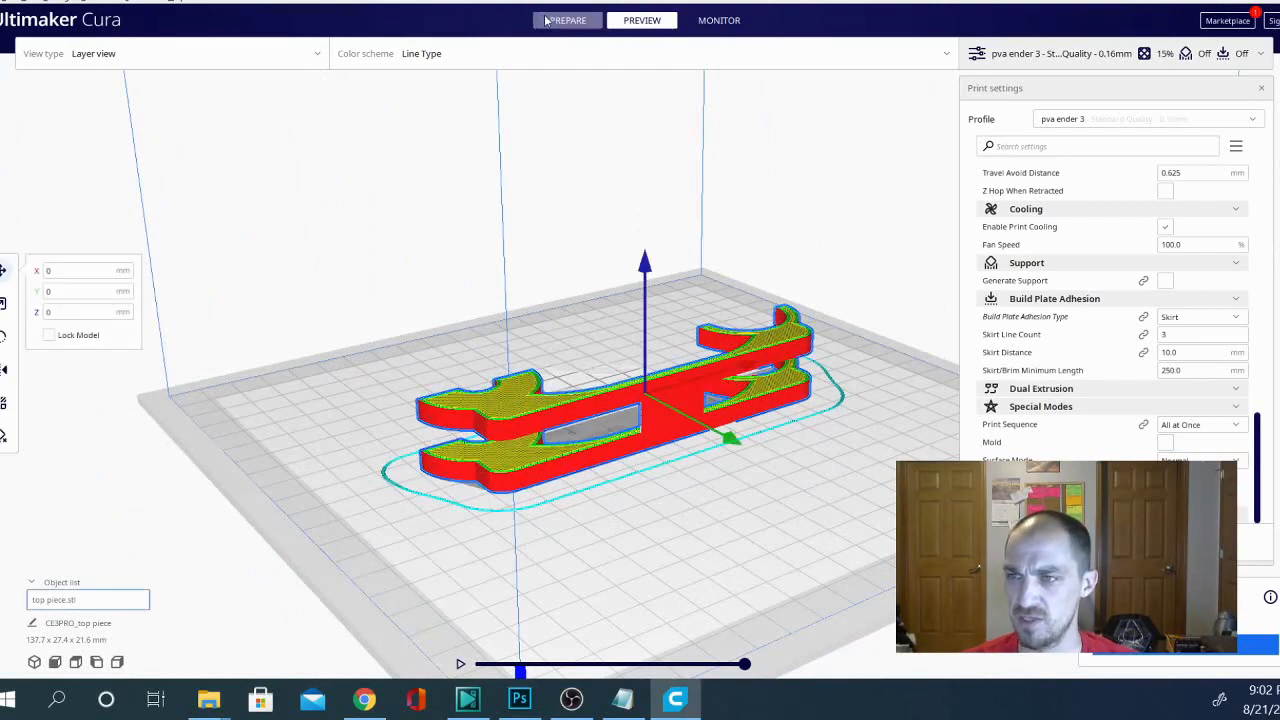
# - Return to the Prepare stage so the bracket shows as an unsliced solid model
pyautogui.click(566, 20)
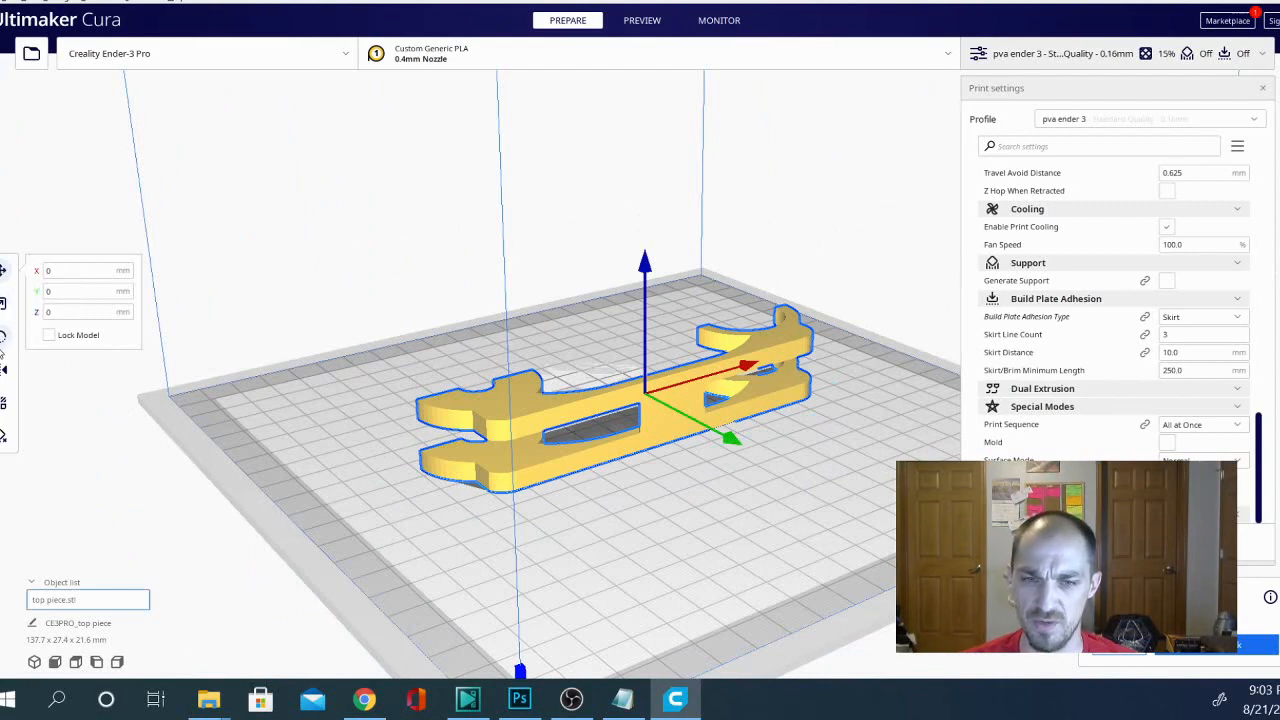
pyautogui.moveTo(4, 370)
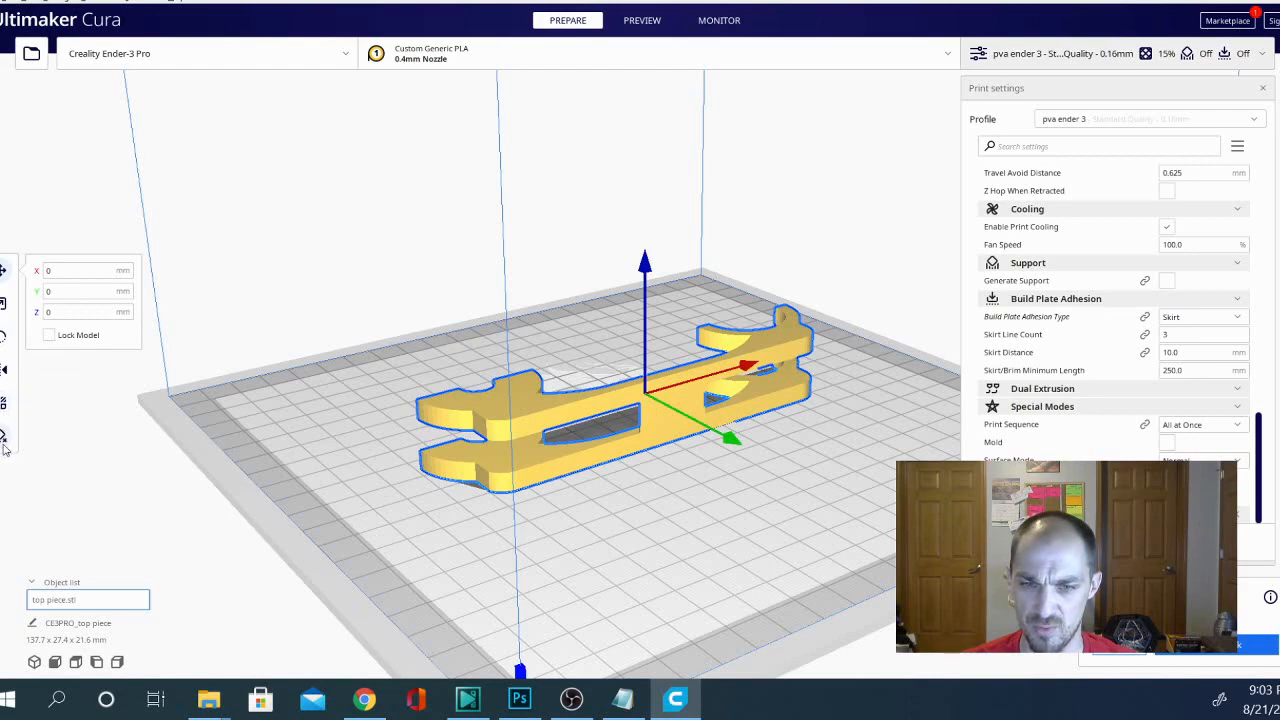
pyautogui.moveTo(8, 436)
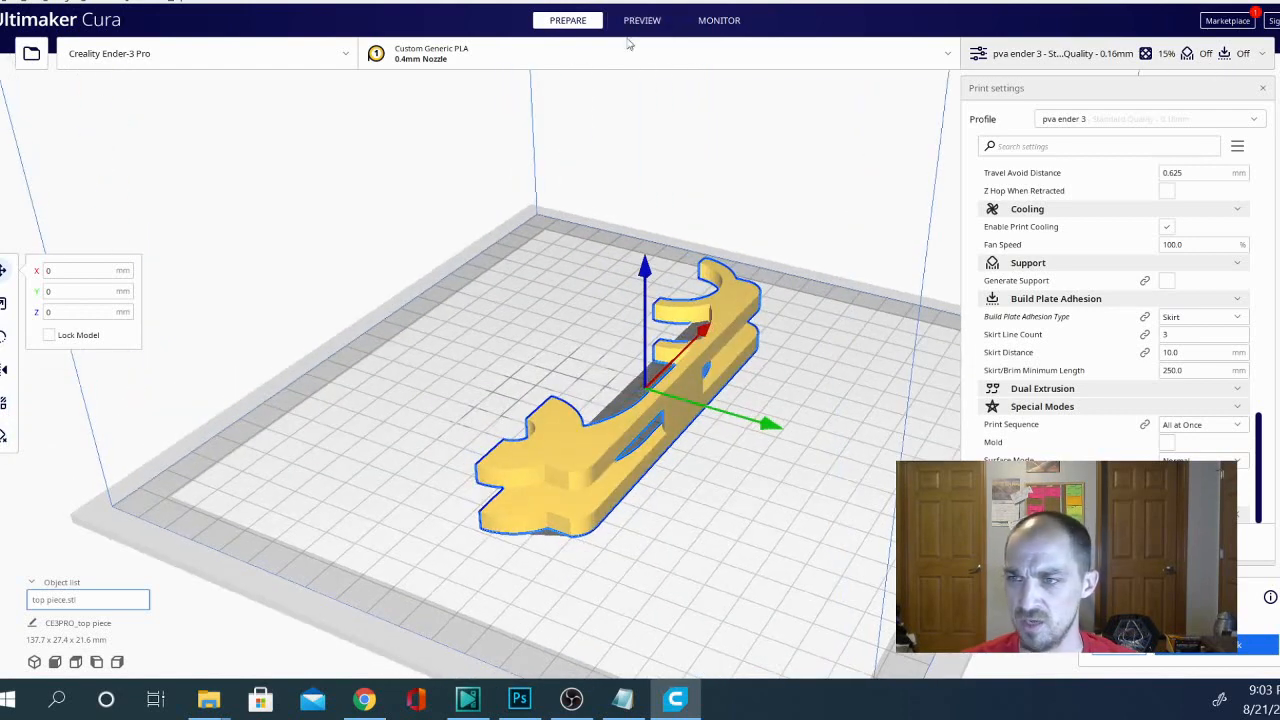
# - Review the Custom Material's properties in Manage Materials from the material/nozzle panel
pyautogui.click(436, 52)
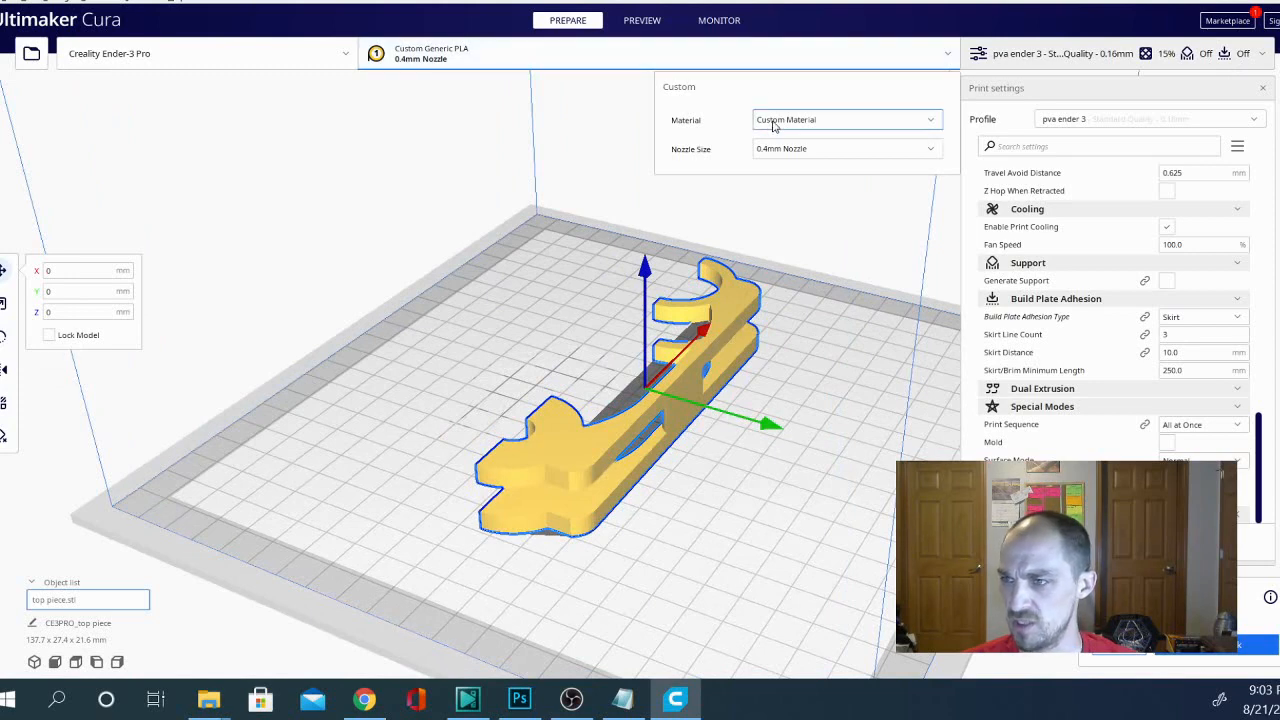
pyautogui.click(844, 120)
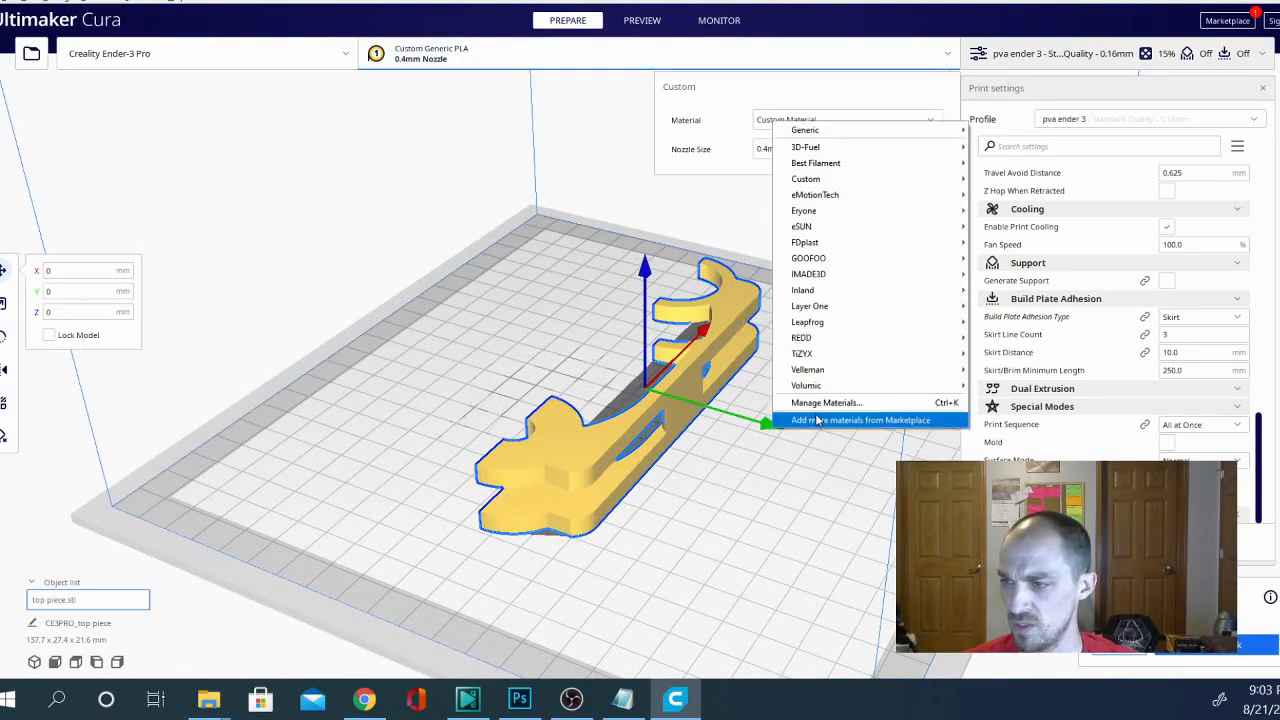
pyautogui.click(826, 402)
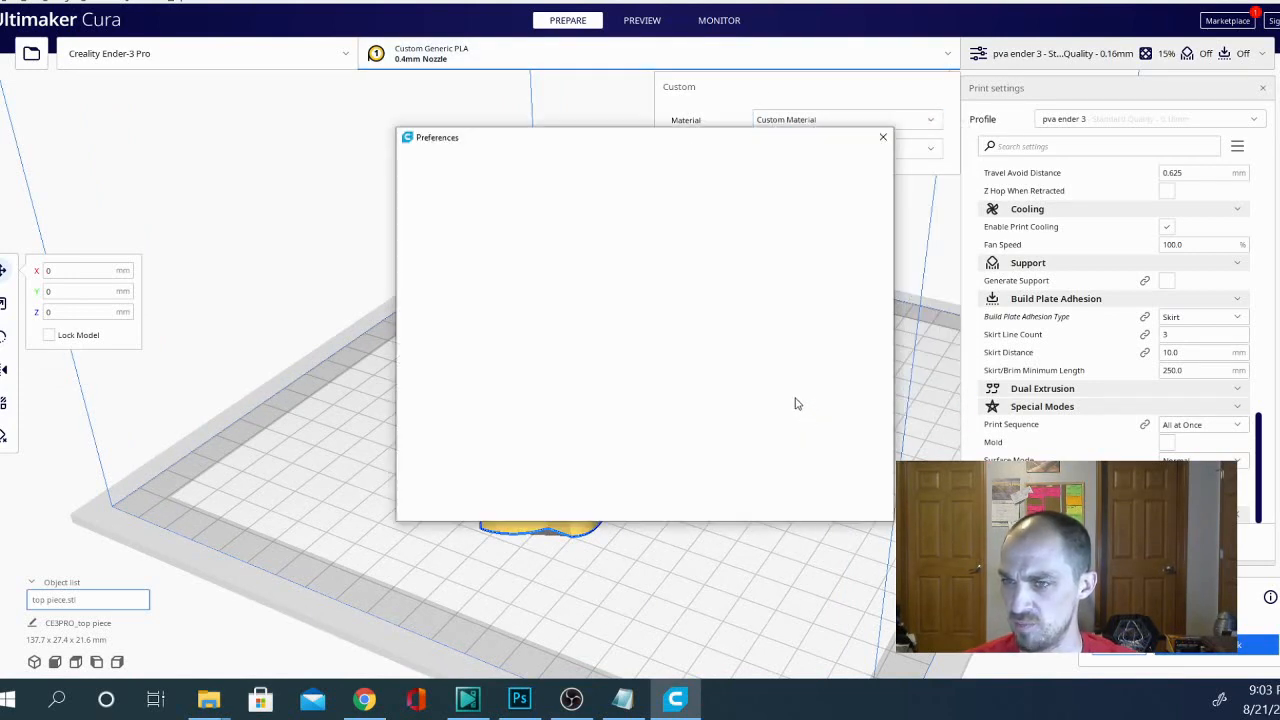
pyautogui.click(424, 192)
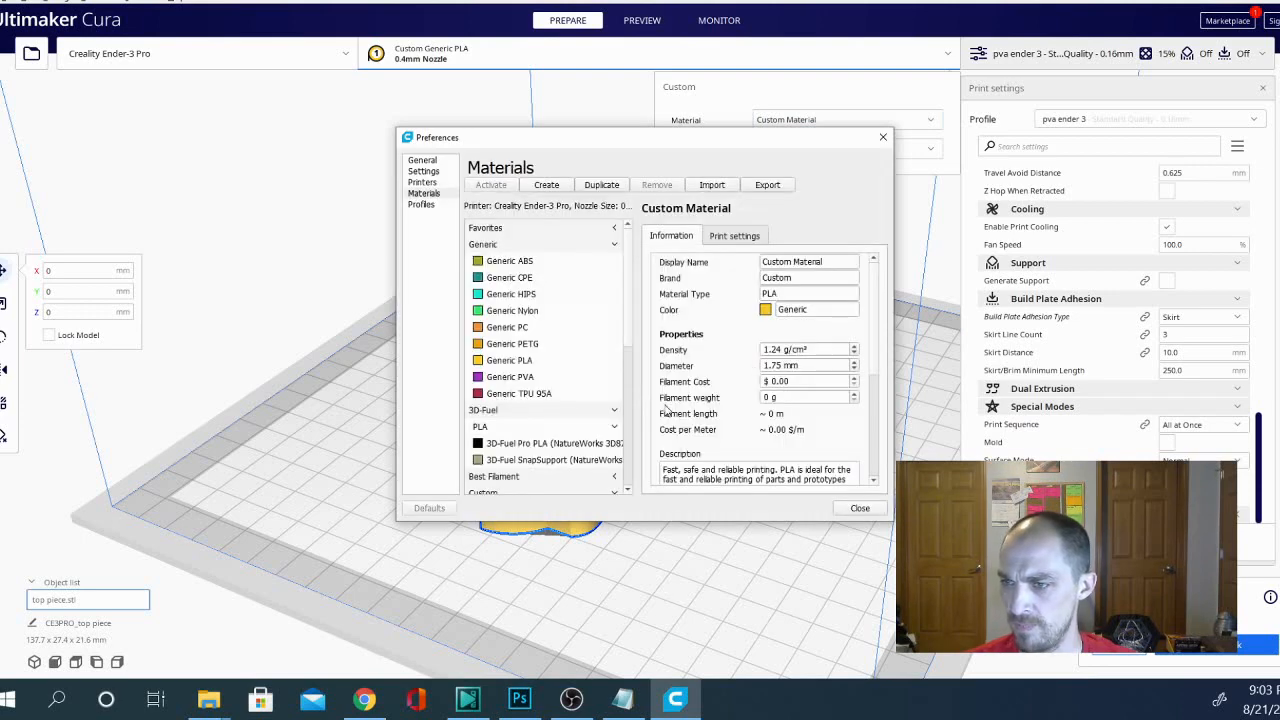
pyautogui.scroll(-3)
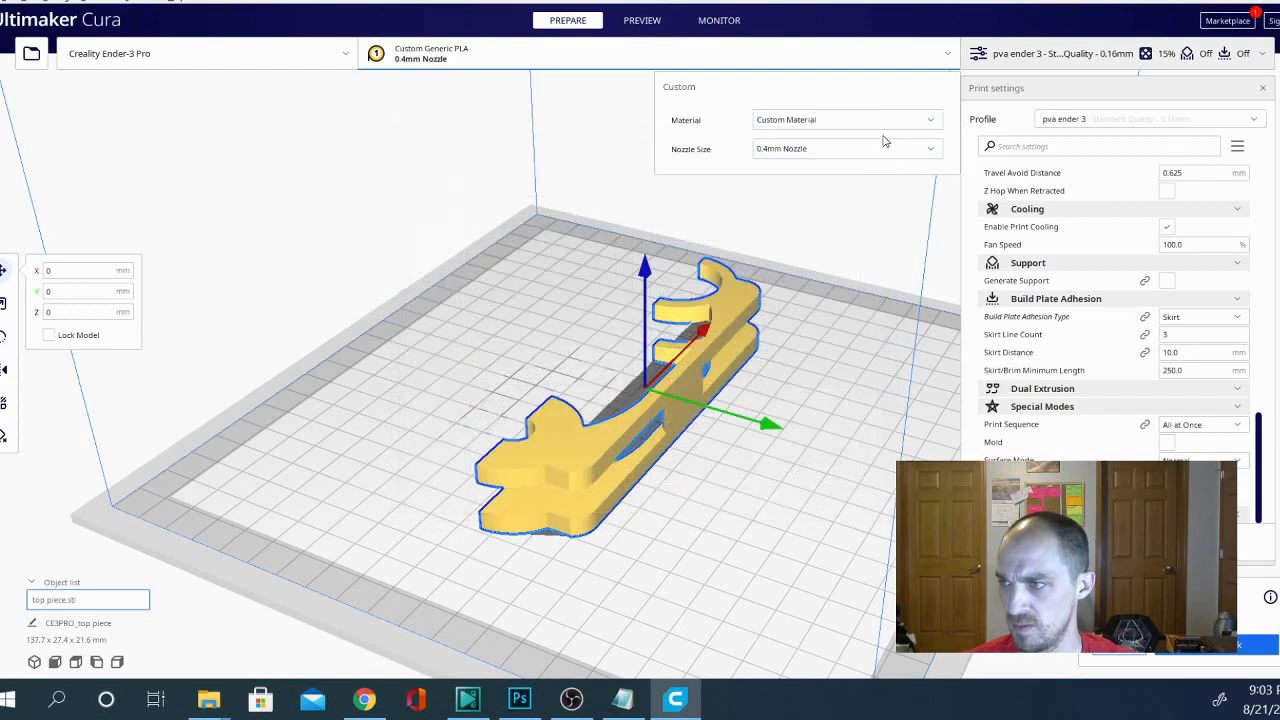
pyautogui.moveTo(724, 364)
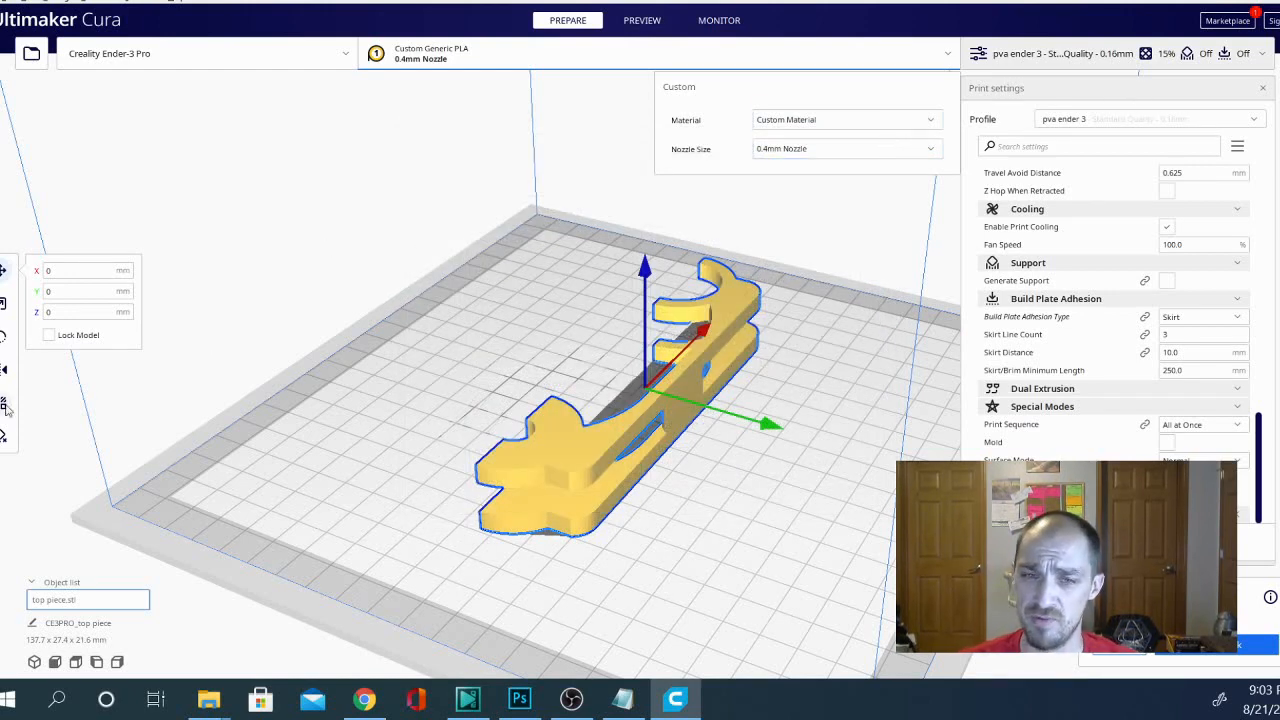
pyautogui.moveTo(48, 456)
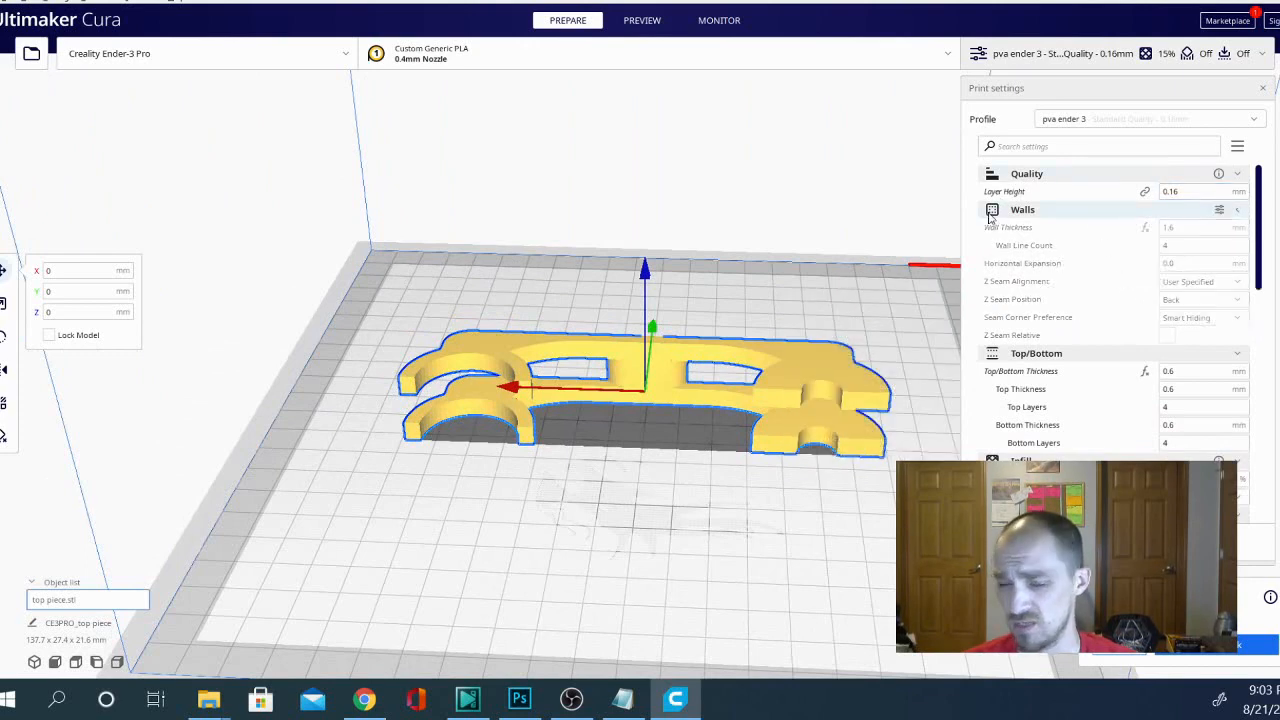
# - Collapse the Walls settings group, leaving top/bottom, infill and temperature values visible
pyautogui.click(1022, 210)
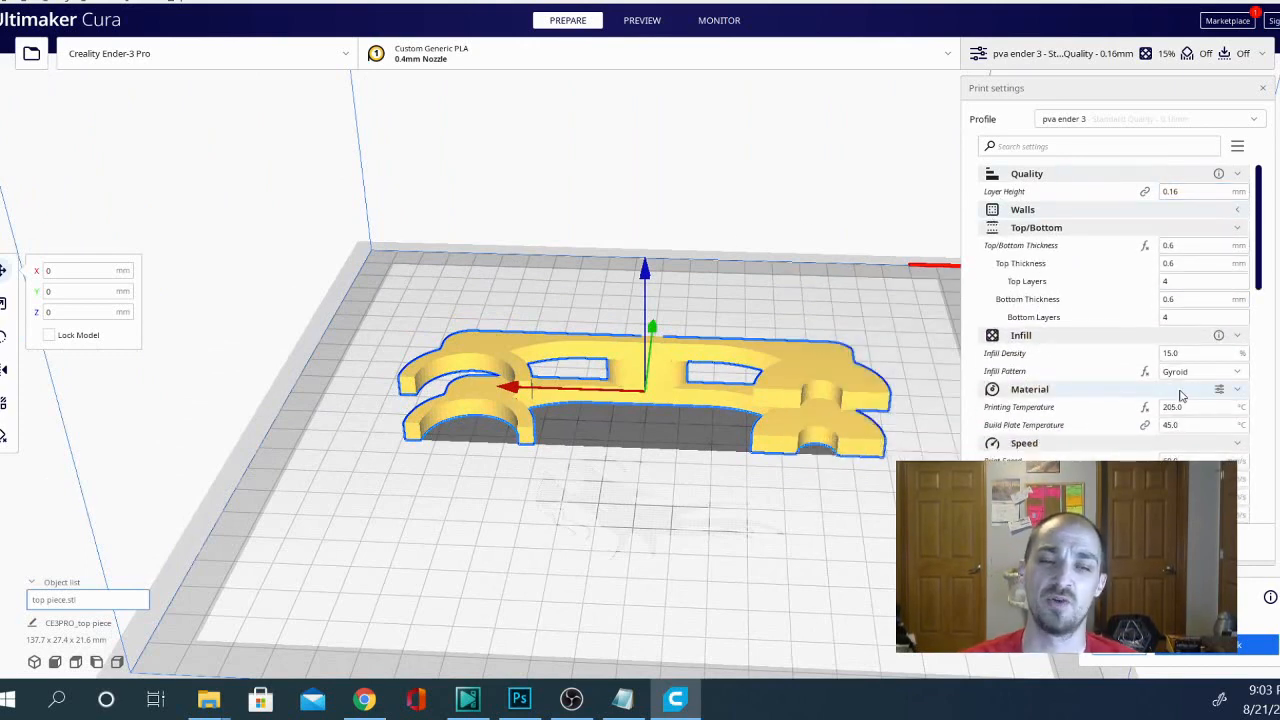